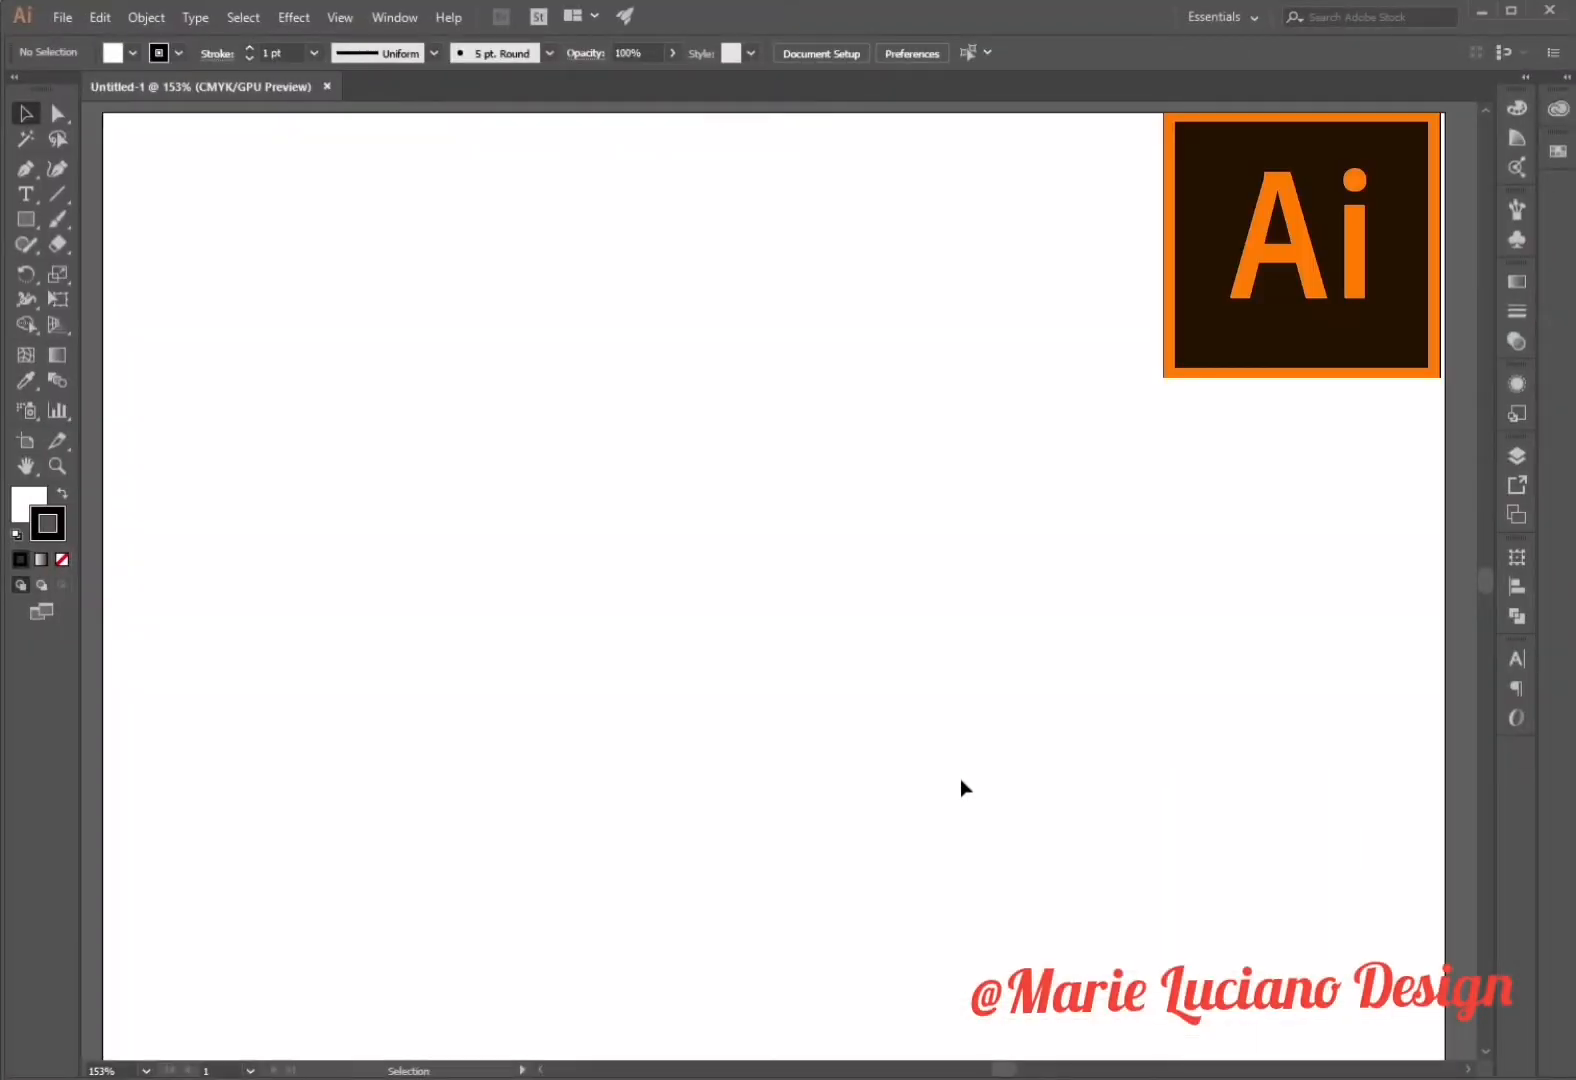
# Draw an ellipse near the artboard centre with the Ellipse tool as the bowl's basis
pyautogui.click(24, 218)
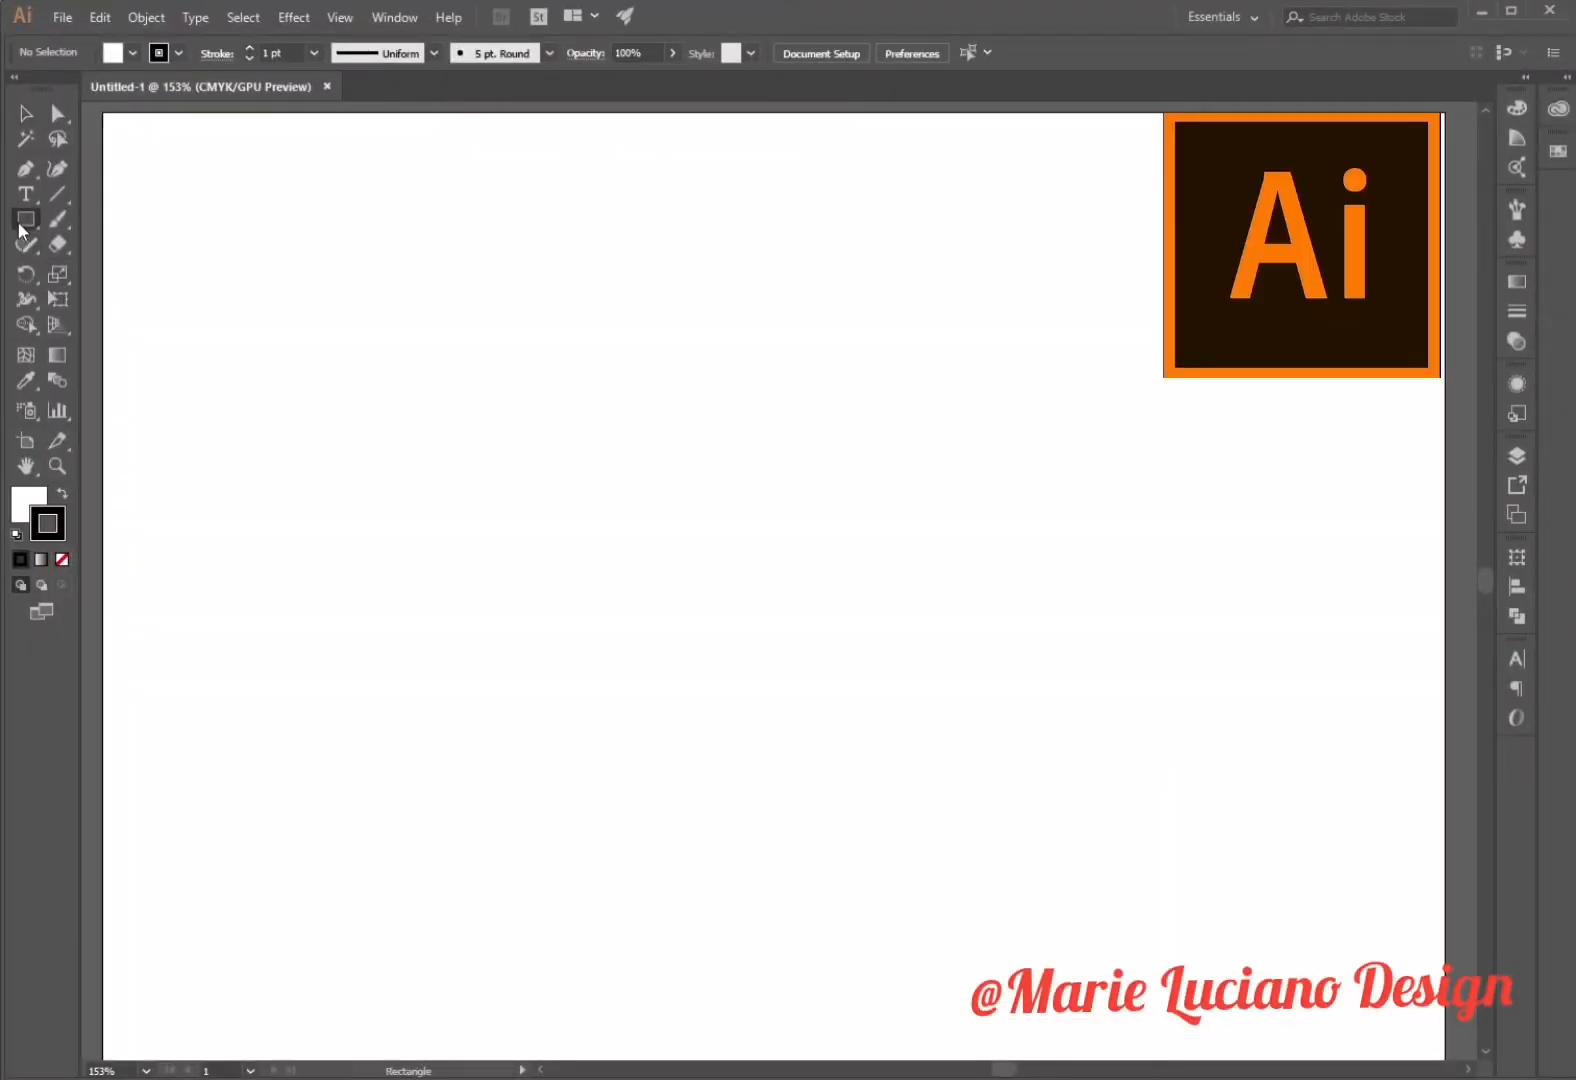
pyautogui.moveTo(618, 412); pyautogui.dragTo(732, 497)
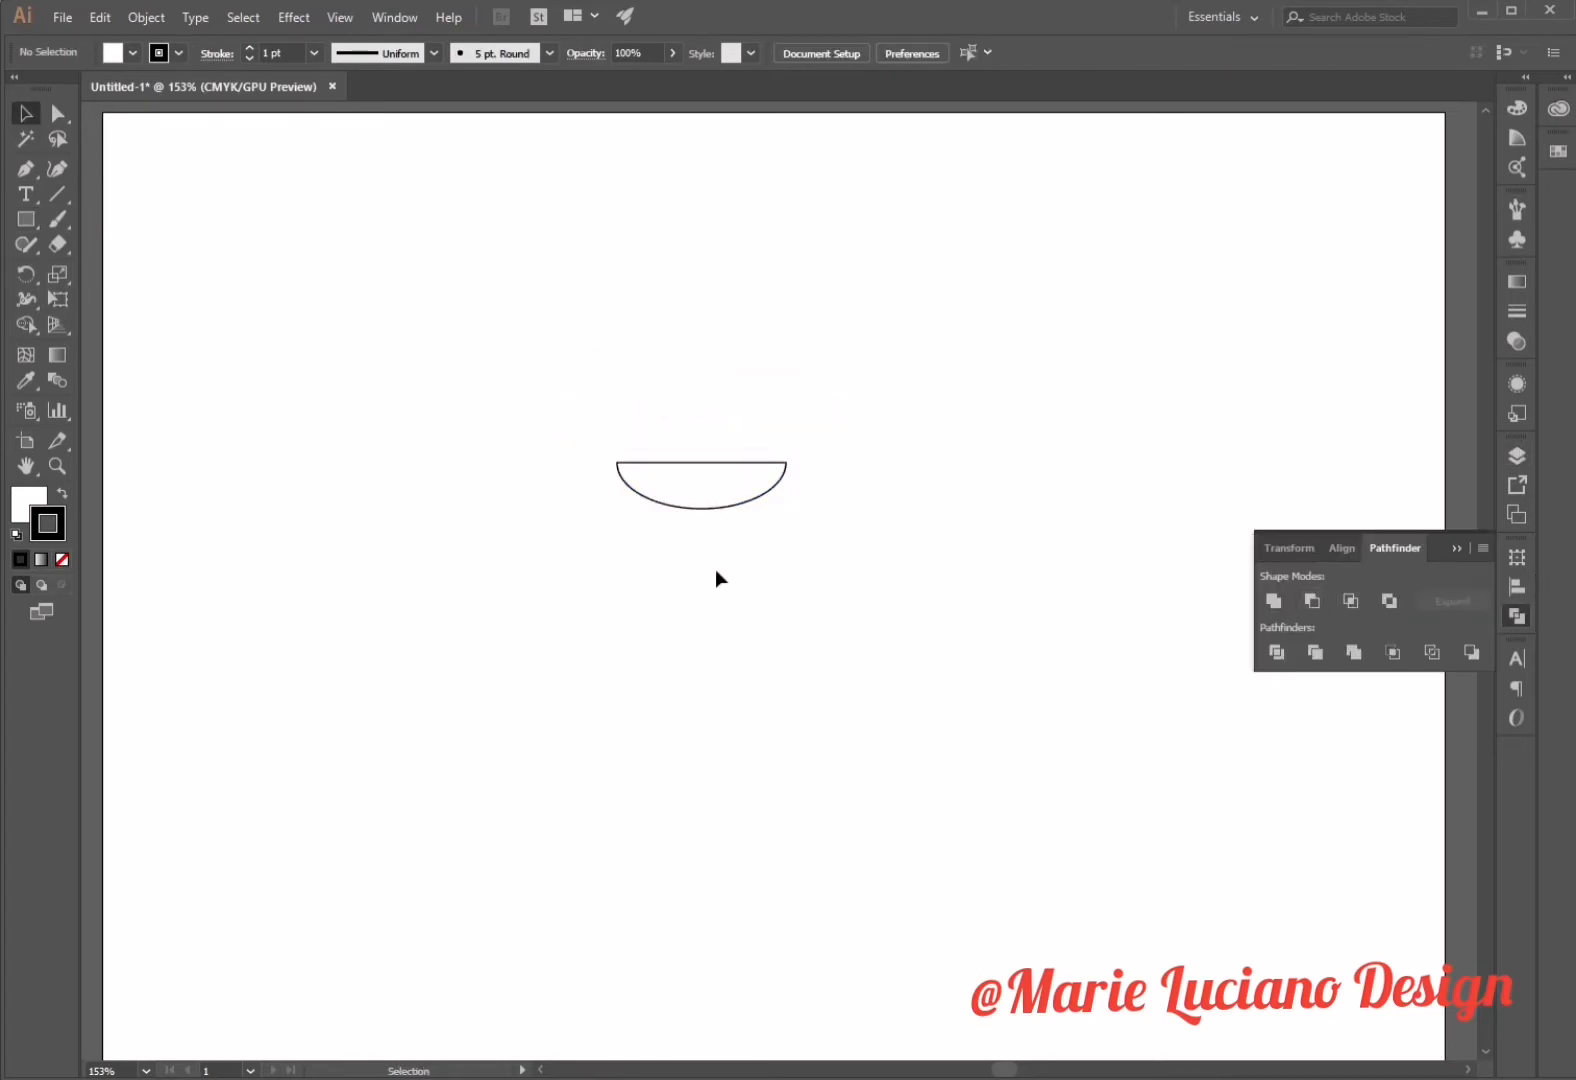
pyautogui.moveTo(758, 520)
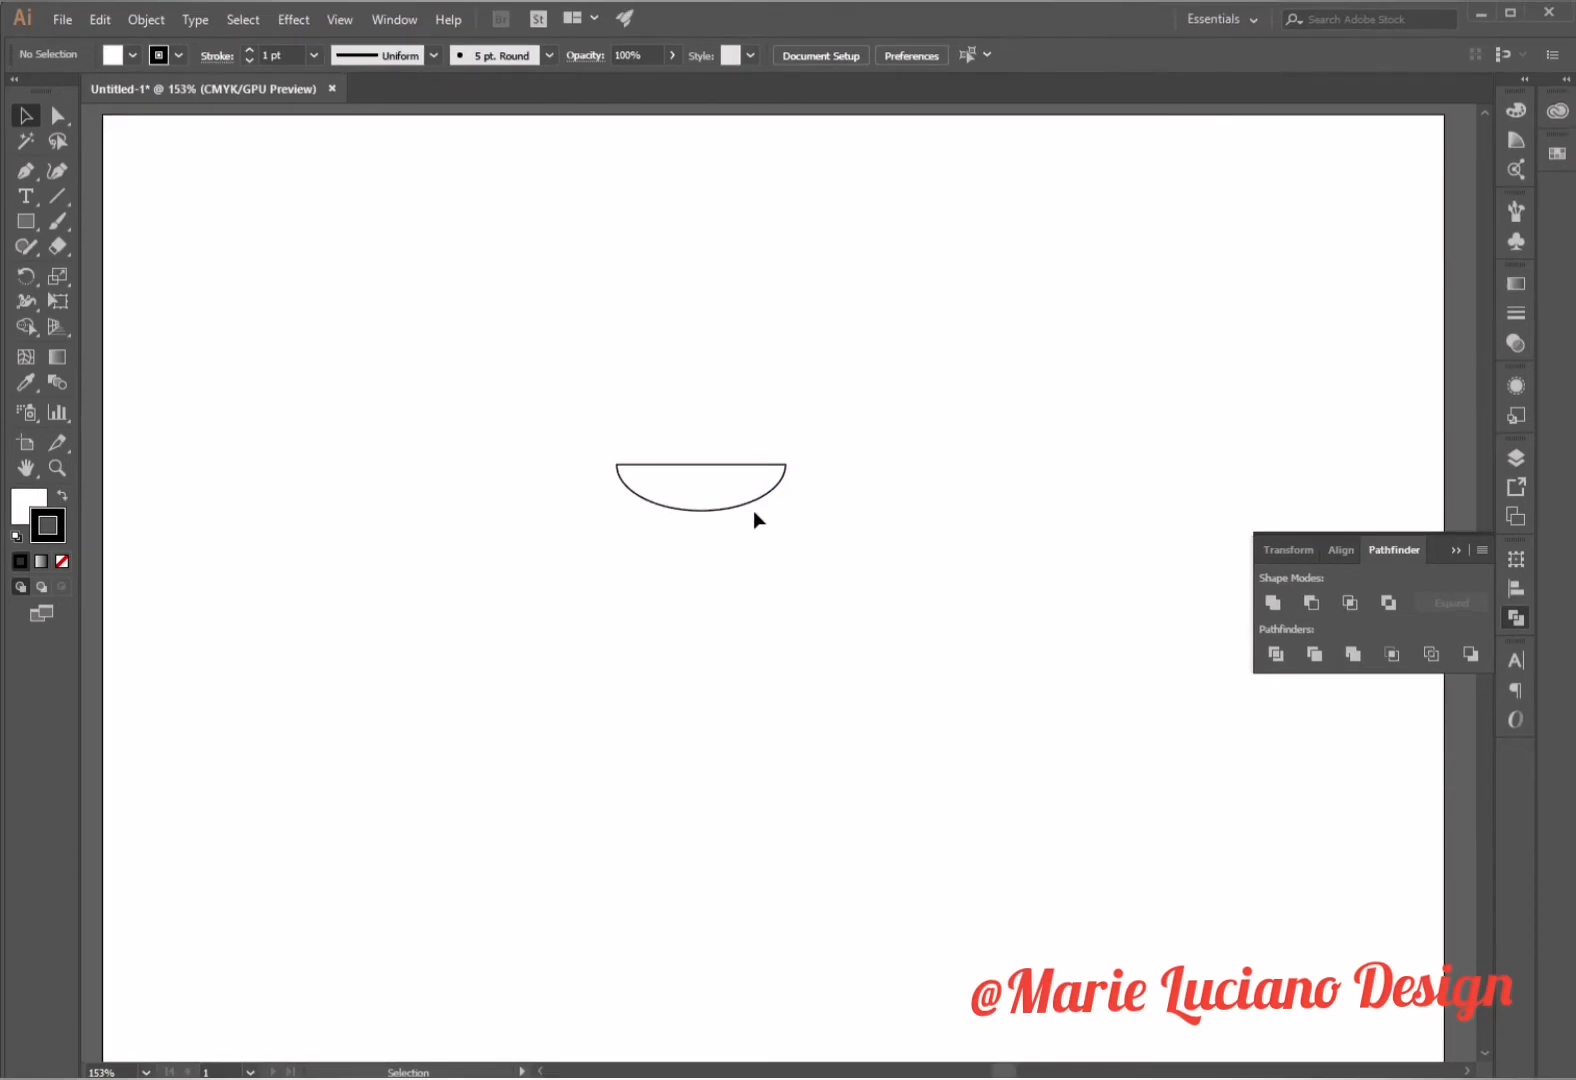
# Round the half-ellipse's left corner and reflect a lowered copy upside down to form the dome
pyautogui.click(618, 465)
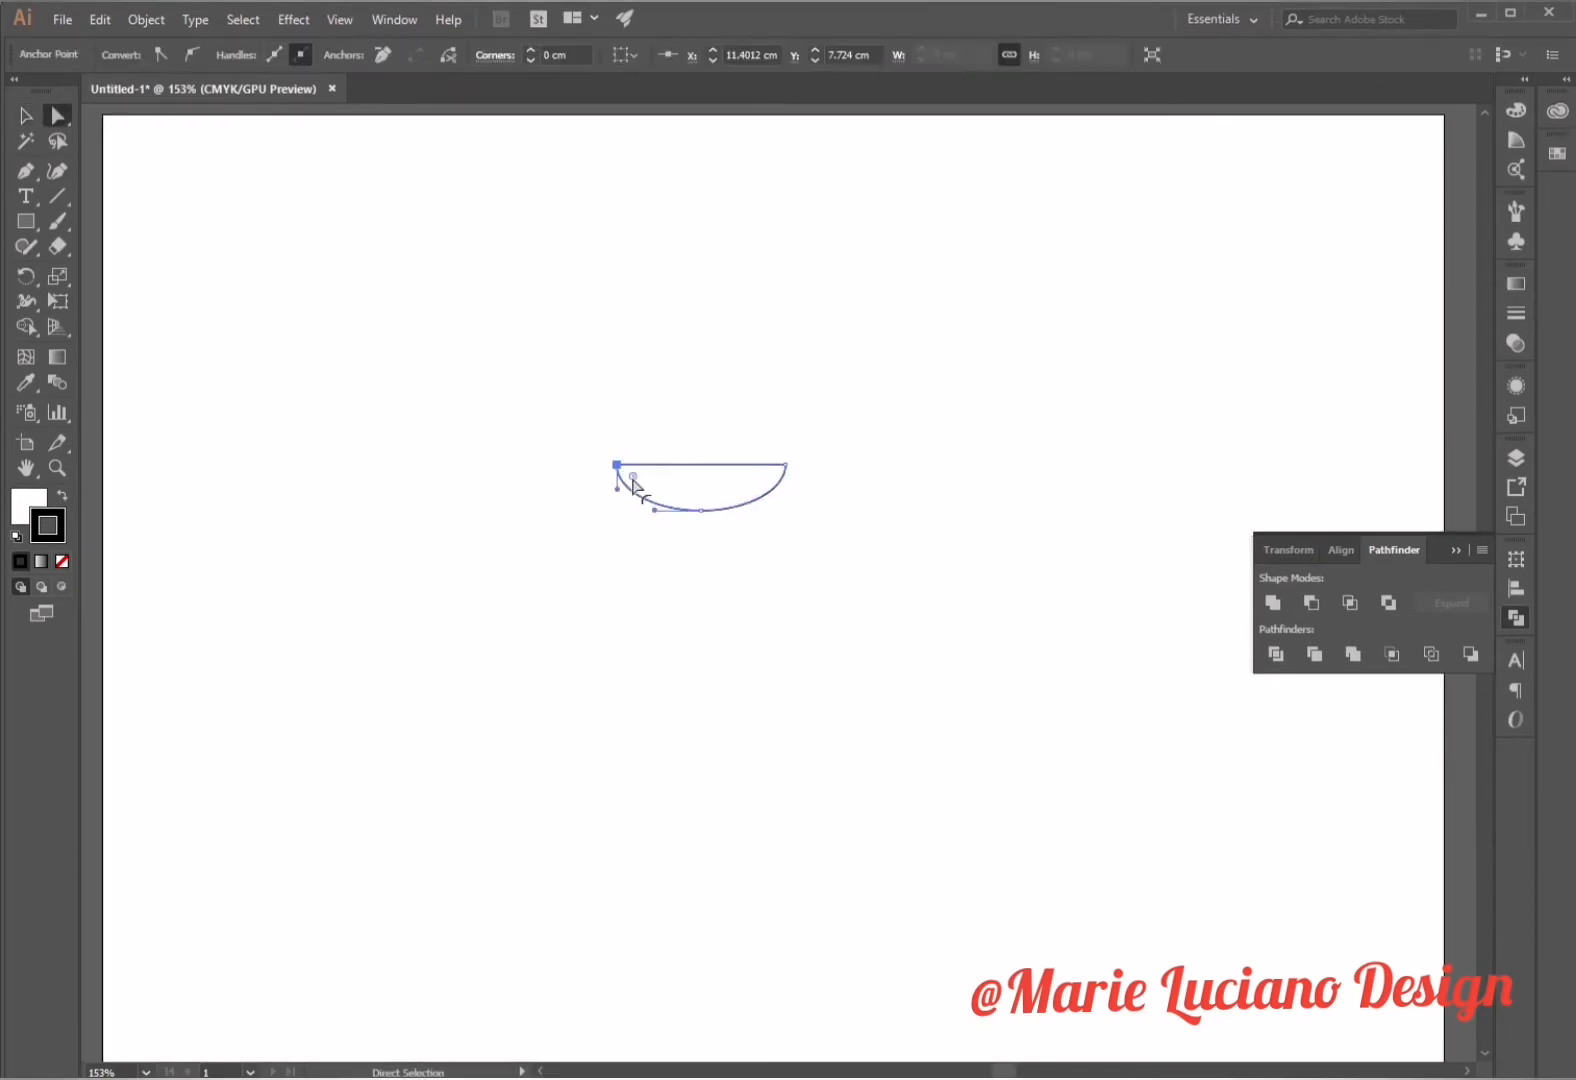
pyautogui.click(22, 139)
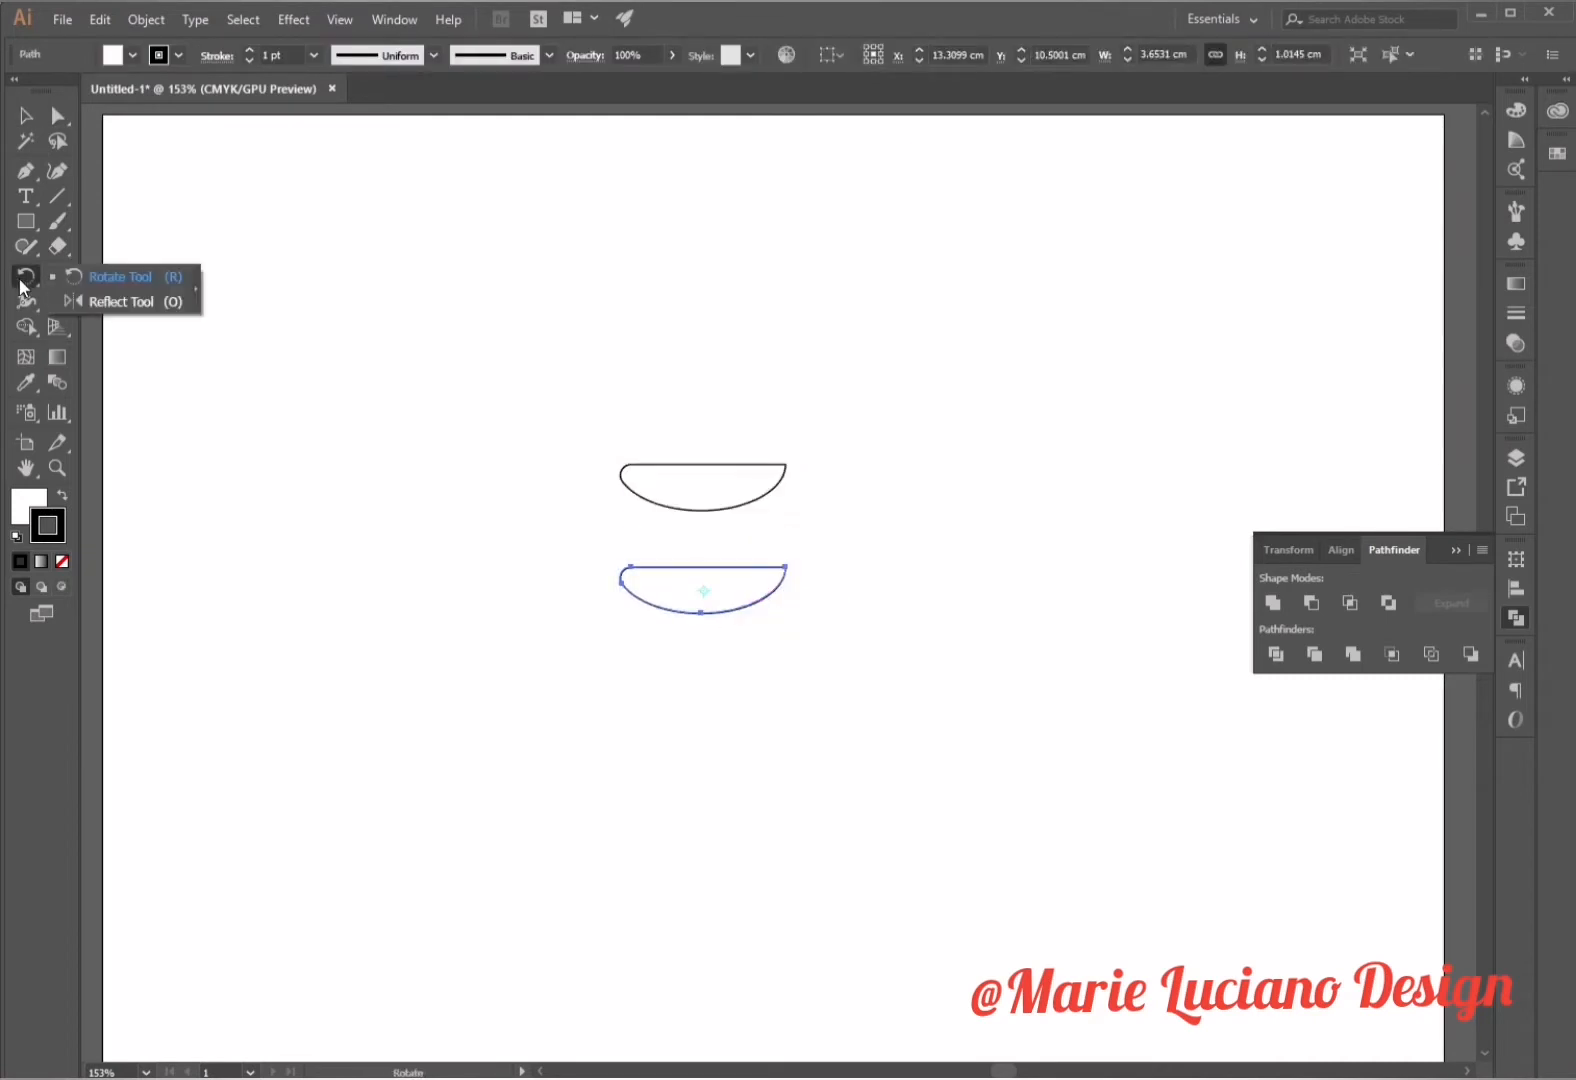
pyautogui.click(118, 300)
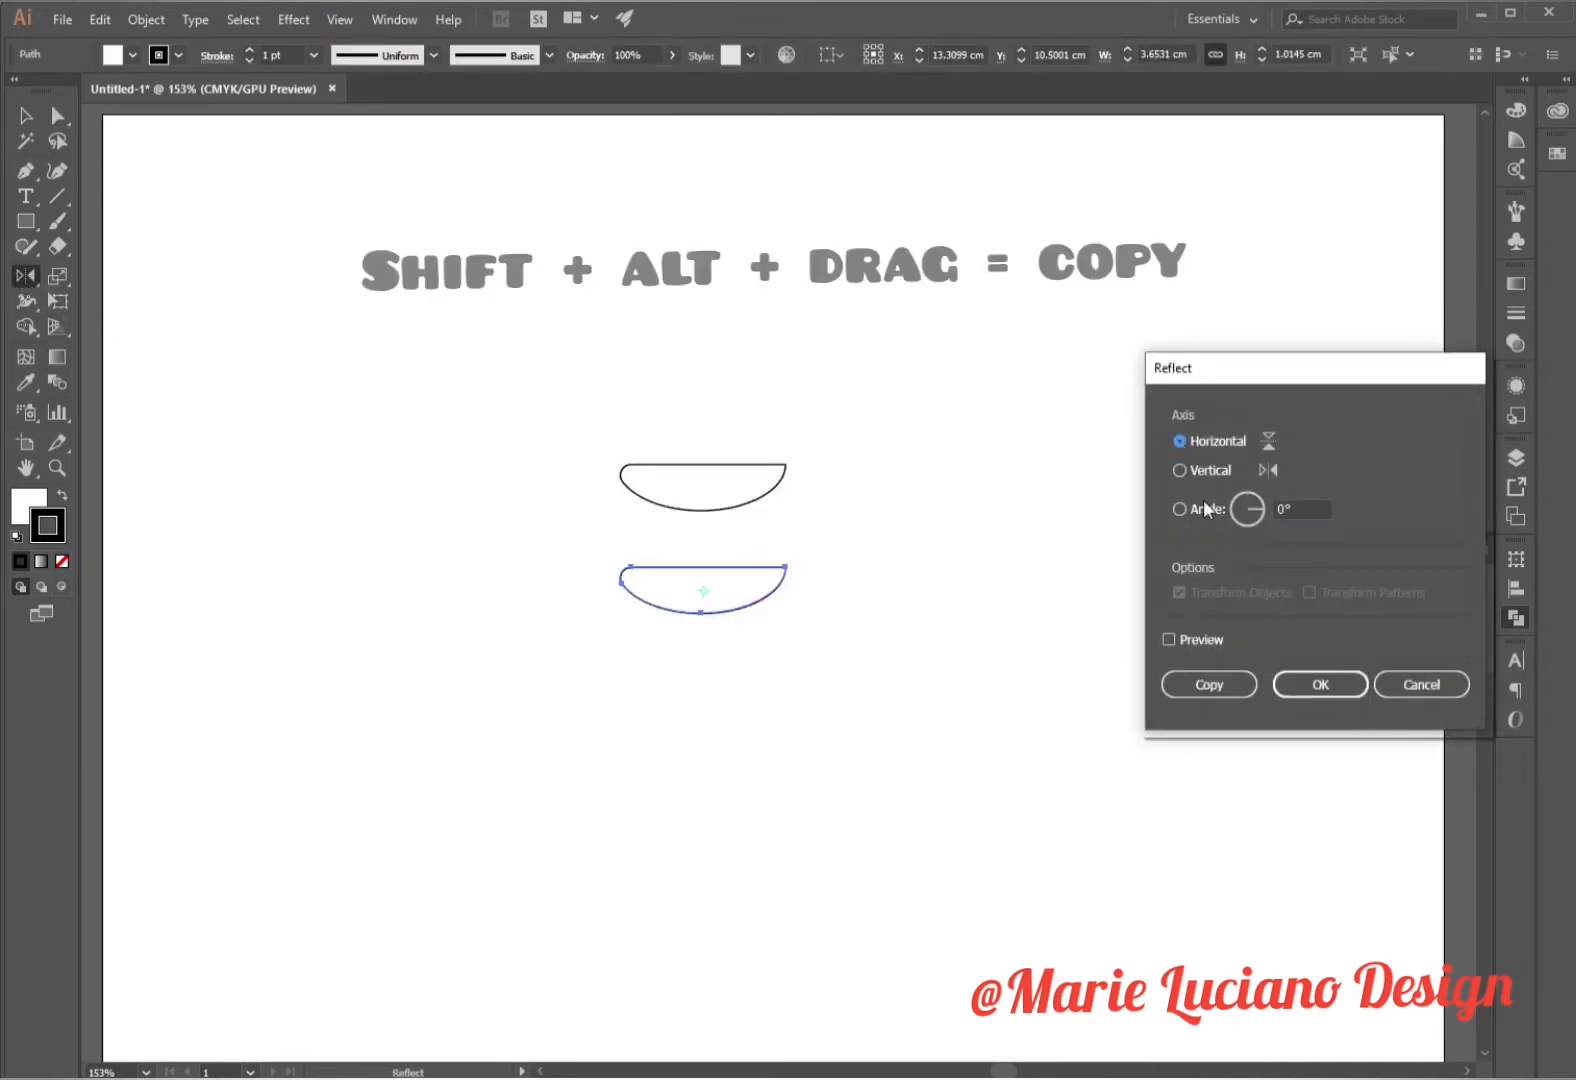
pyautogui.click(1319, 684)
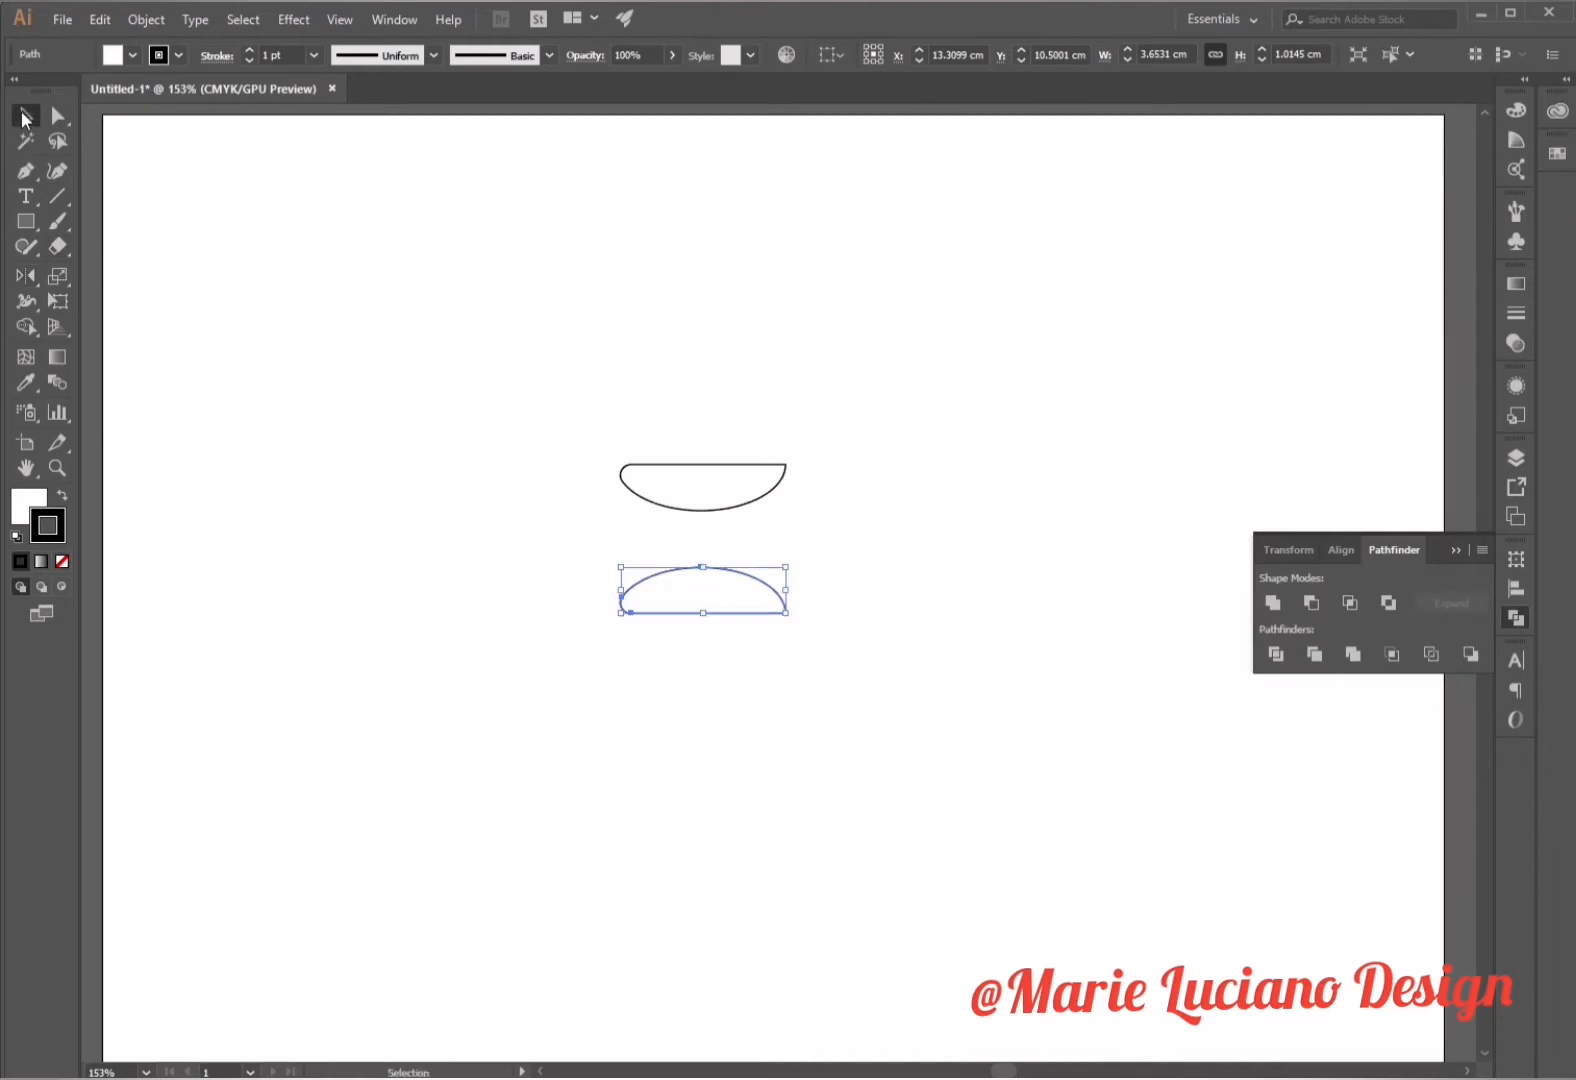
pyautogui.click(749, 727)
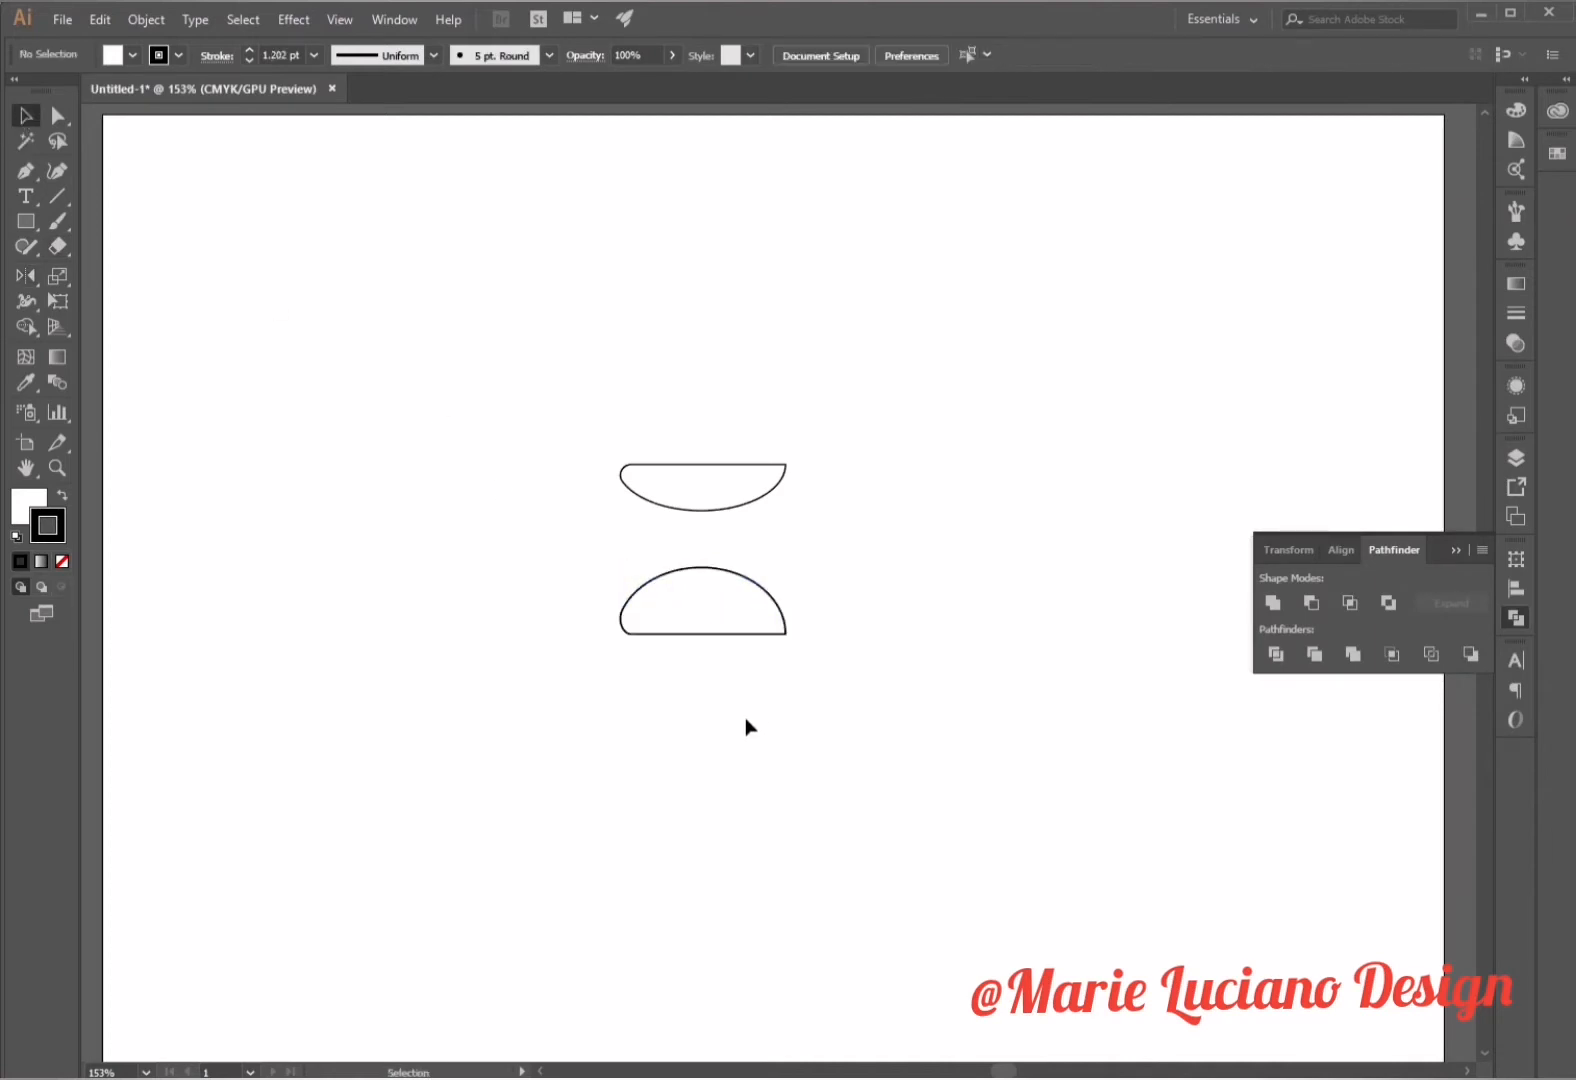
# Add a thin upright neck rectangle between the halves and lengthen the needle rectangle downward
pyautogui.moveTo(666, 492); pyautogui.dragTo(675, 543)
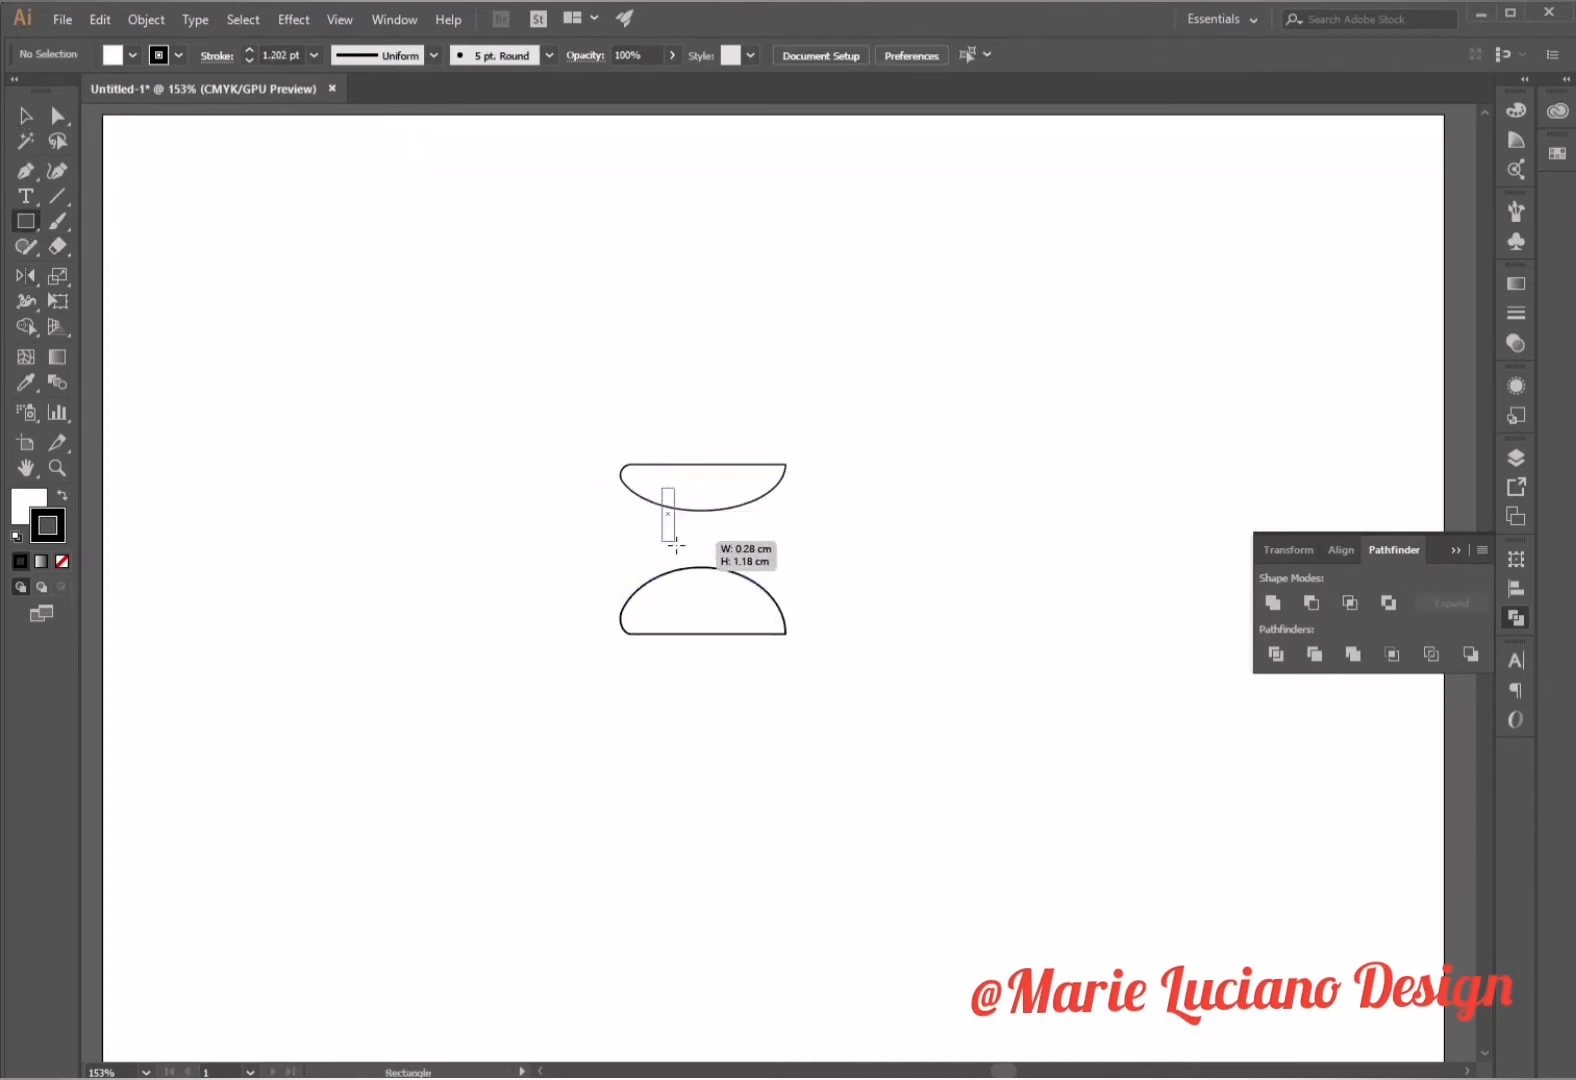
pyautogui.moveTo(665, 487); pyautogui.dragTo(685, 608)
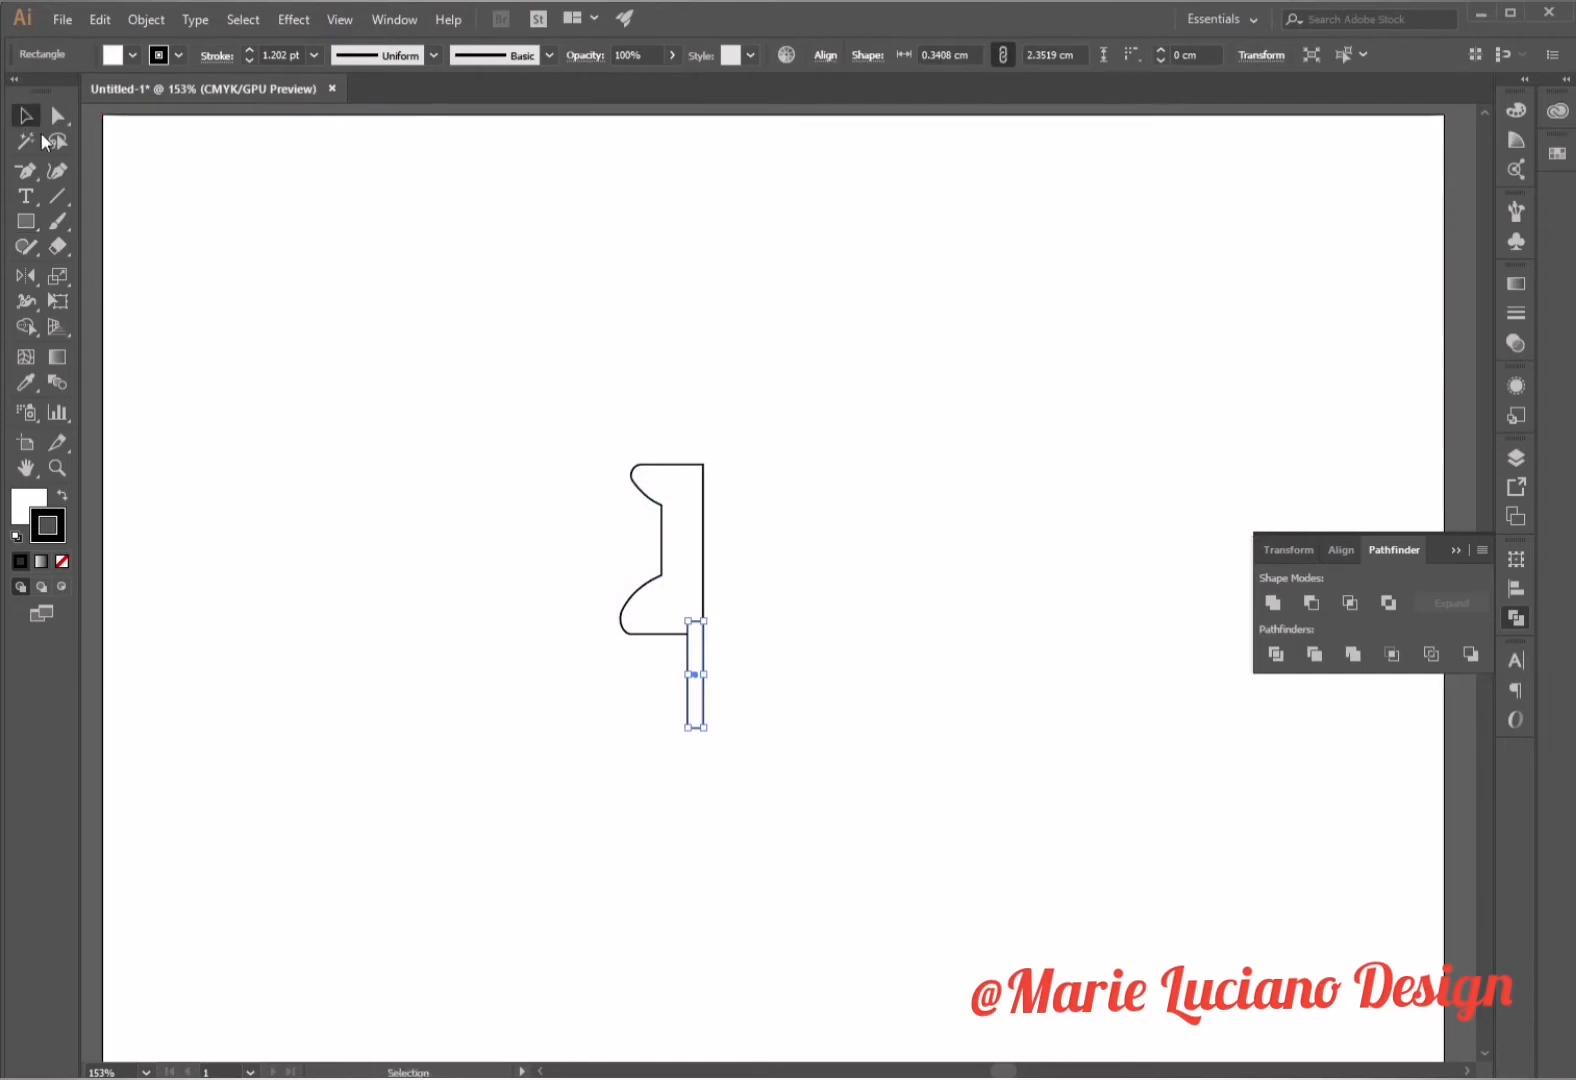
pyautogui.moveTo(697, 673); pyautogui.dragTo(697, 804)
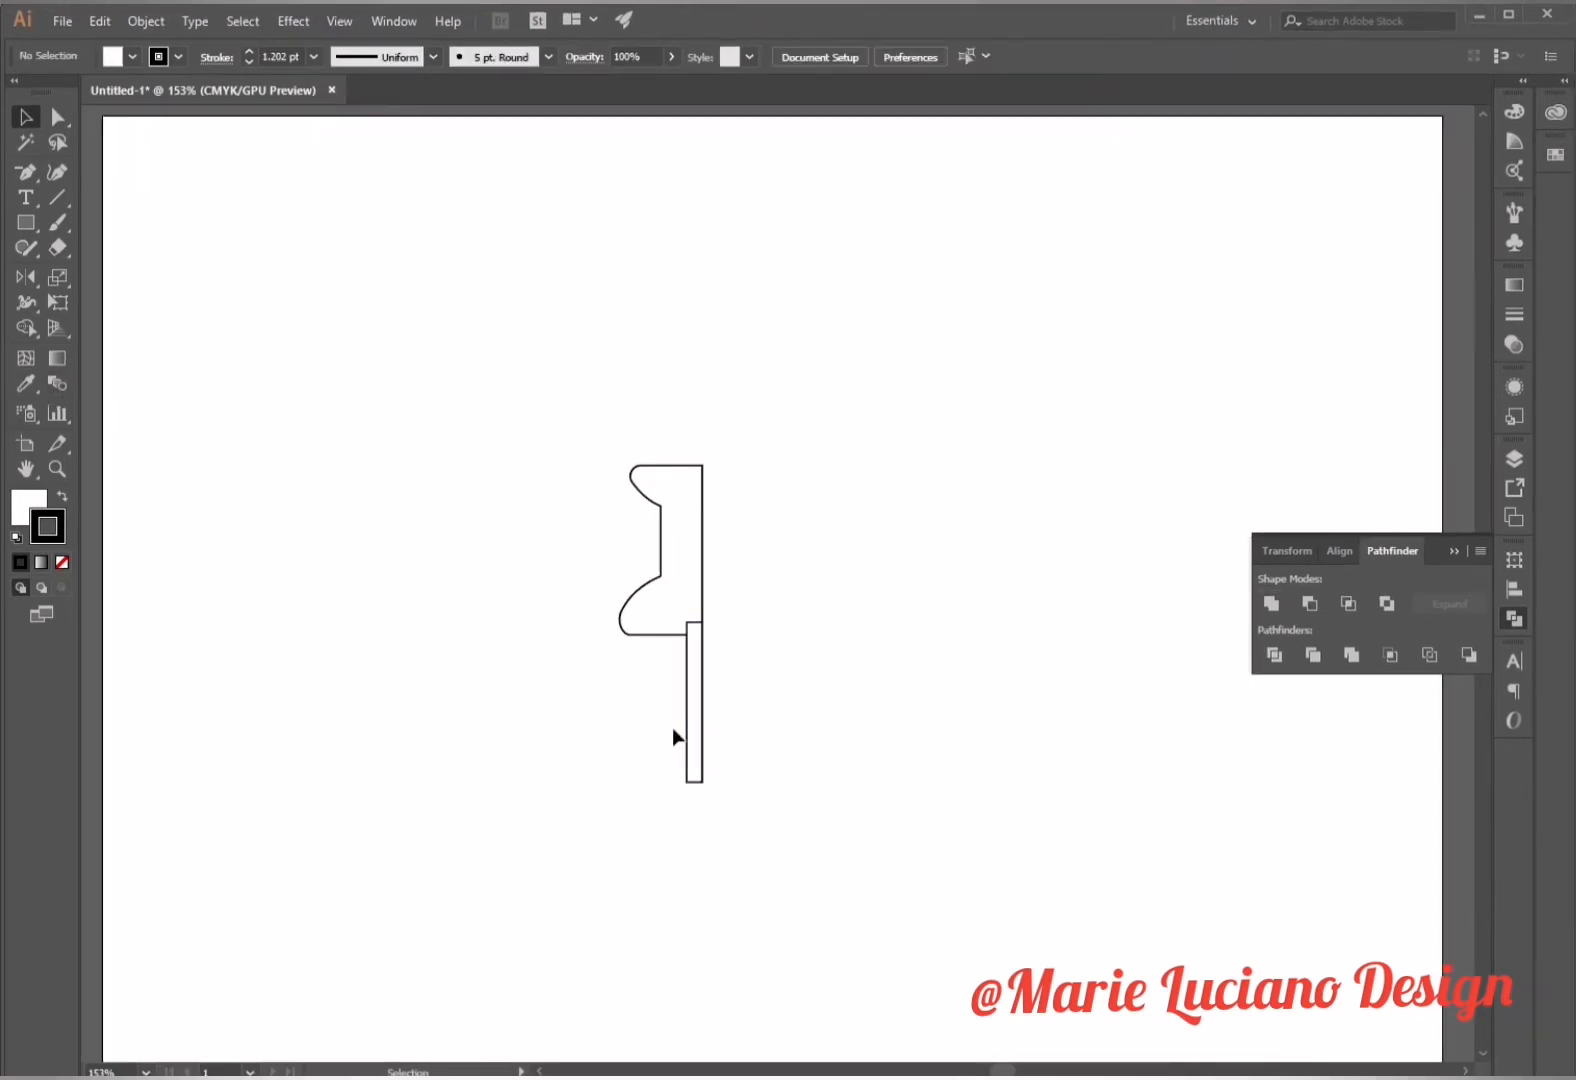
# Unite the profile and needle into one tapered shape filled solid red with no stroke
pyautogui.click(53, 115)
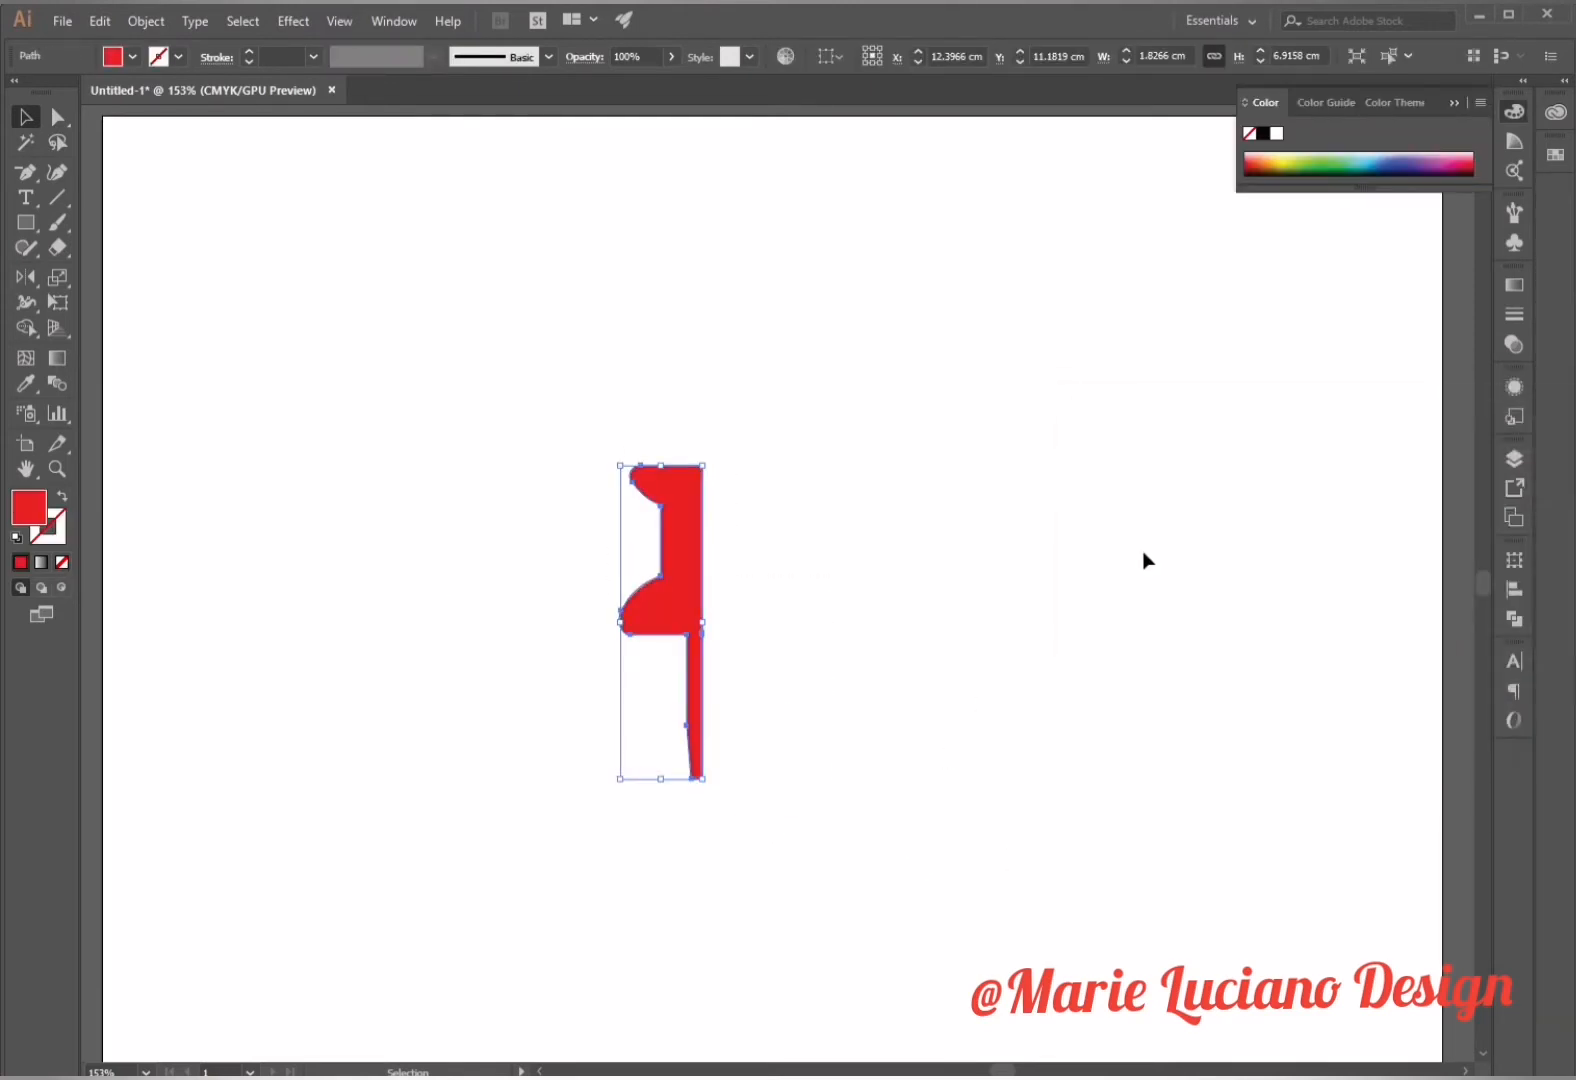
# Apply Effect > 3D > Revolve with Preview on and tilt the pin to a custom rotation angle
pyautogui.click(293, 20)
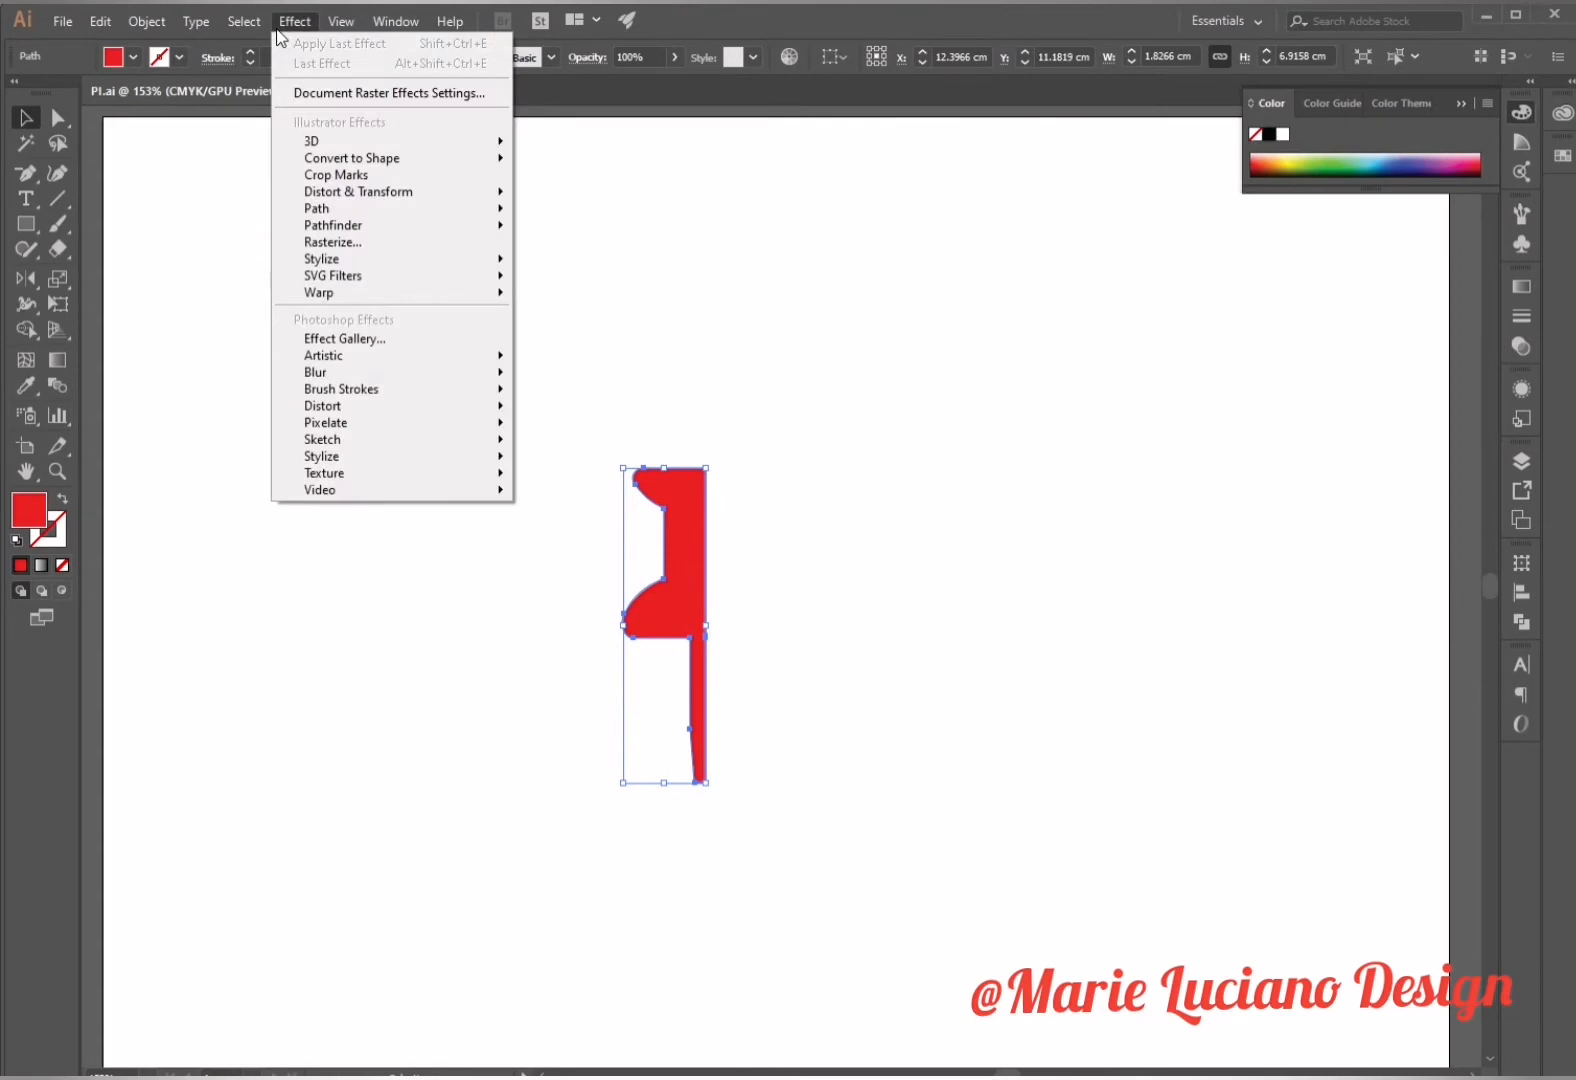
pyautogui.moveTo(367, 239)
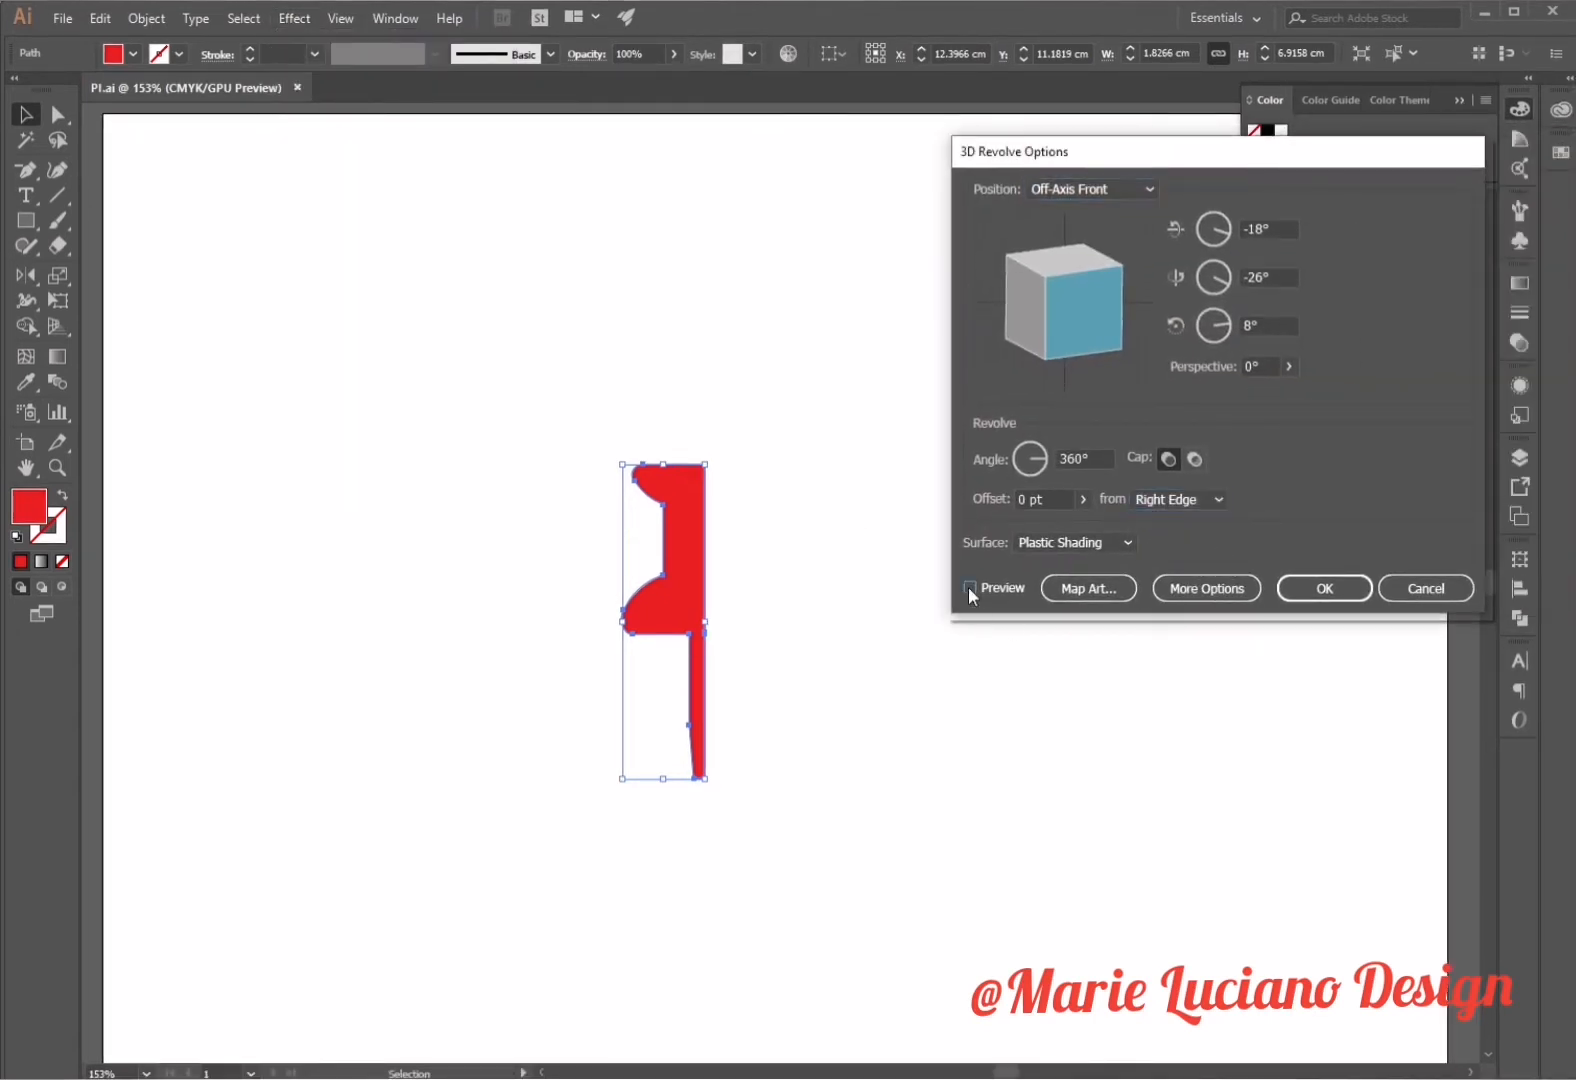
pyautogui.click(970, 588)
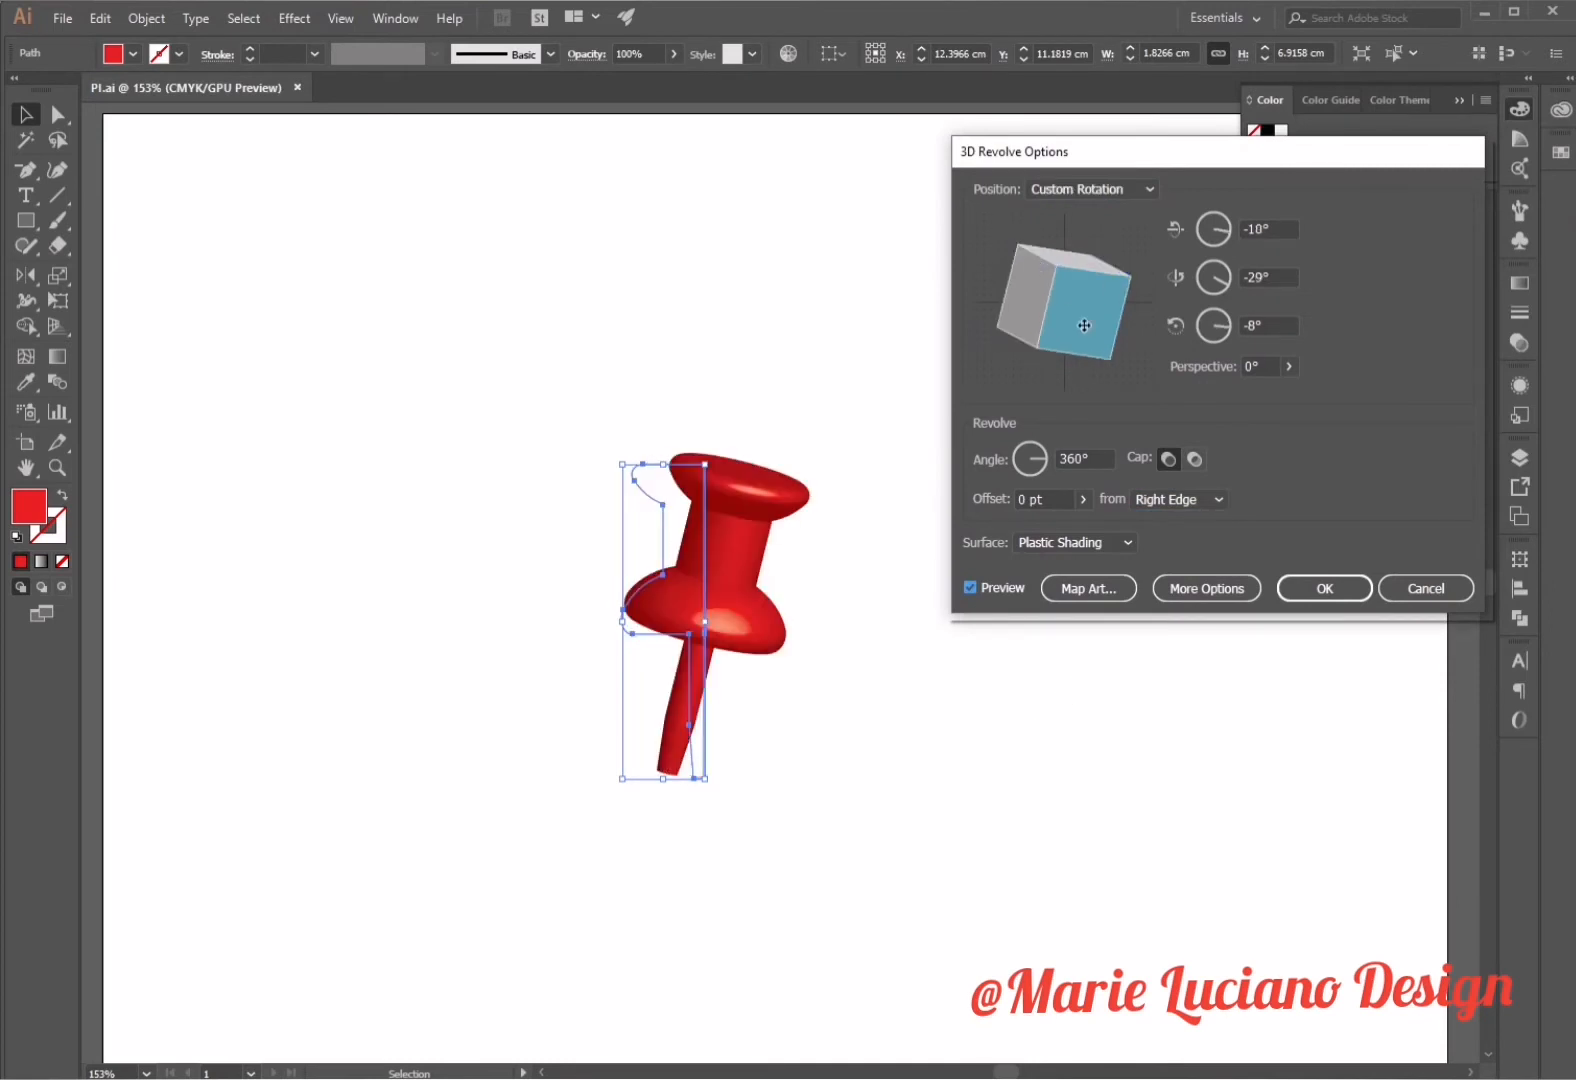
pyautogui.moveTo(1084, 325); pyautogui.dragTo(1084, 279)
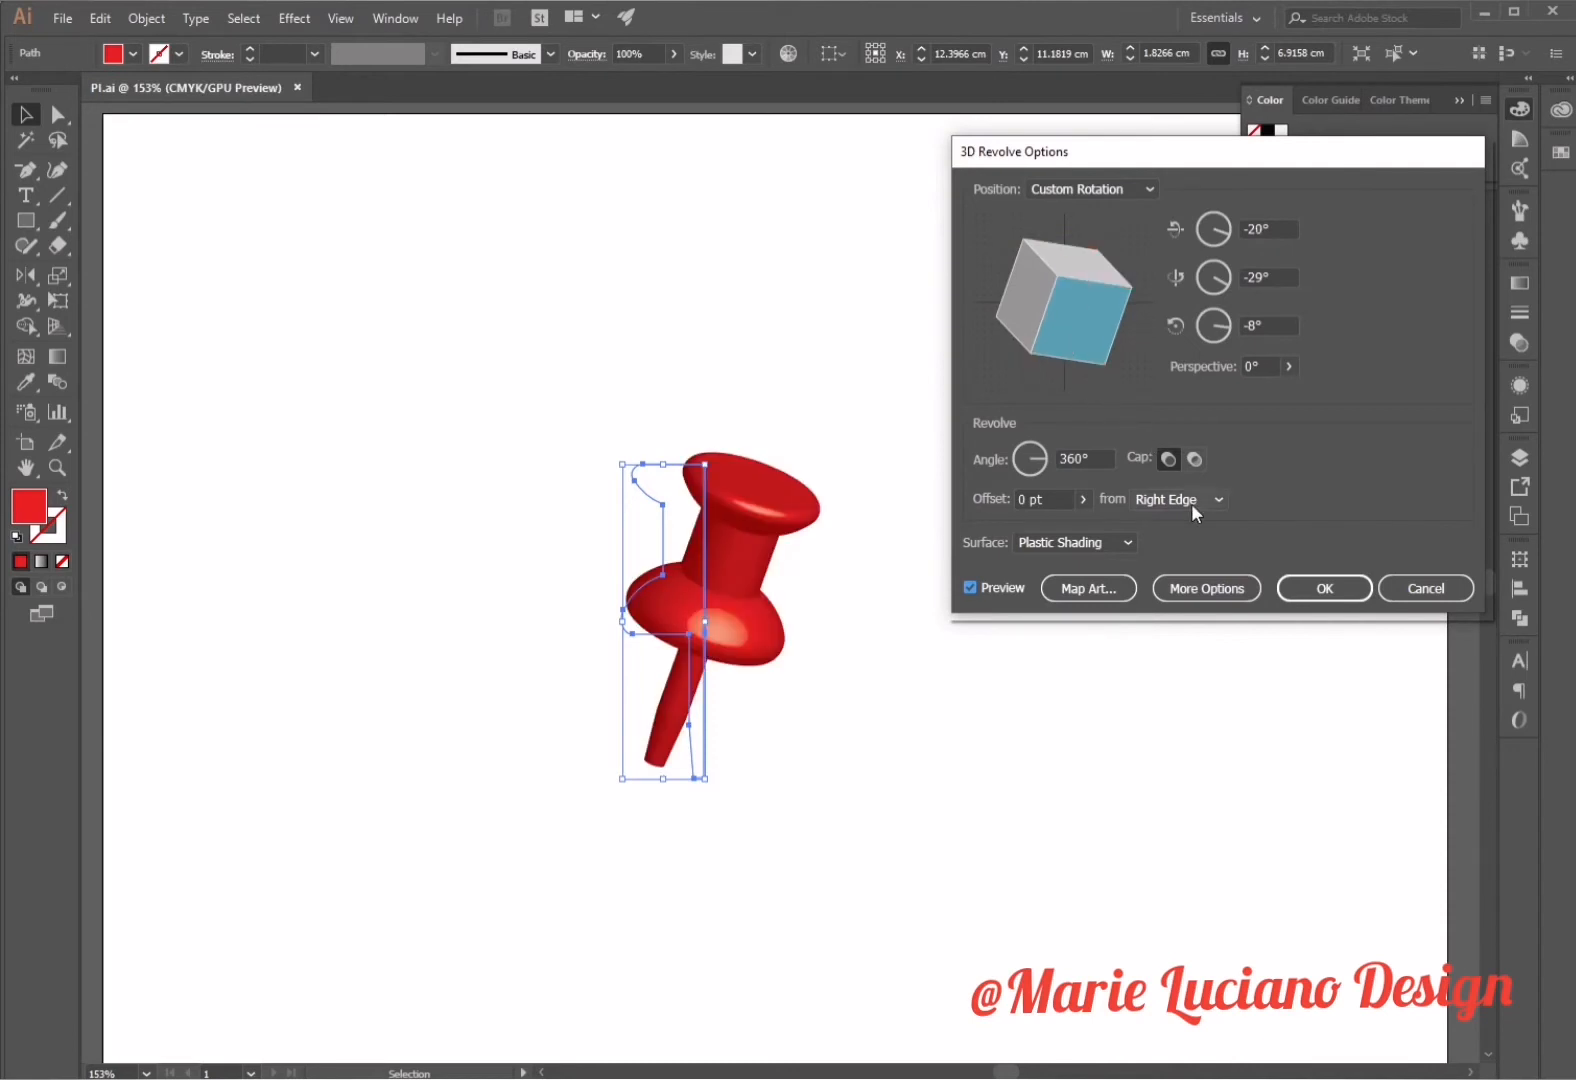
# Under More Options, drag the light source around the shading sphere until it sits near the pin's top
pyautogui.click(1206, 588)
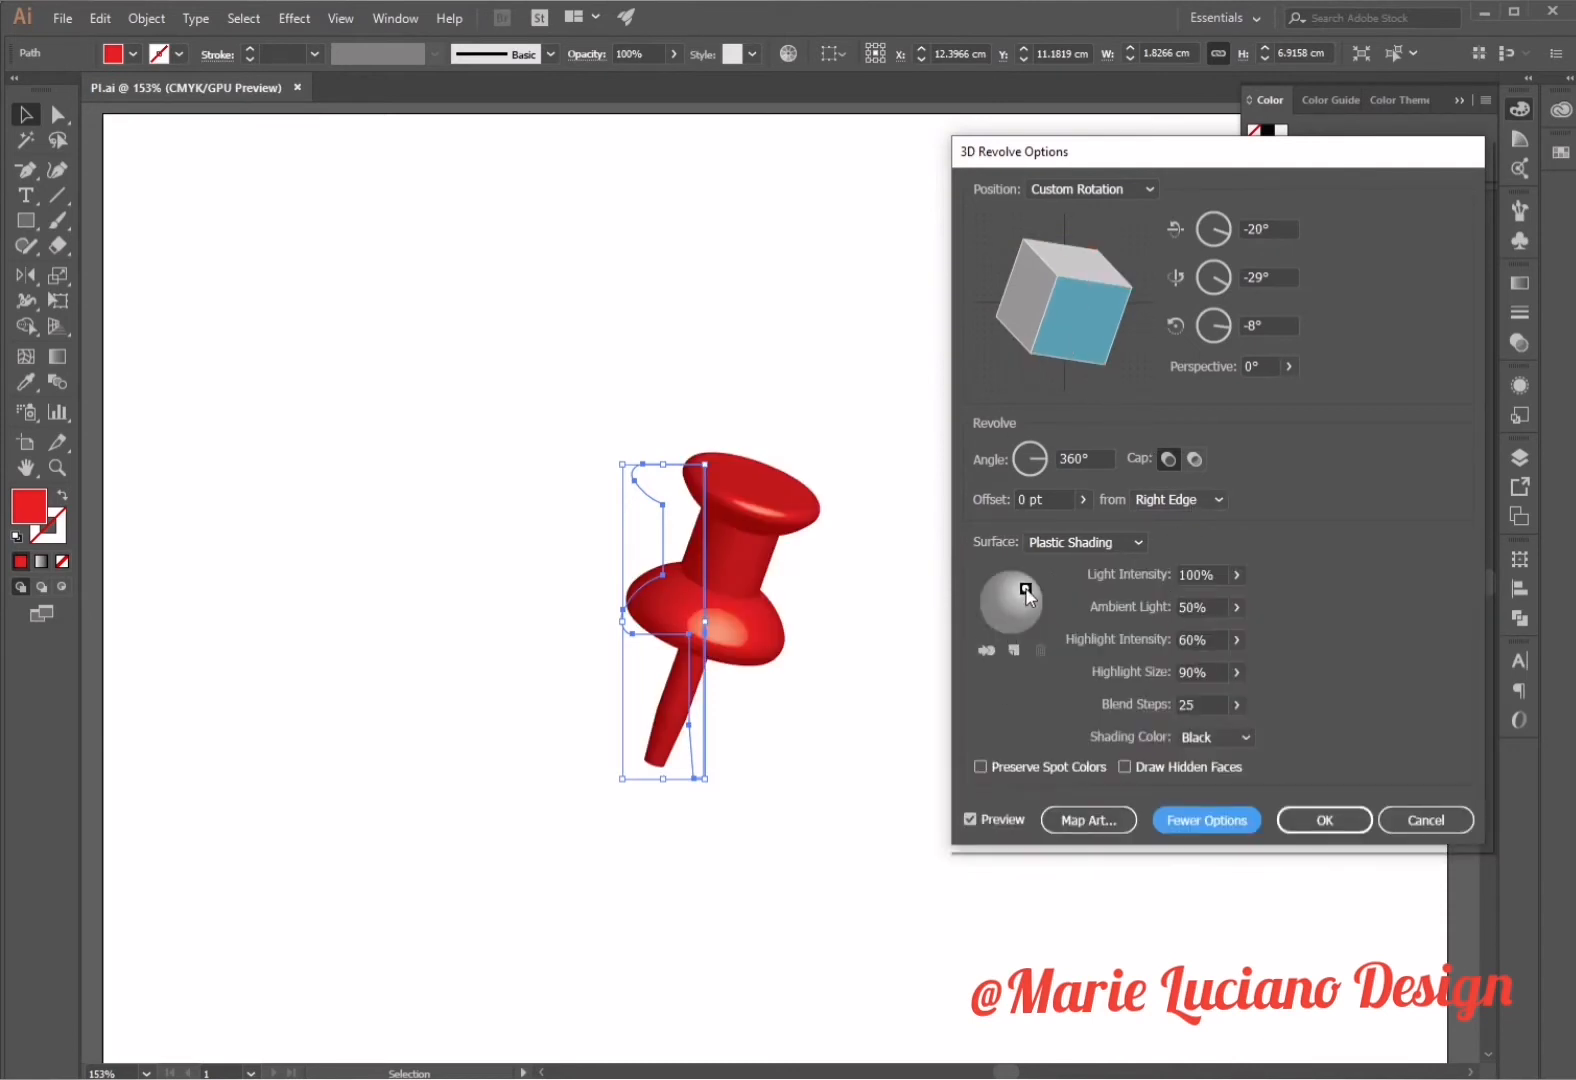
pyautogui.moveTo(1027, 590); pyautogui.dragTo(1012, 603)
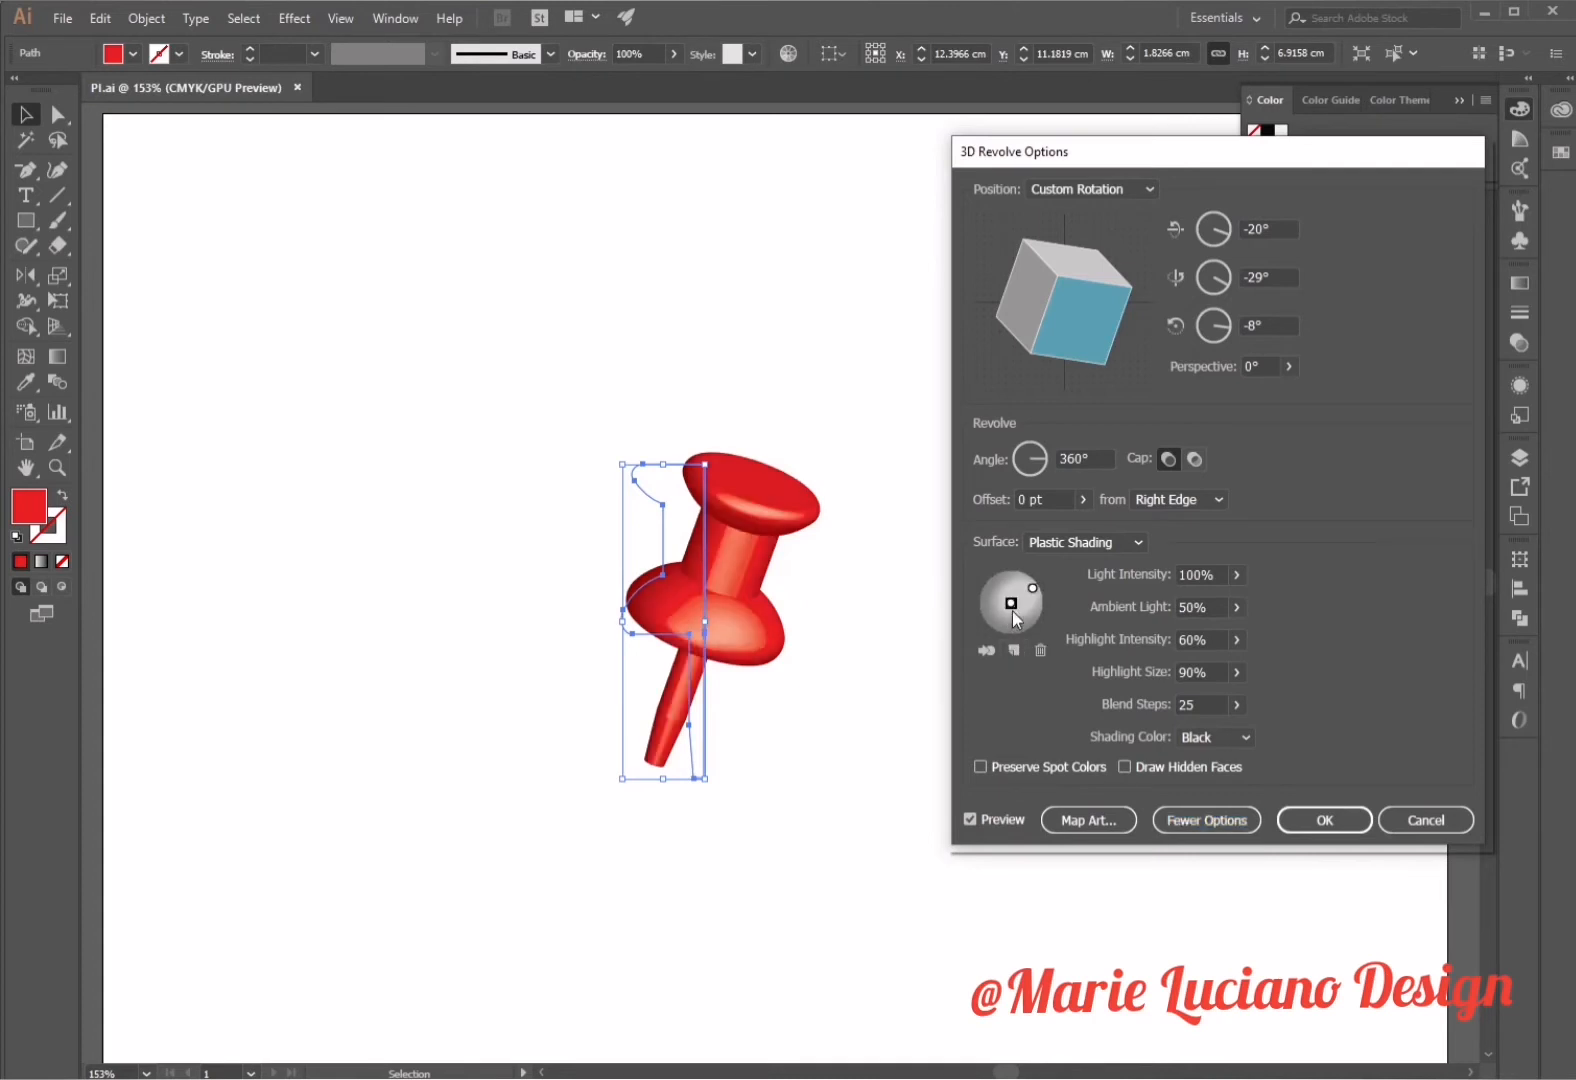
pyautogui.moveTo(1012, 590); pyautogui.dragTo(1031, 590)
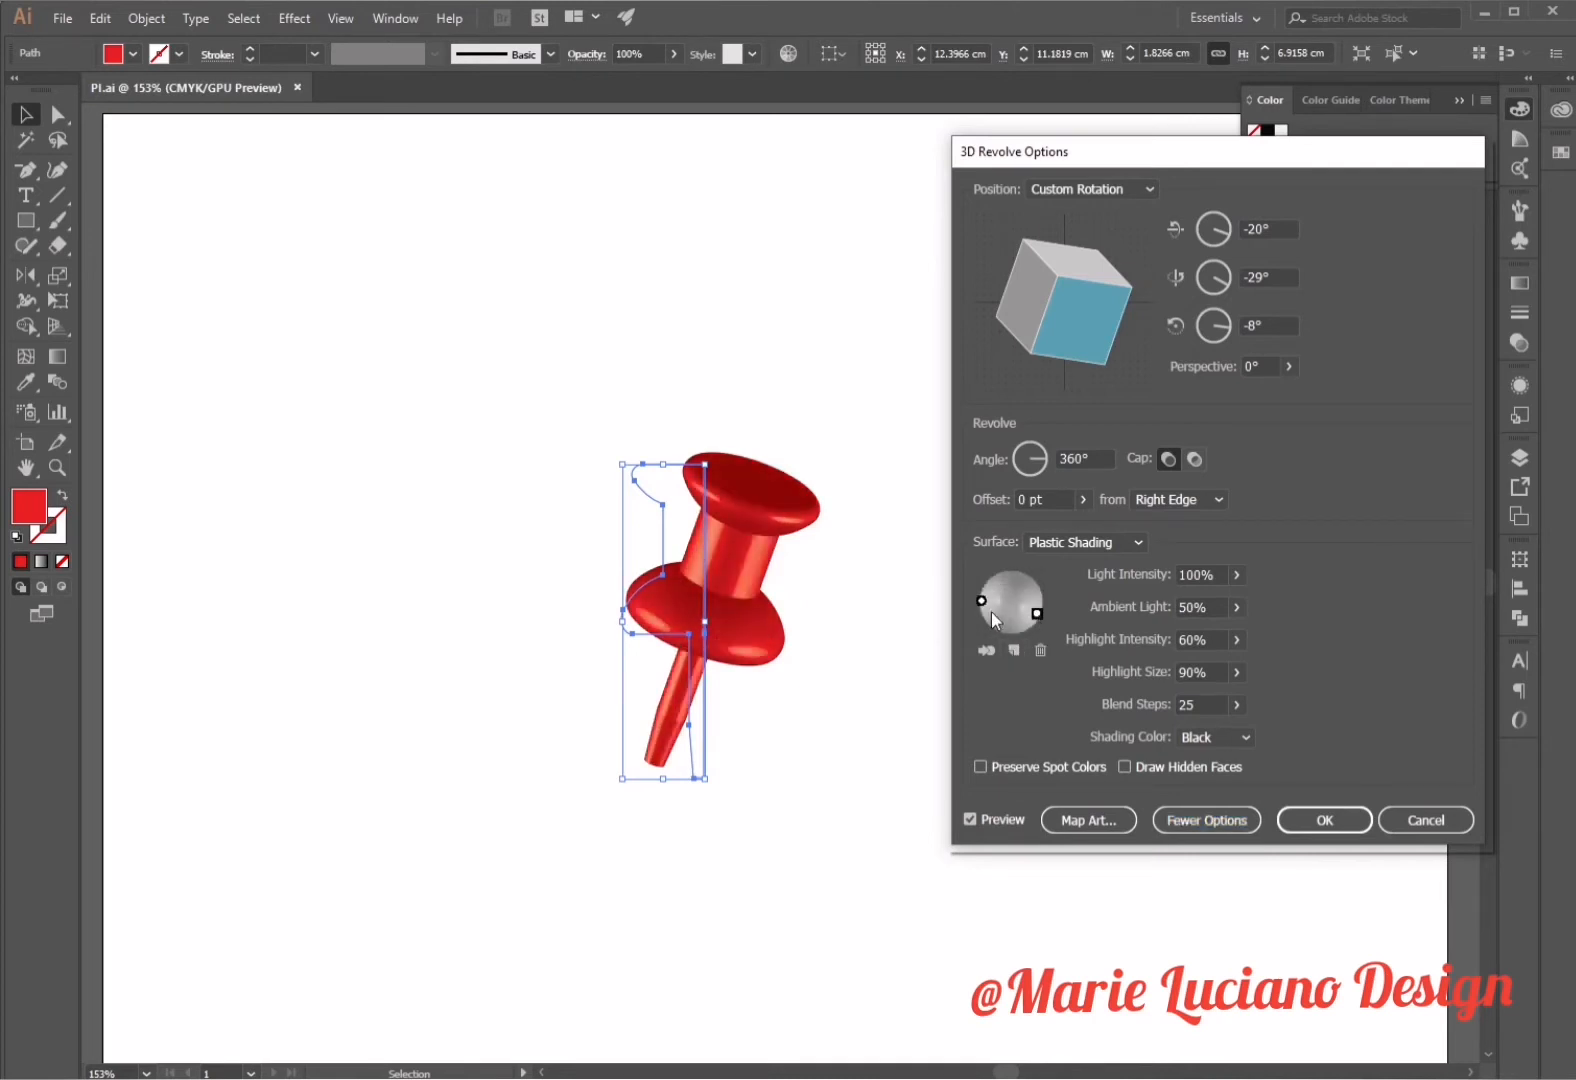
pyautogui.moveTo(982, 600); pyautogui.dragTo(995, 575)
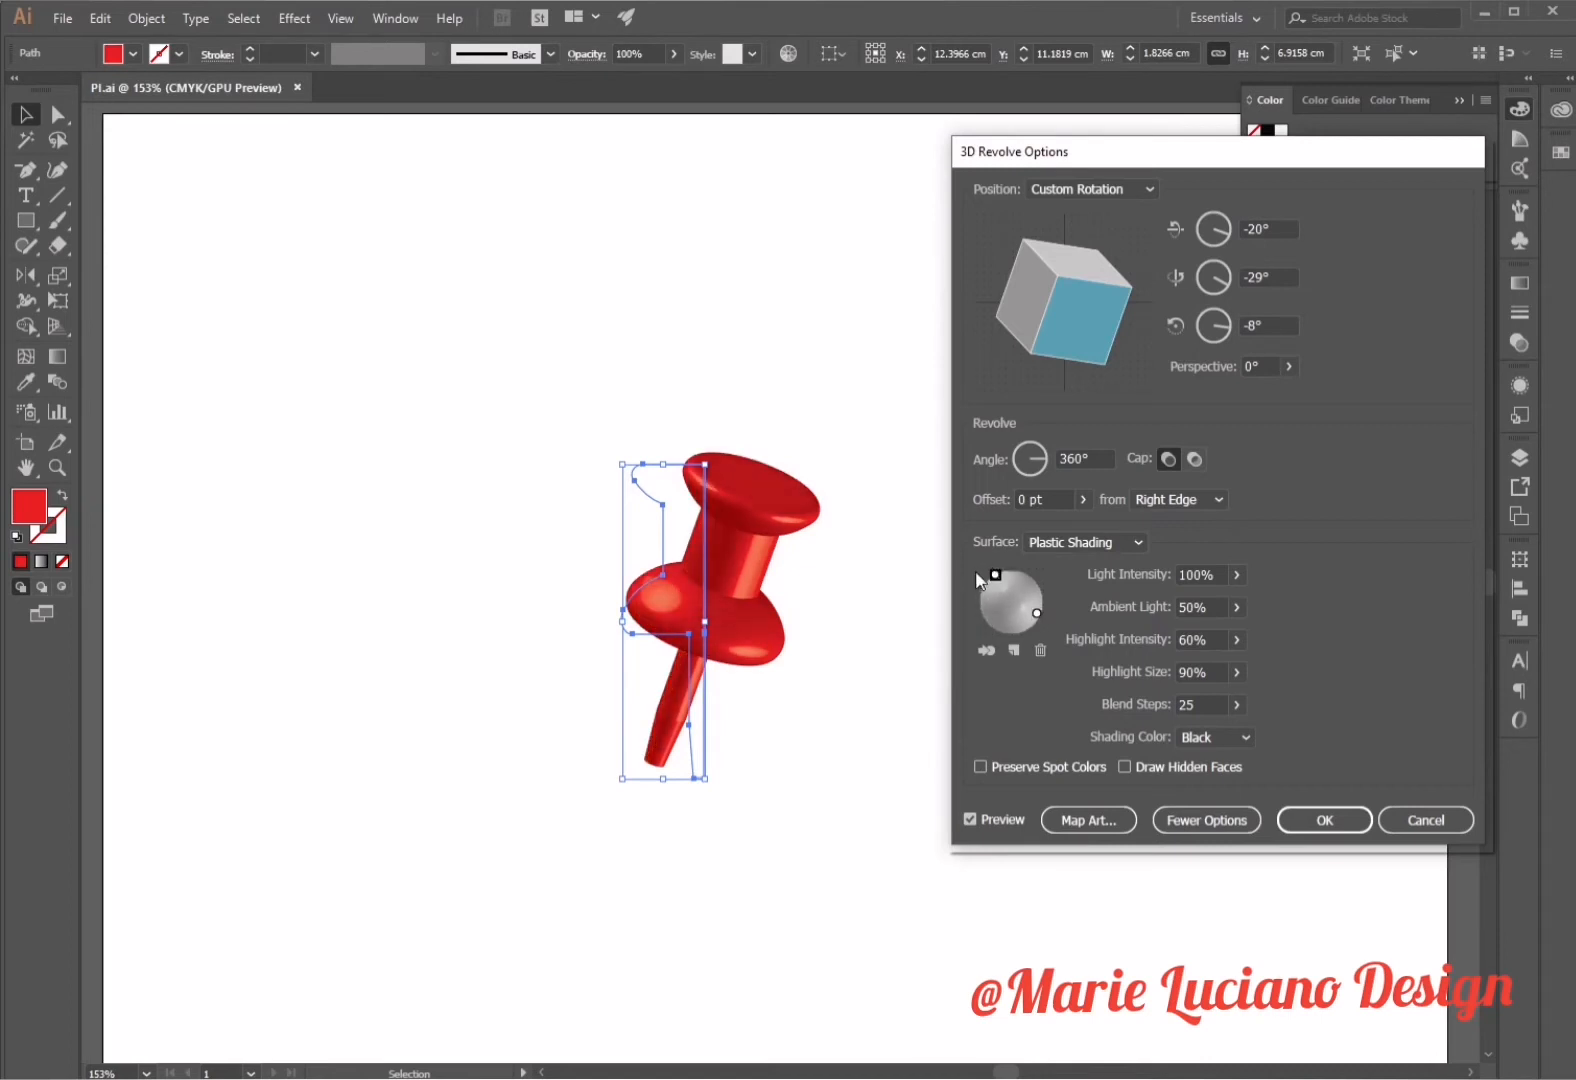
pyautogui.moveTo(995, 575); pyautogui.dragTo(1035, 607)
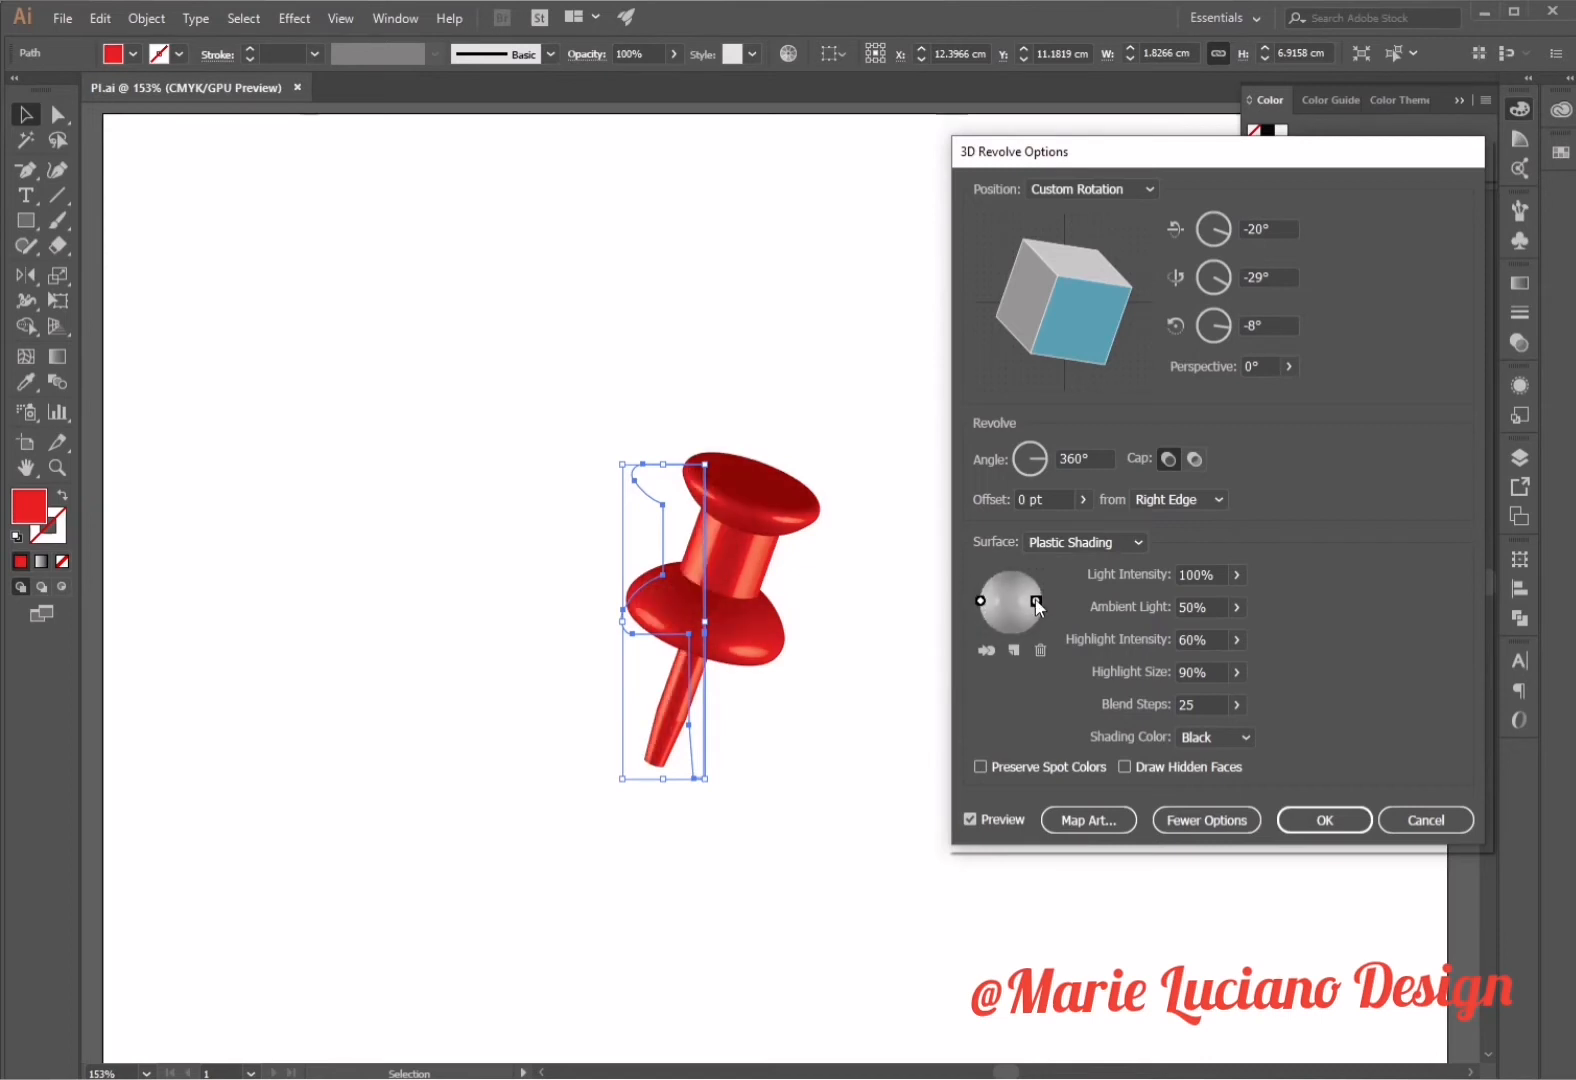
pyautogui.moveTo(1038, 606); pyautogui.dragTo(1016, 586)
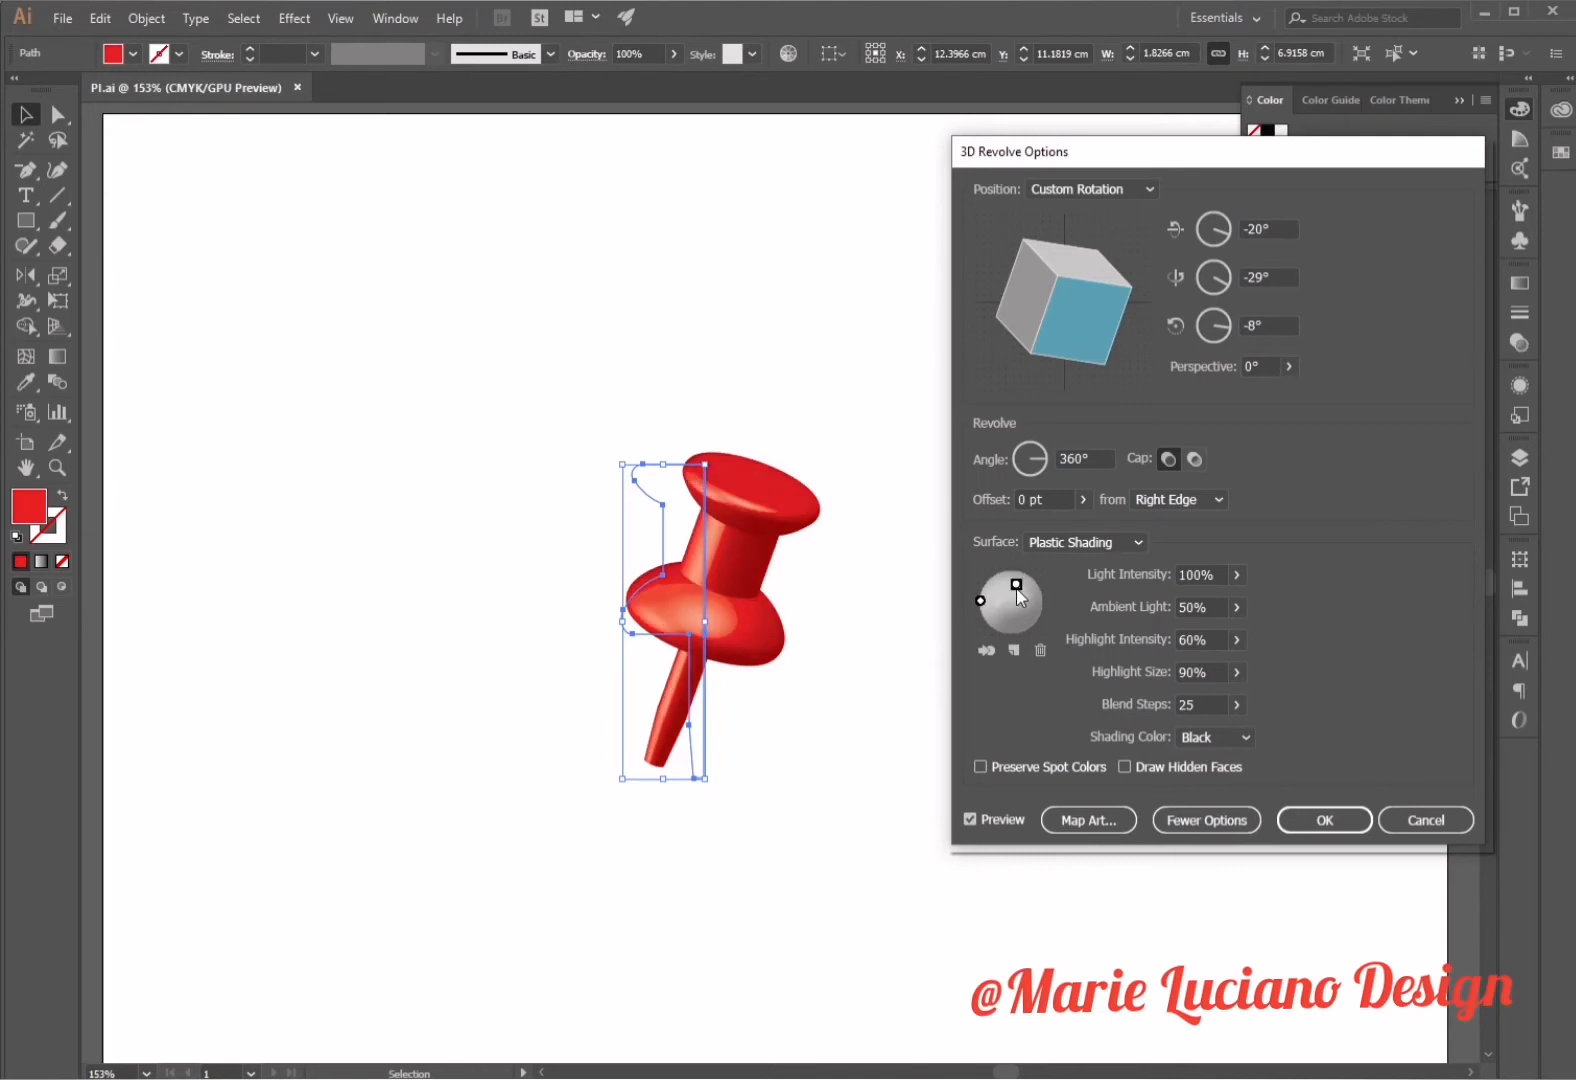
pyautogui.moveTo(1016, 586); pyautogui.dragTo(1035, 613)
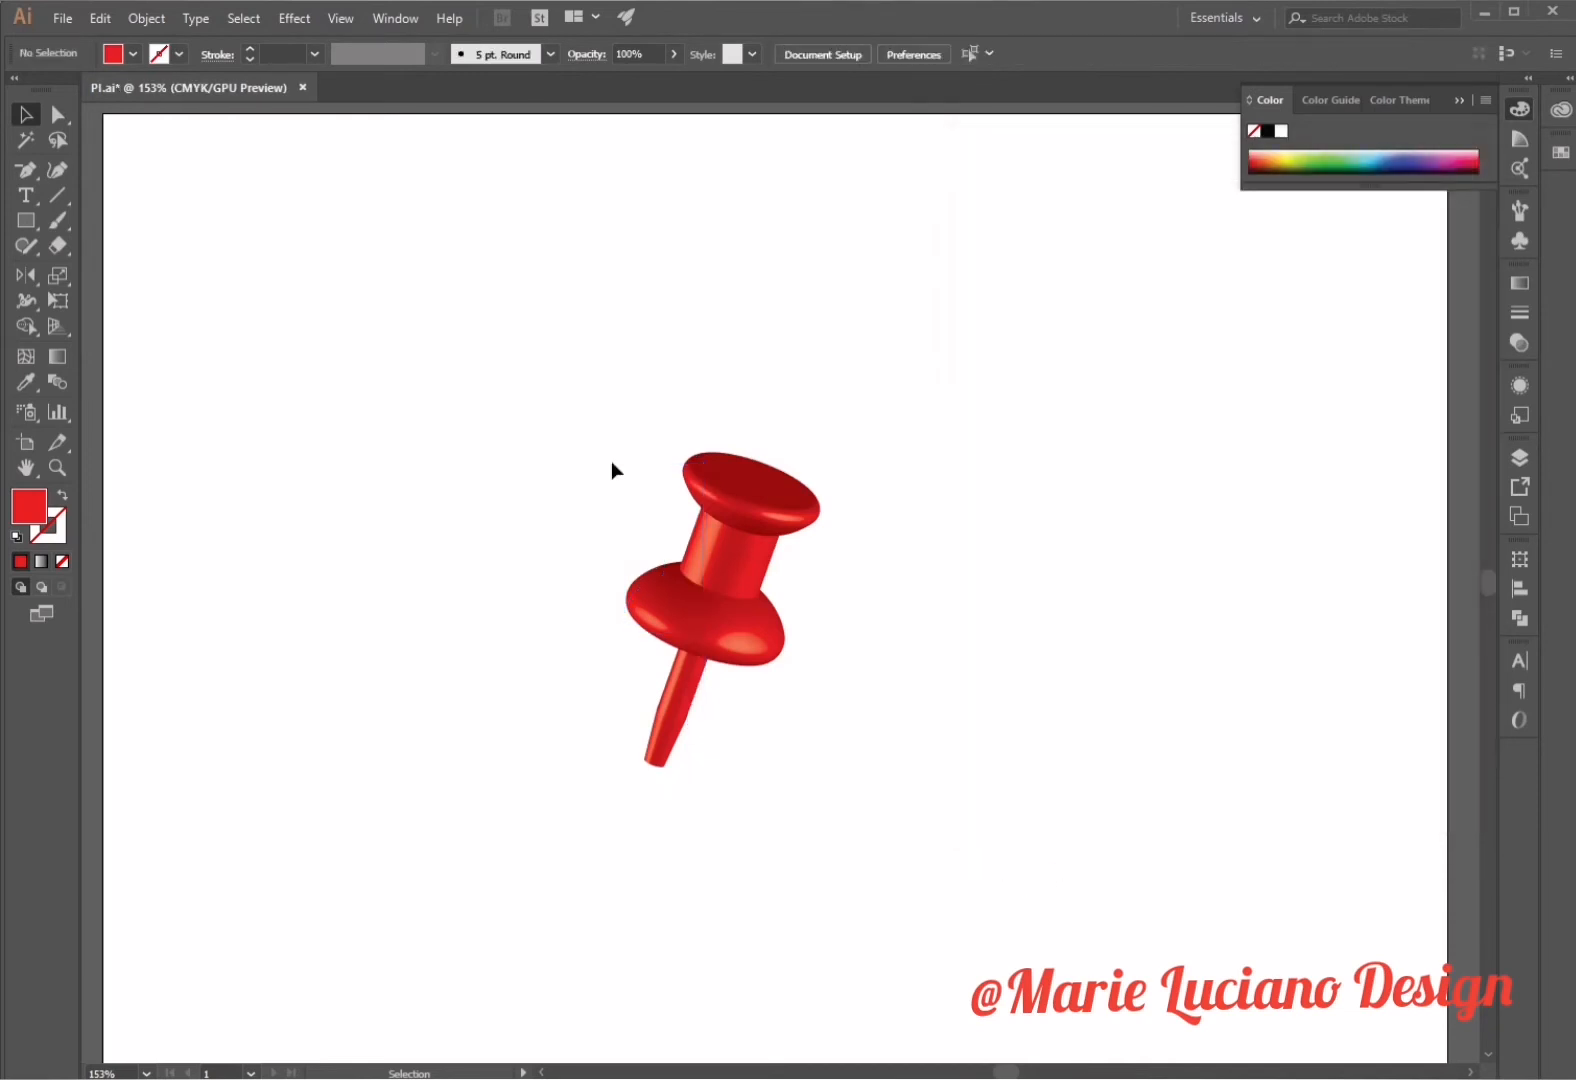
# Drag profile anchor points so the pin's top corner, flared base and needle joint revolve into better shape
pyautogui.click(56, 141)
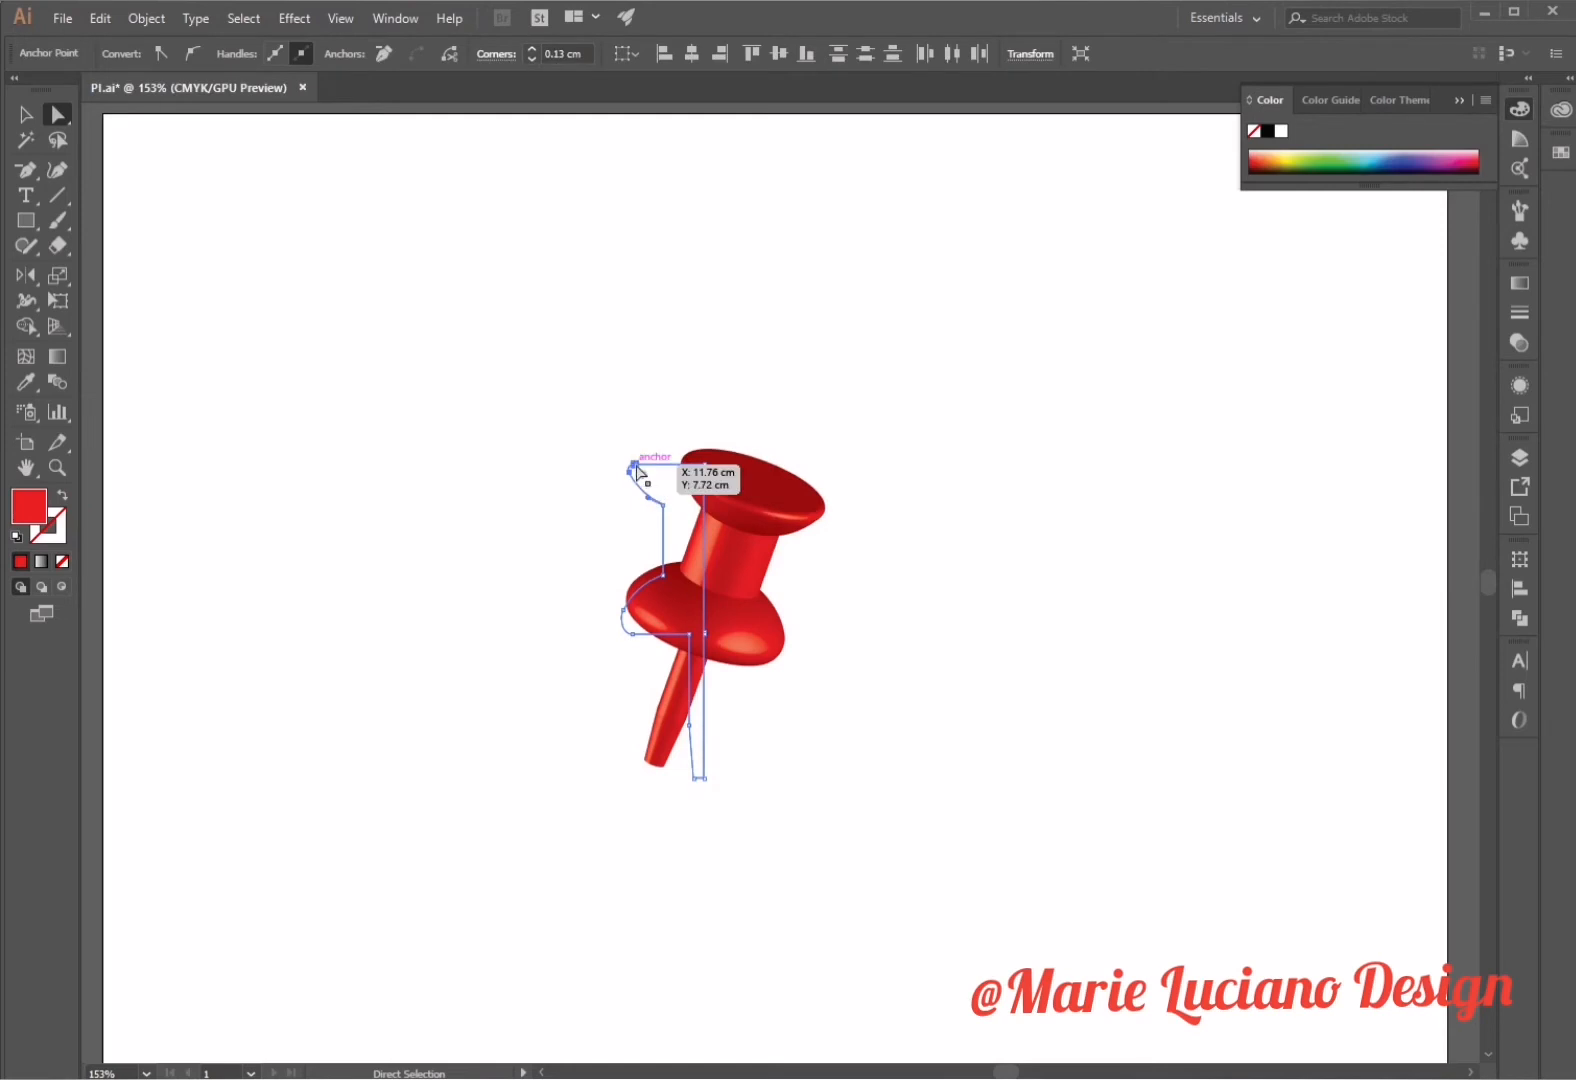
pyautogui.moveTo(633, 472); pyautogui.dragTo(650, 470)
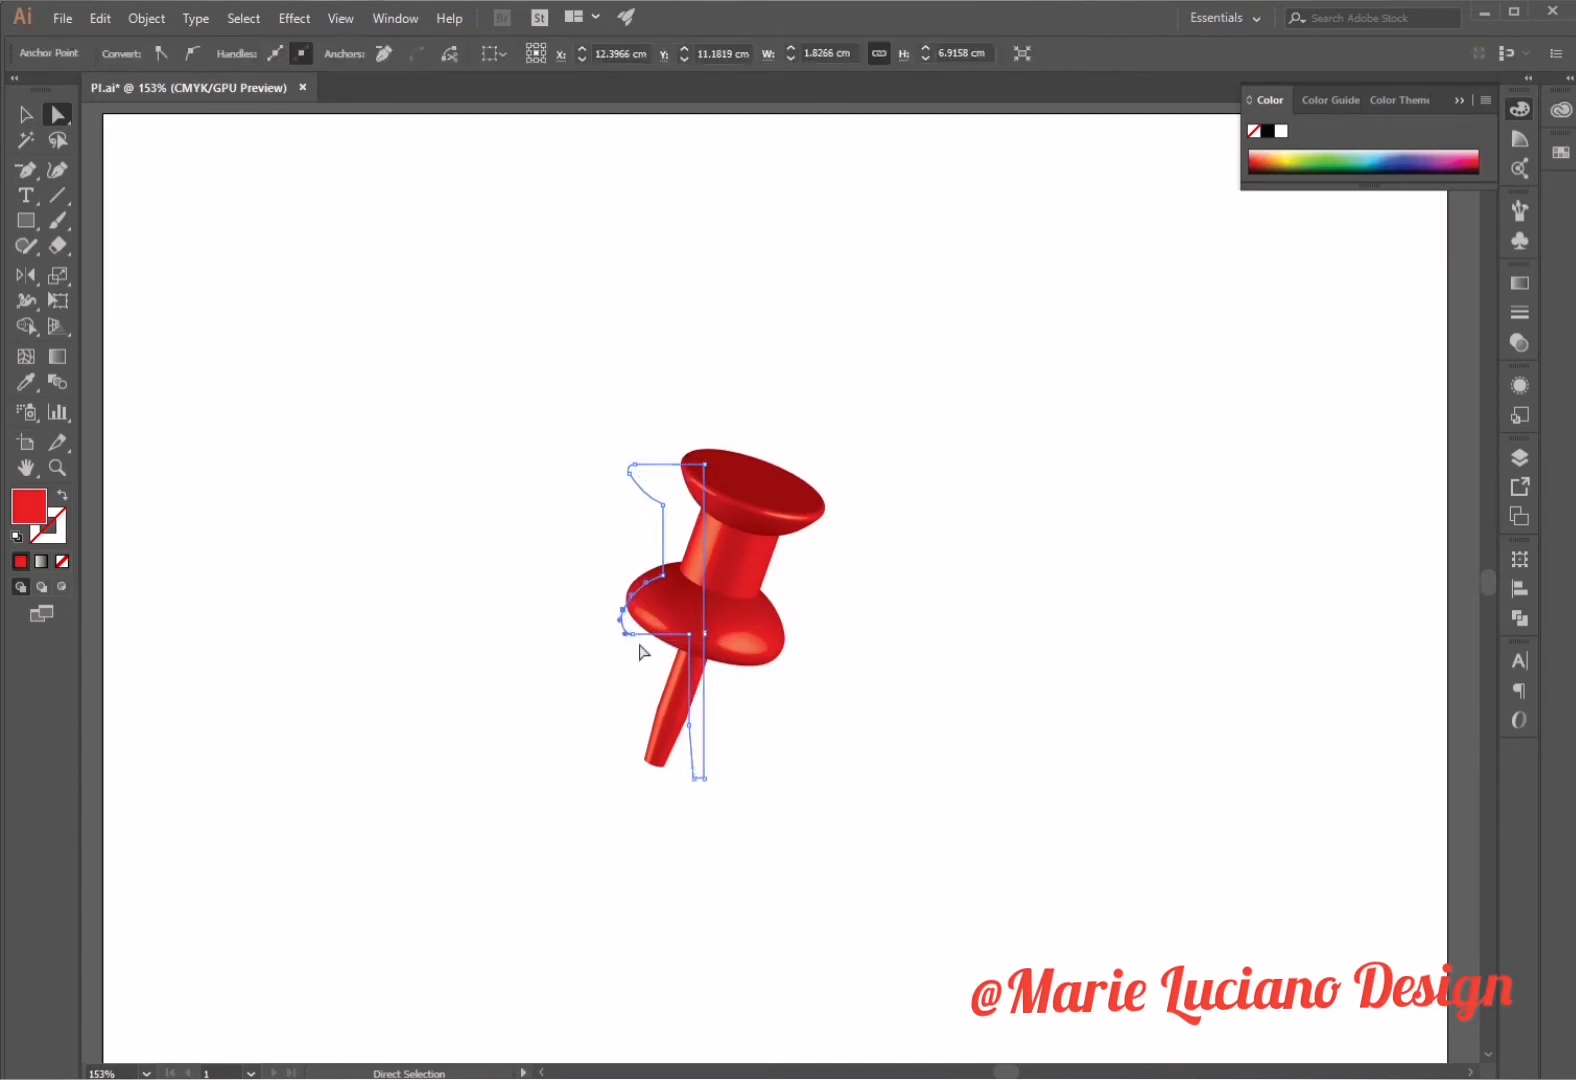
pyautogui.moveTo(643, 651); pyautogui.dragTo(631, 654)
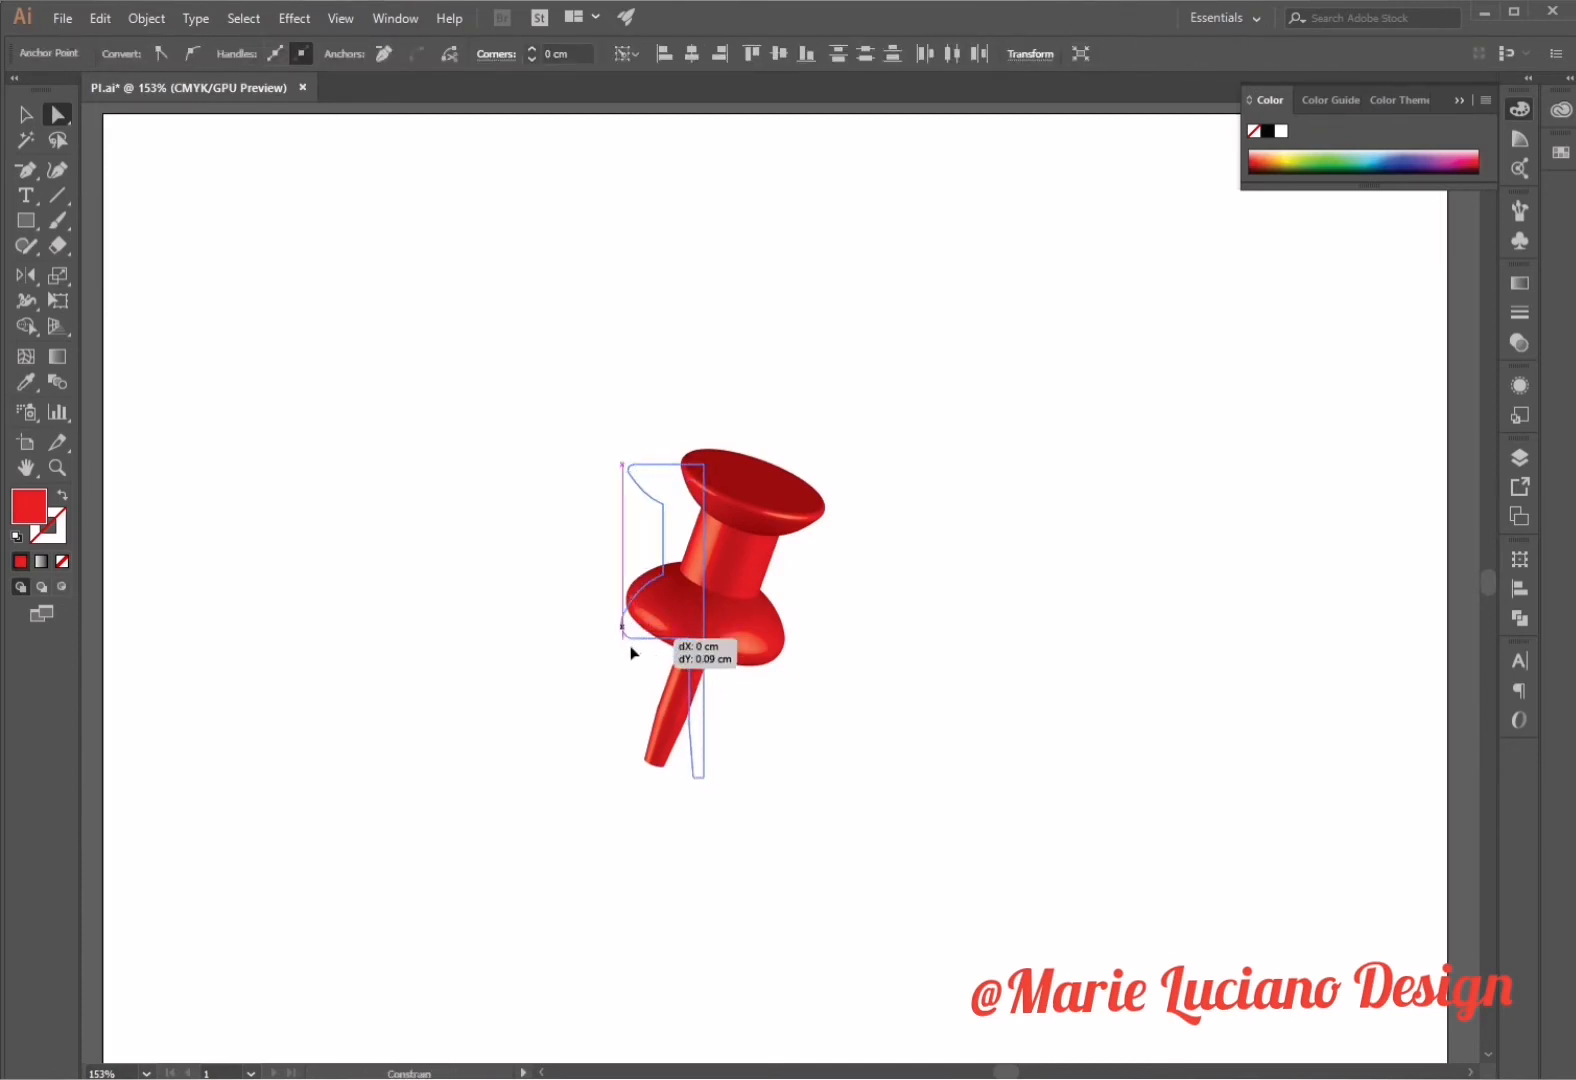
pyautogui.moveTo(631, 631); pyautogui.dragTo(621, 647)
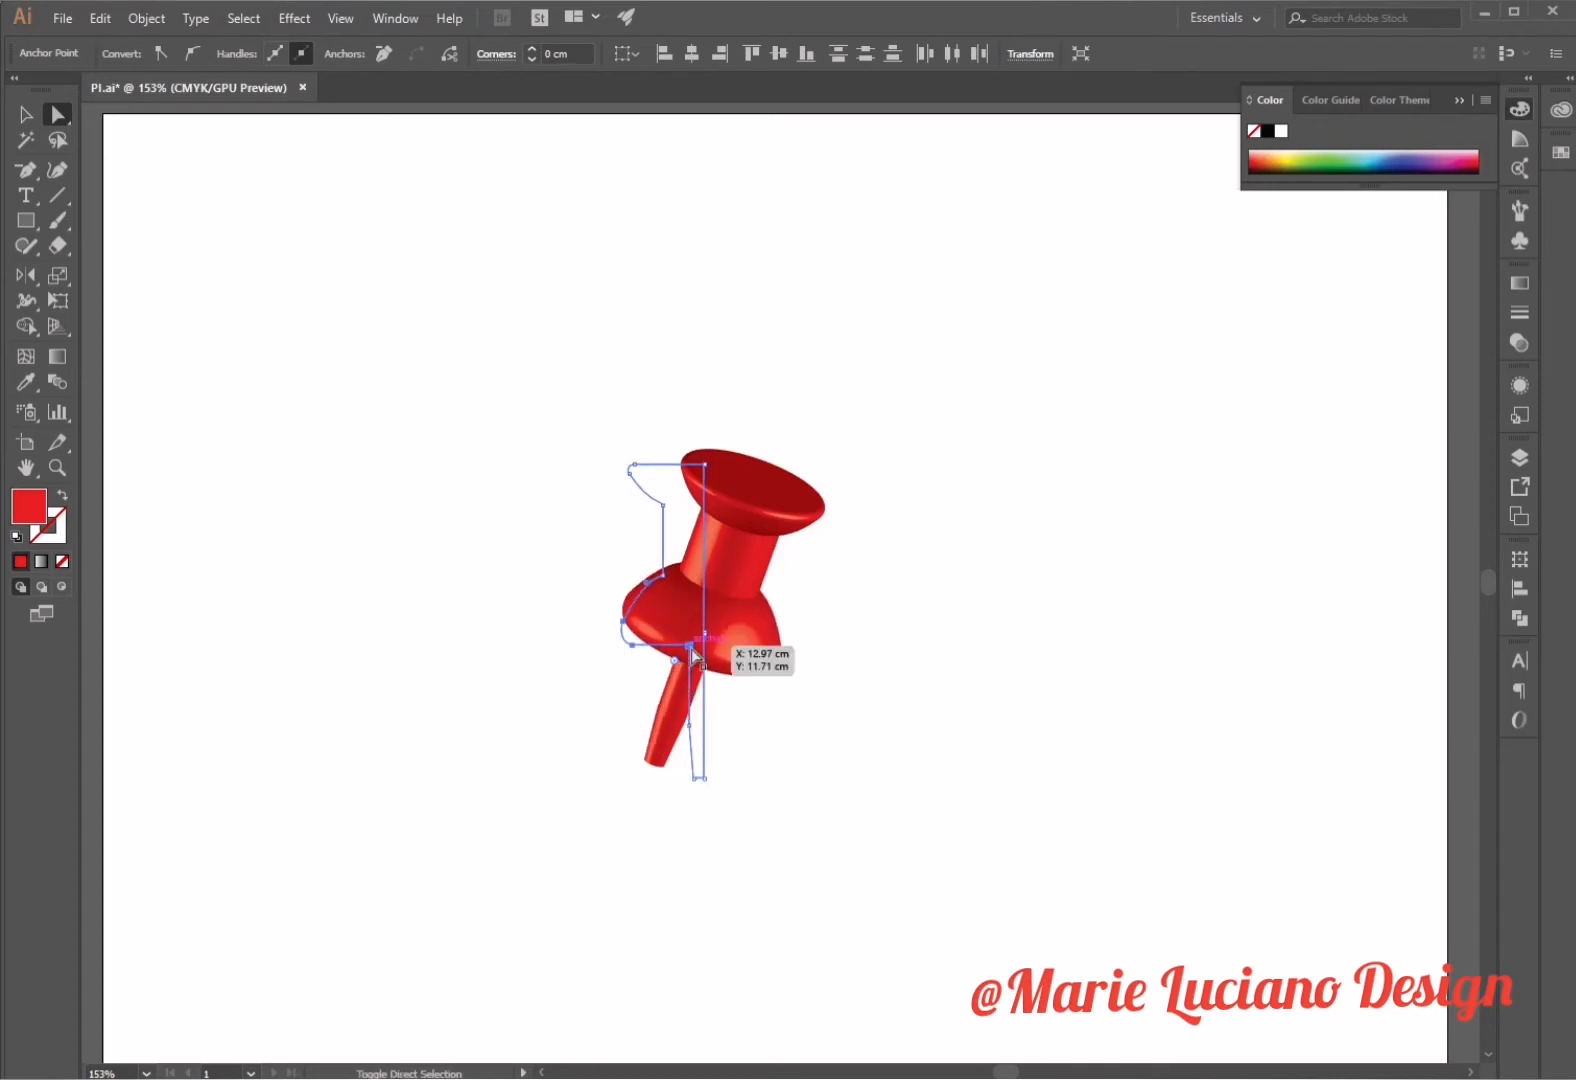
pyautogui.moveTo(699, 653); pyautogui.dragTo(618, 653)
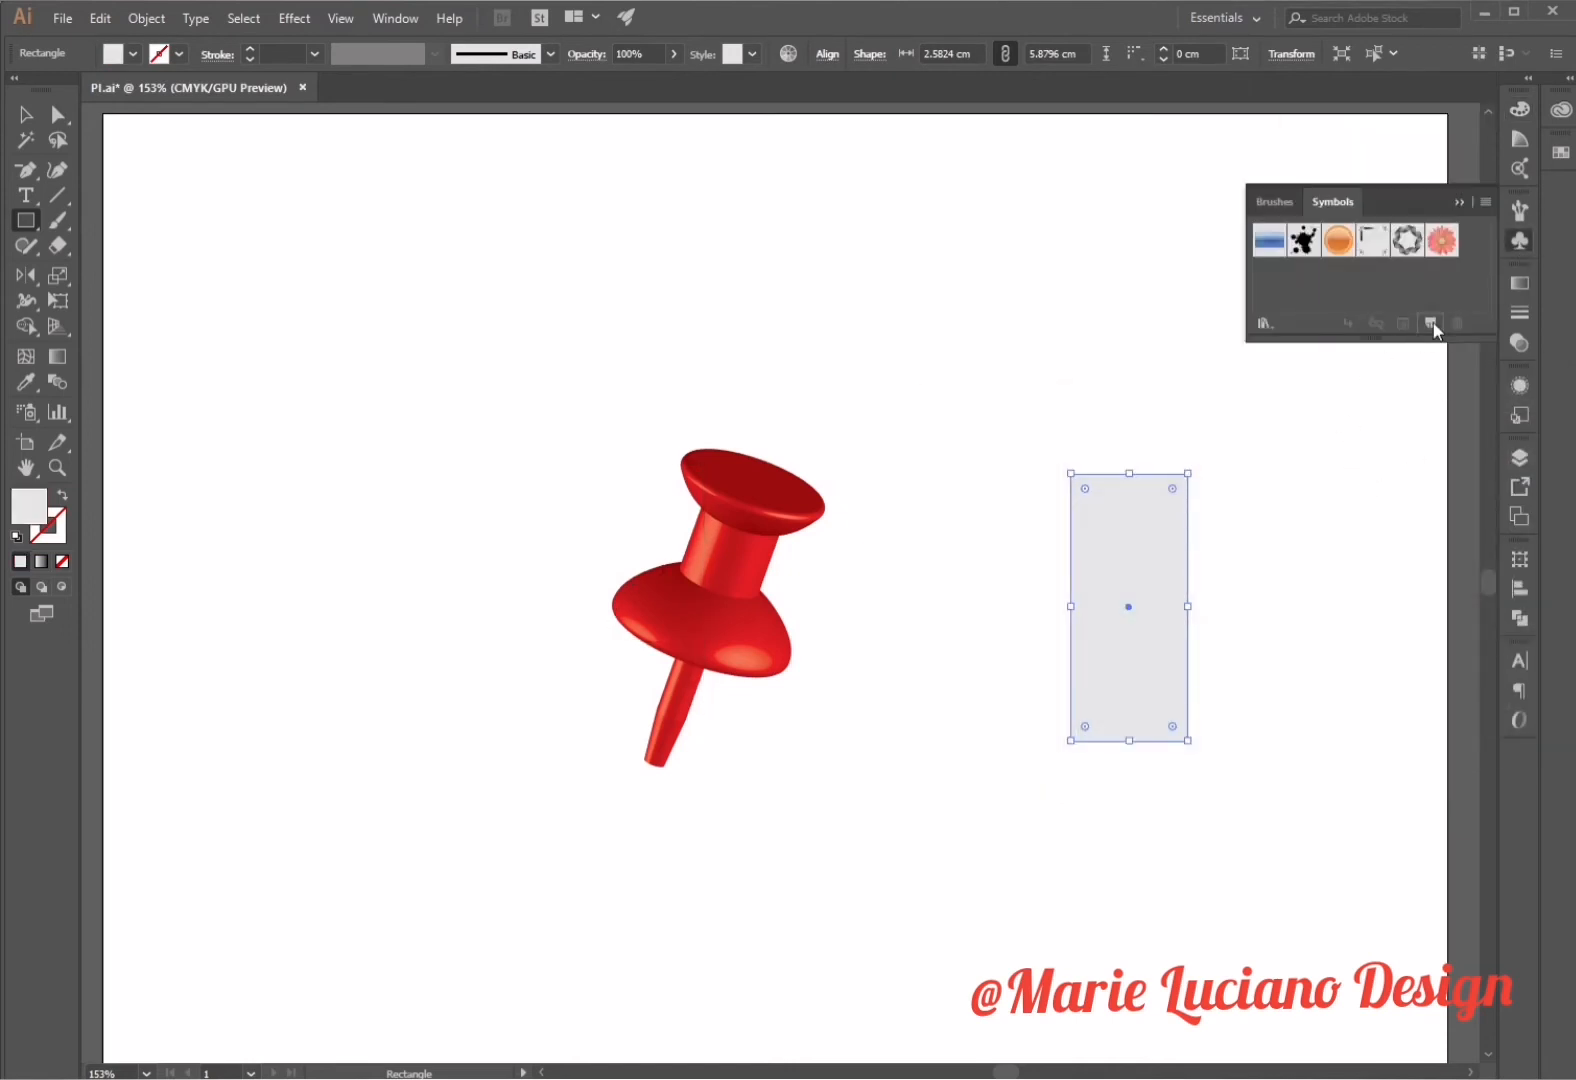
# Create a New Symbol from the light gray rectangle in the Symbols panel and confirm its options
pyautogui.click(1430, 322)
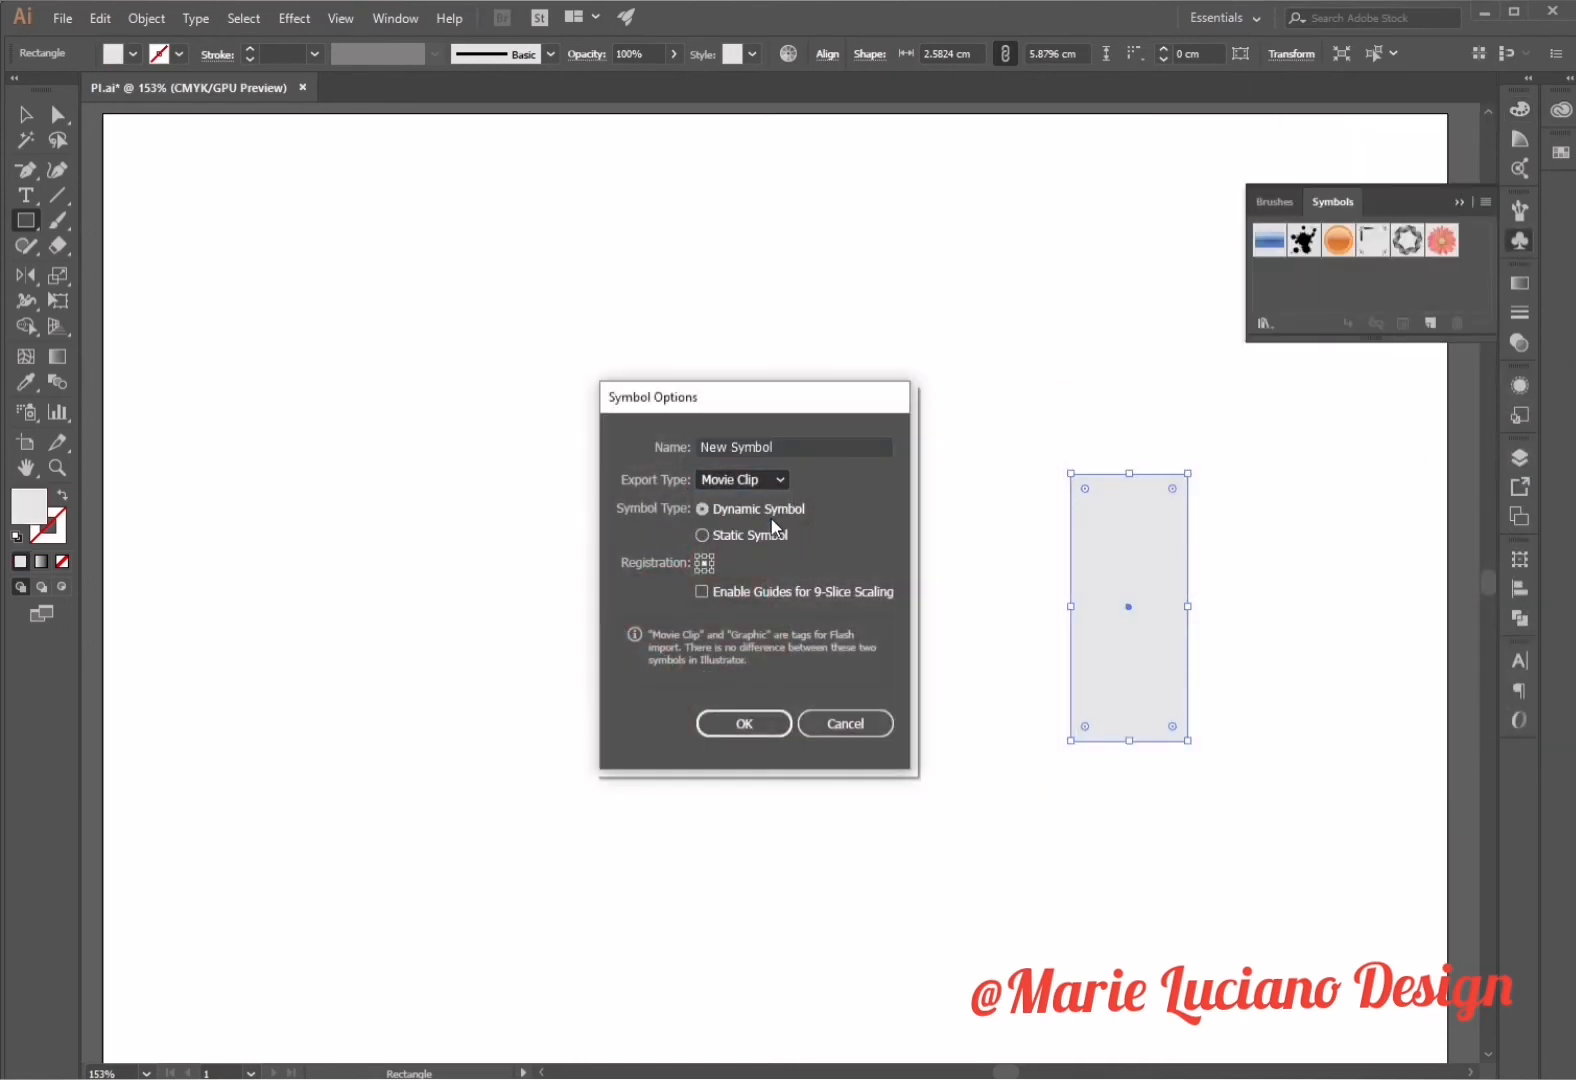
pyautogui.click(743, 723)
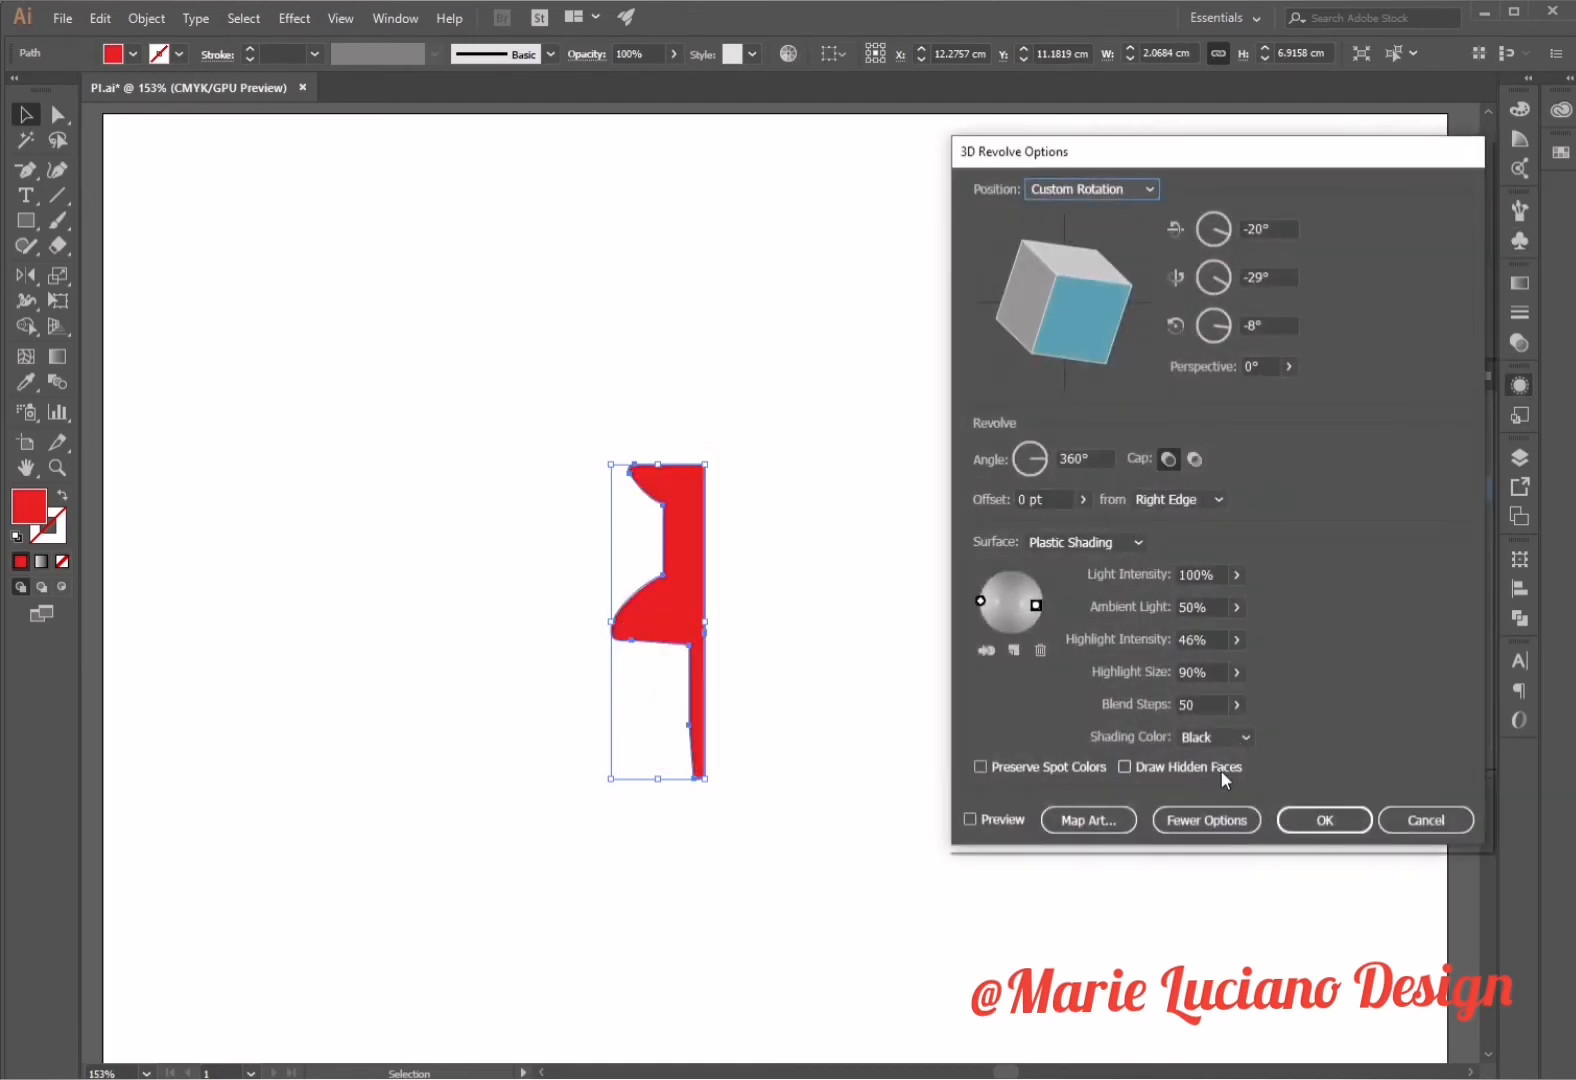
# Map the gray New Symbol onto the needle surfaces with Shade Artwork and apply the revolve
pyautogui.click(970, 819)
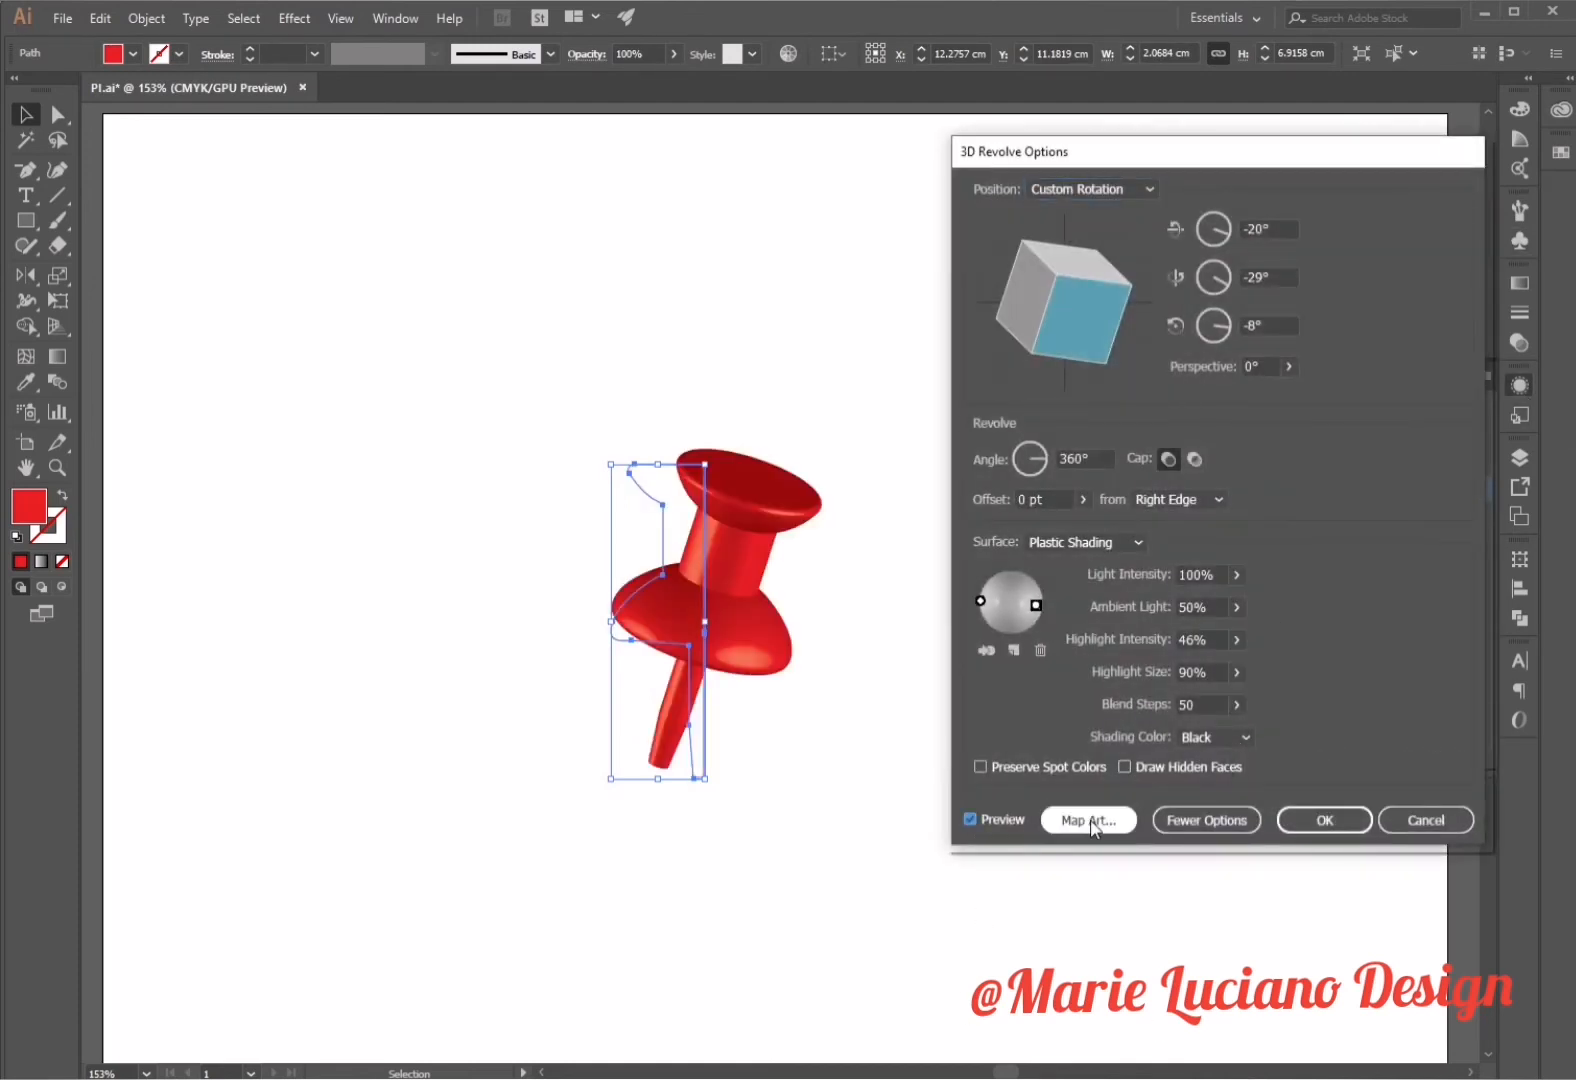
pyautogui.click(1088, 820)
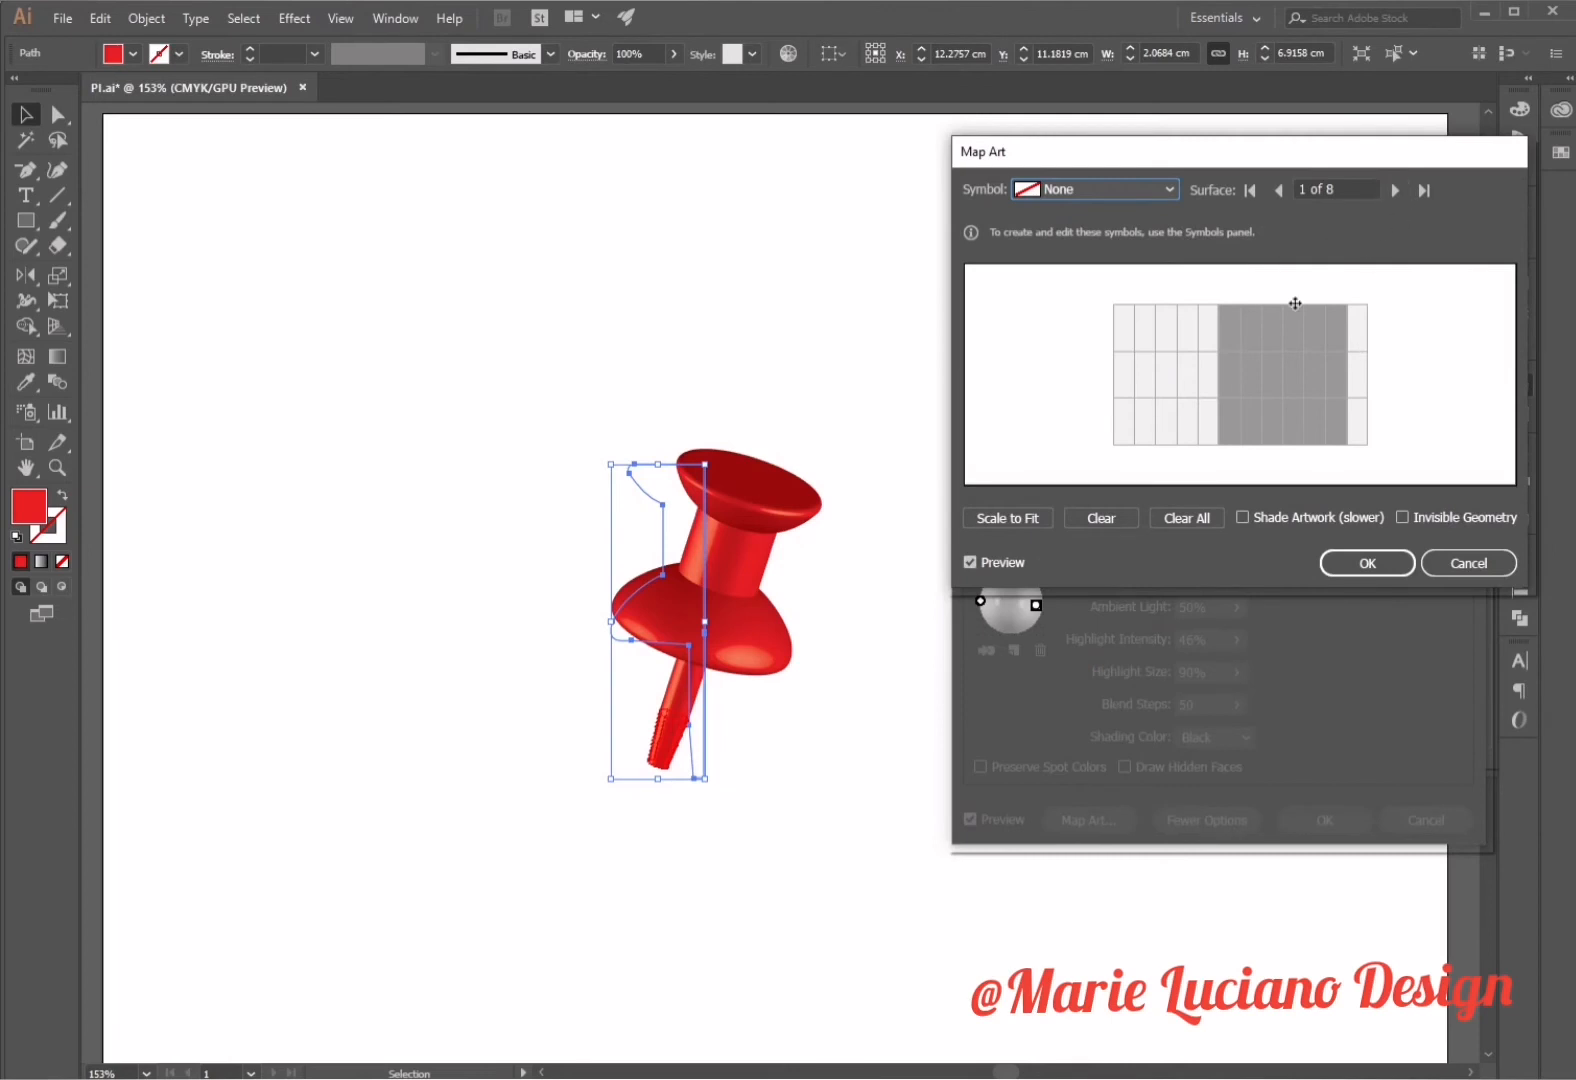
pyautogui.click(1095, 189)
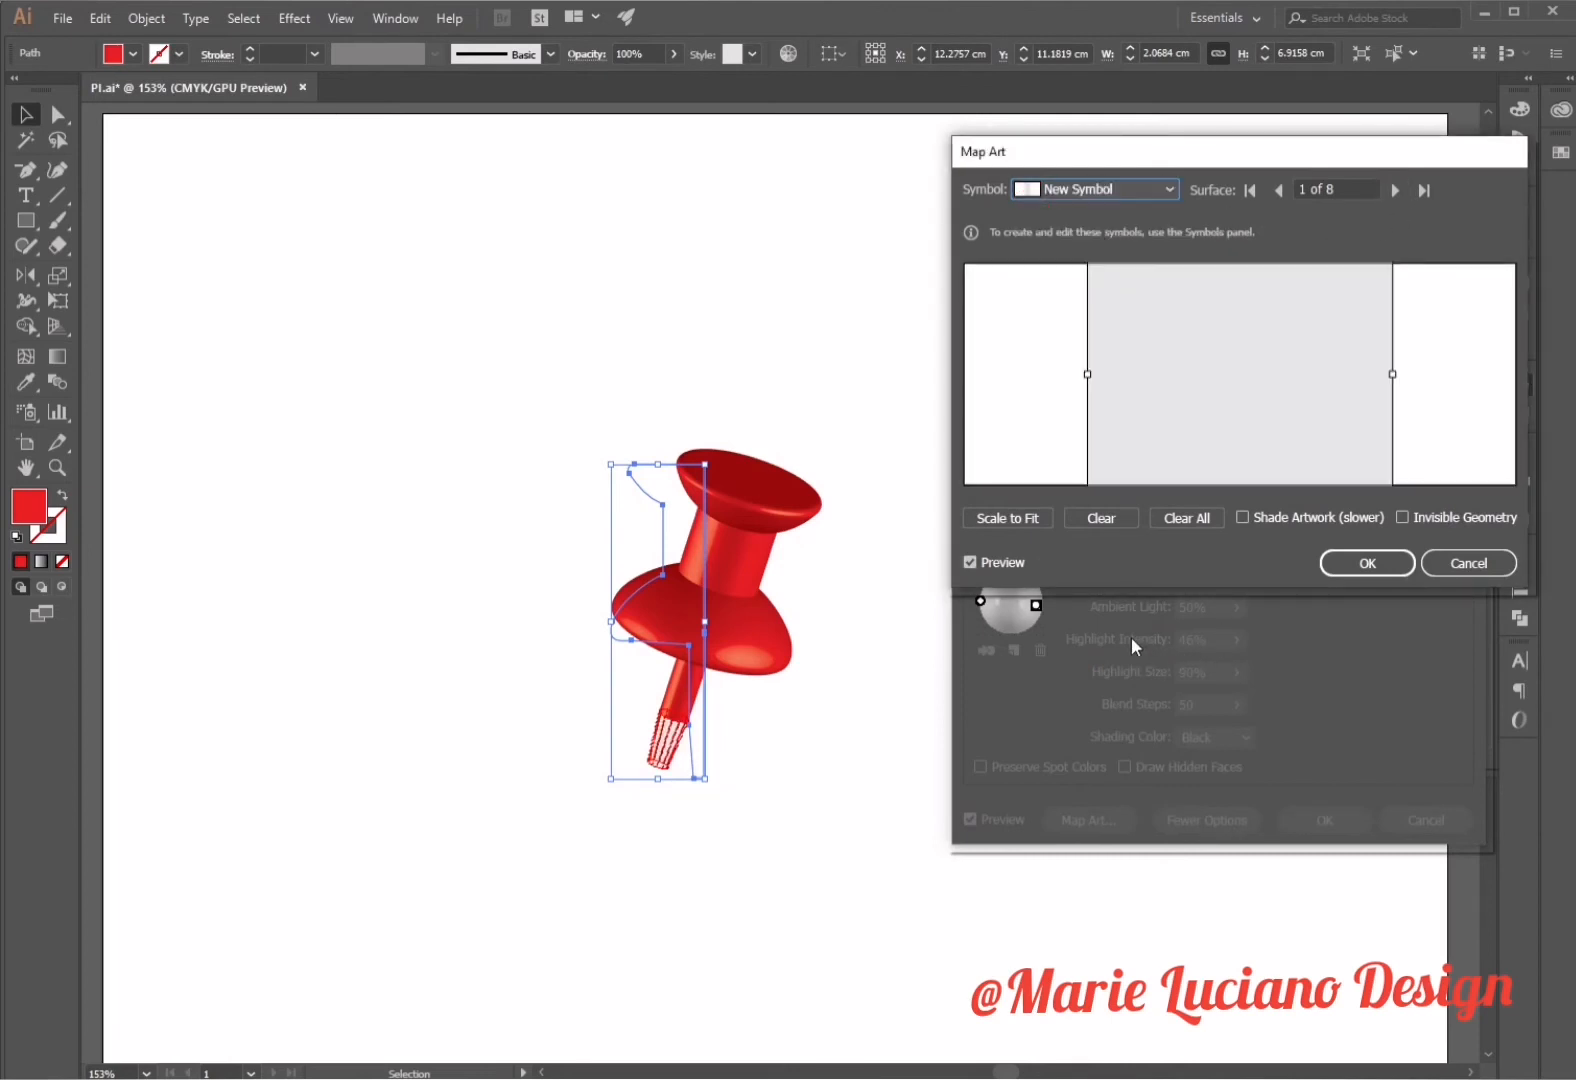
pyautogui.moveTo(1374, 360)
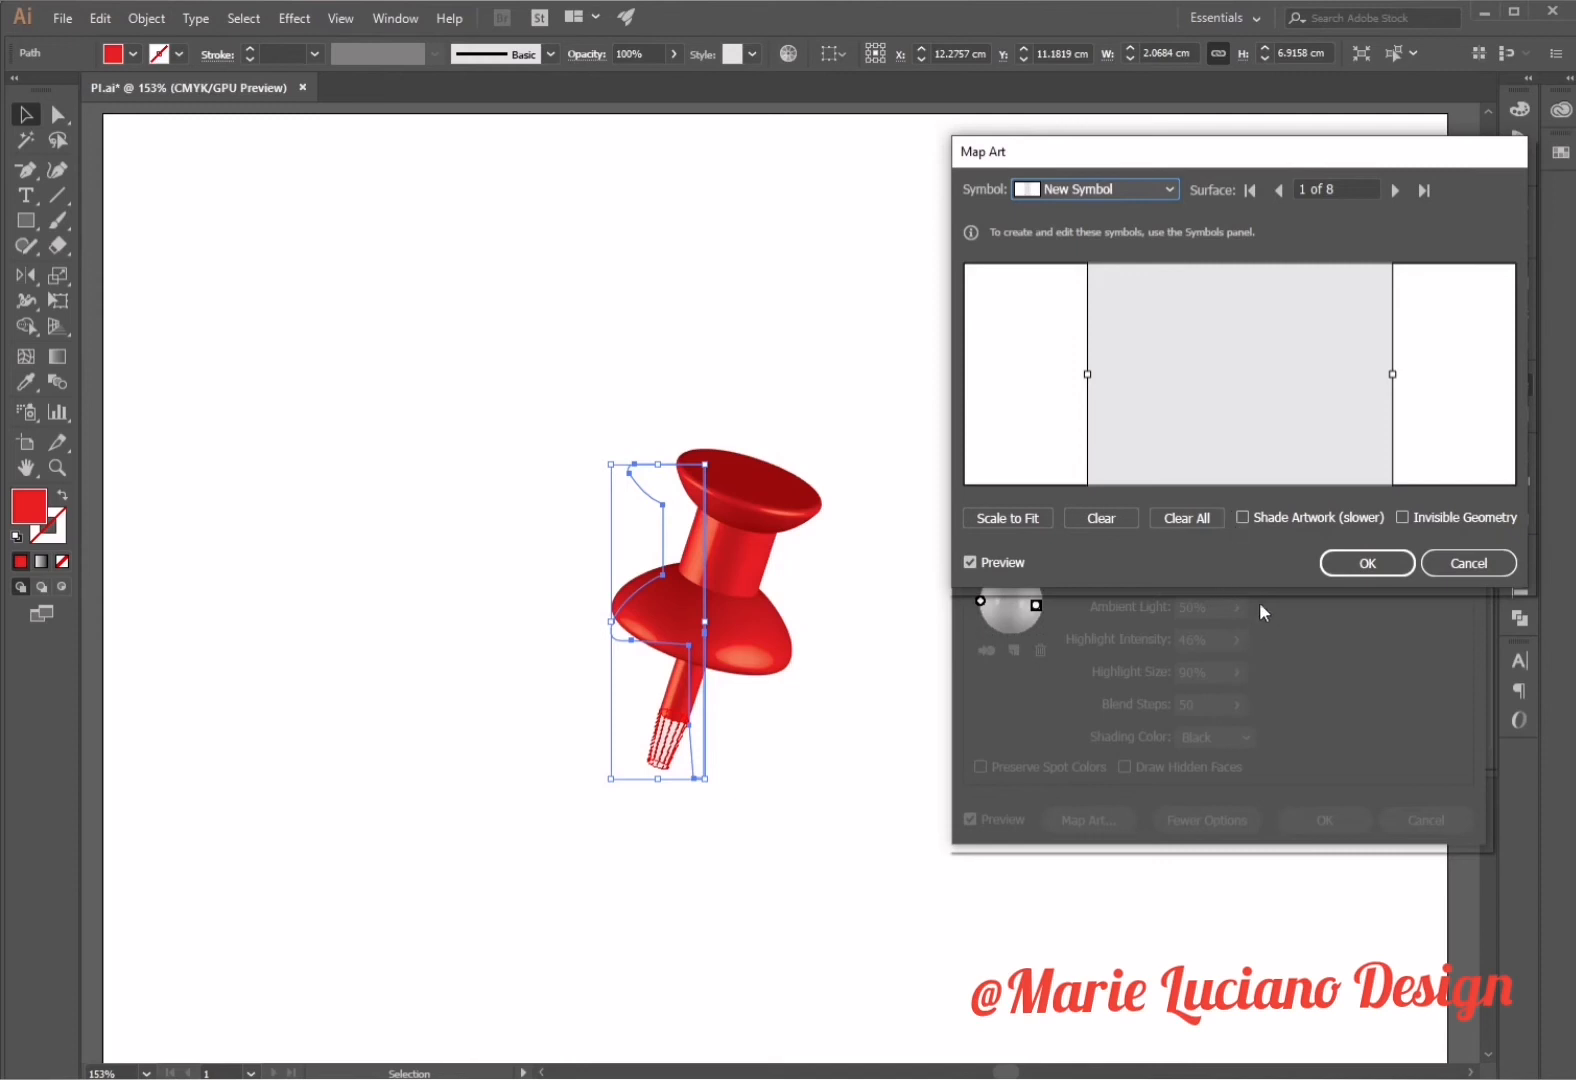
pyautogui.click(1399, 190)
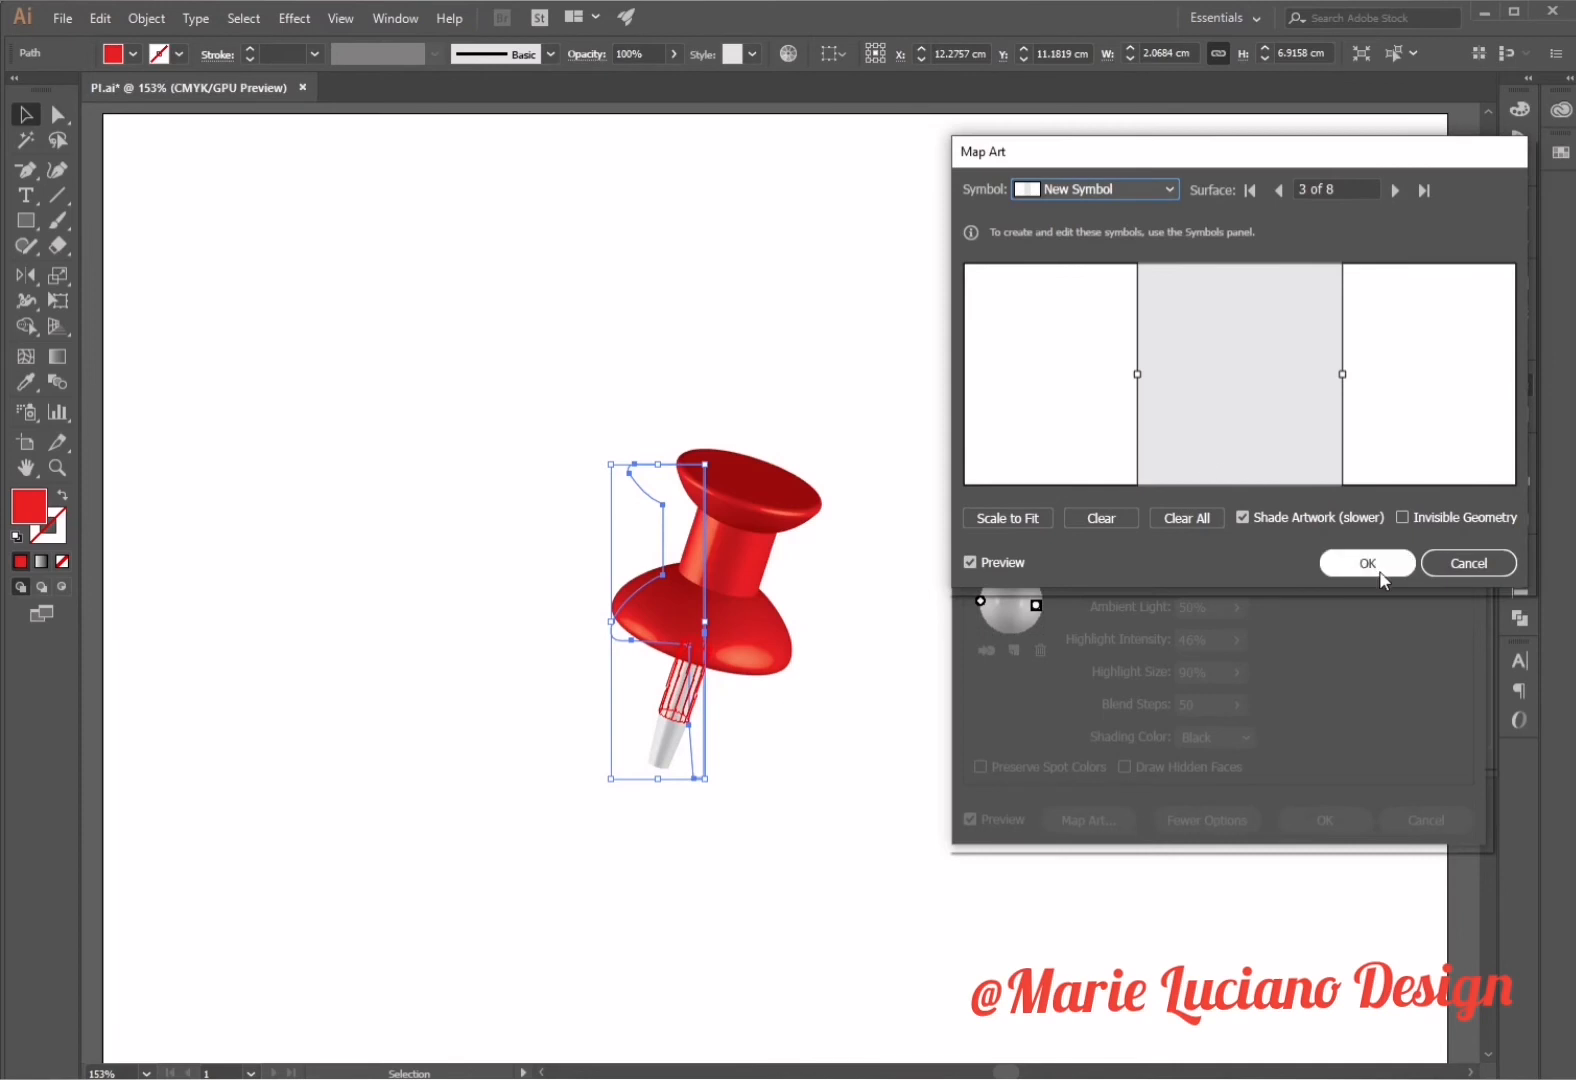
pyautogui.click(1367, 563)
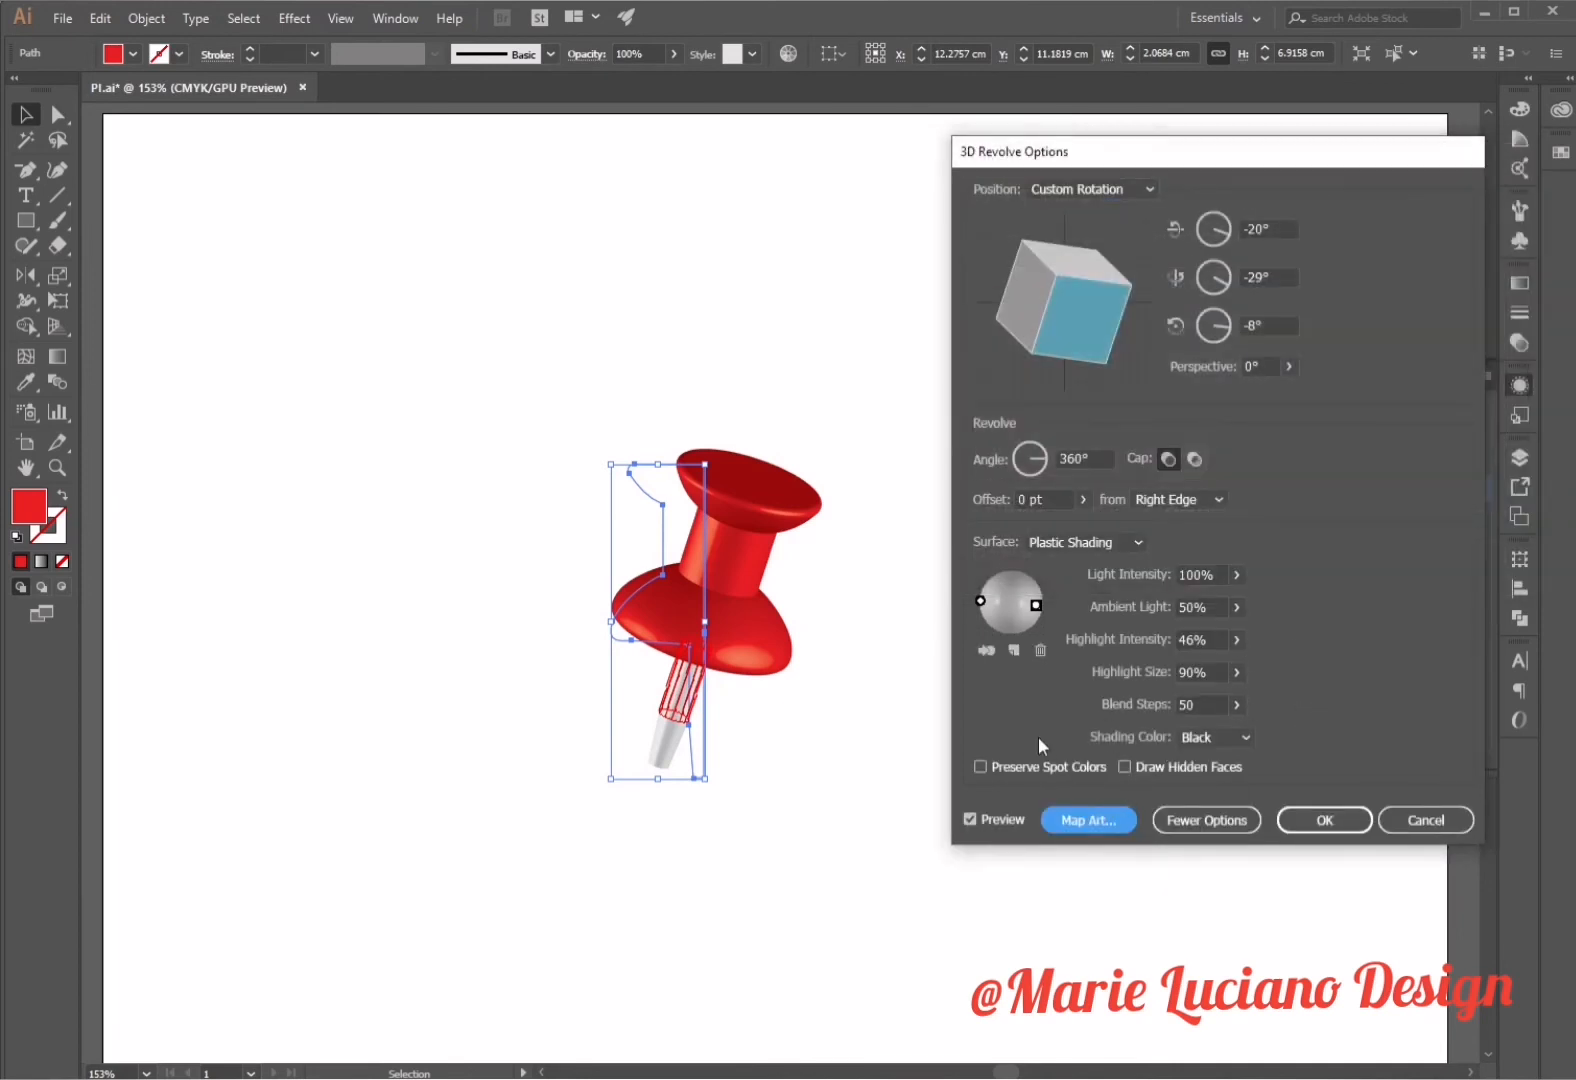
pyautogui.click(1324, 820)
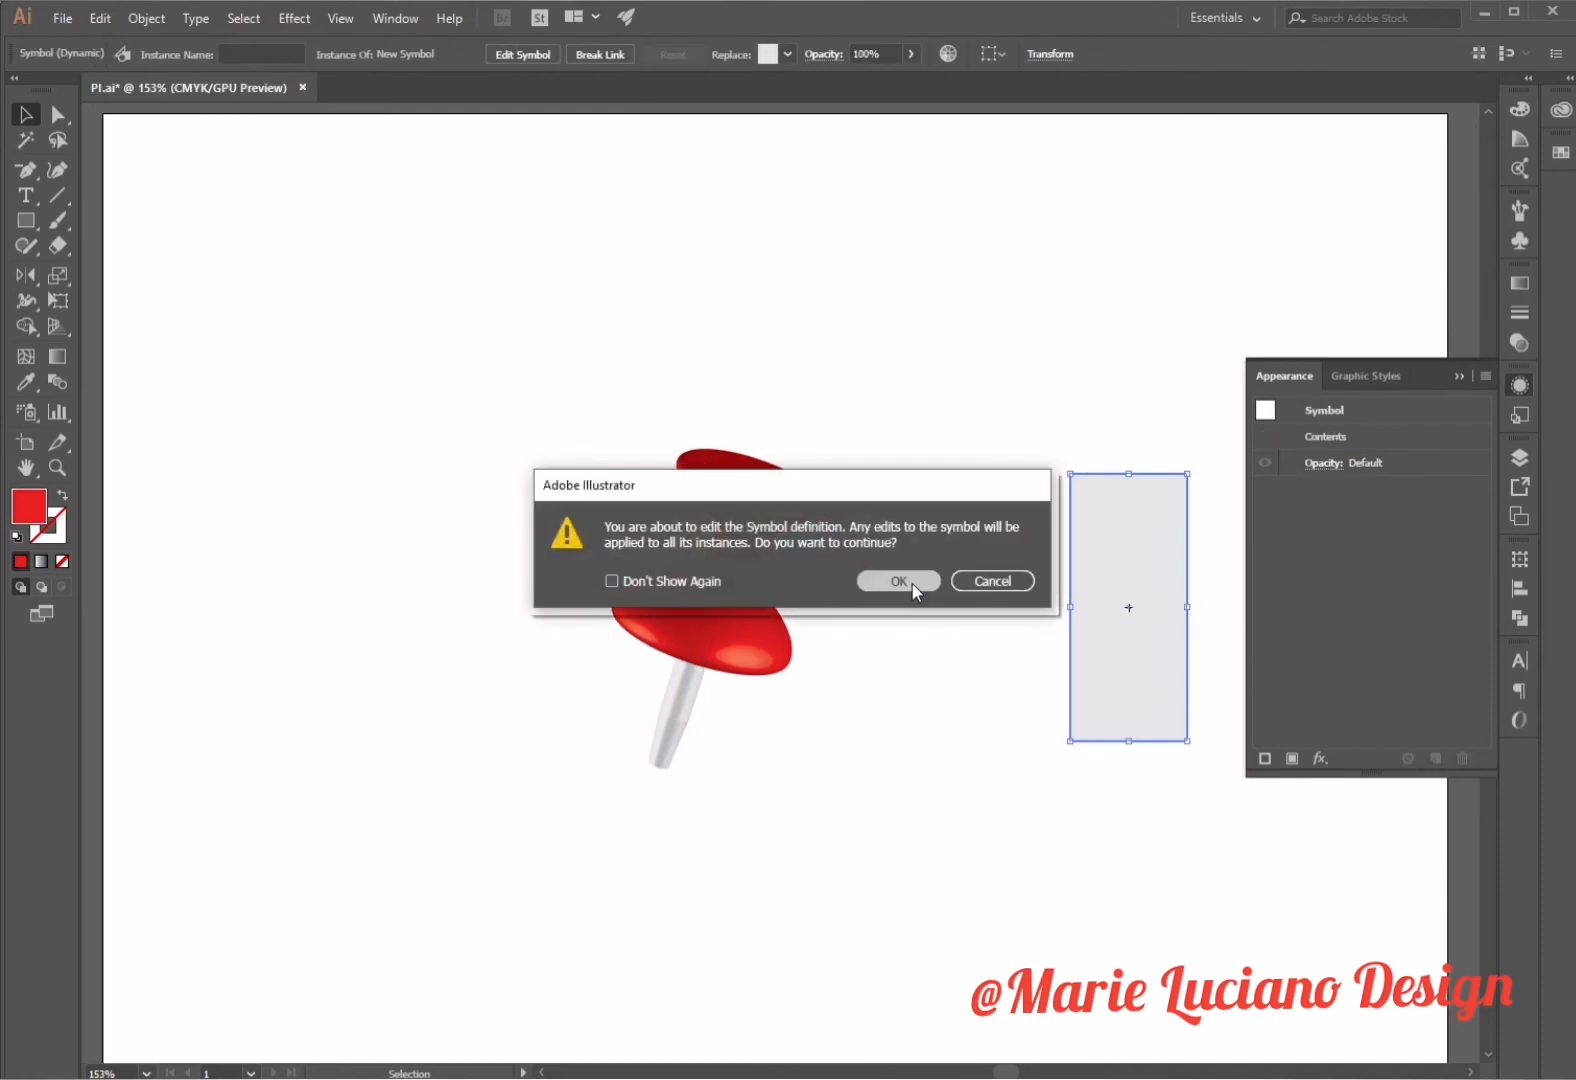
# Darken the symbol fill to gray #A3A2A2 and reapply the 3D Revolve with an added light
pyautogui.click(898, 581)
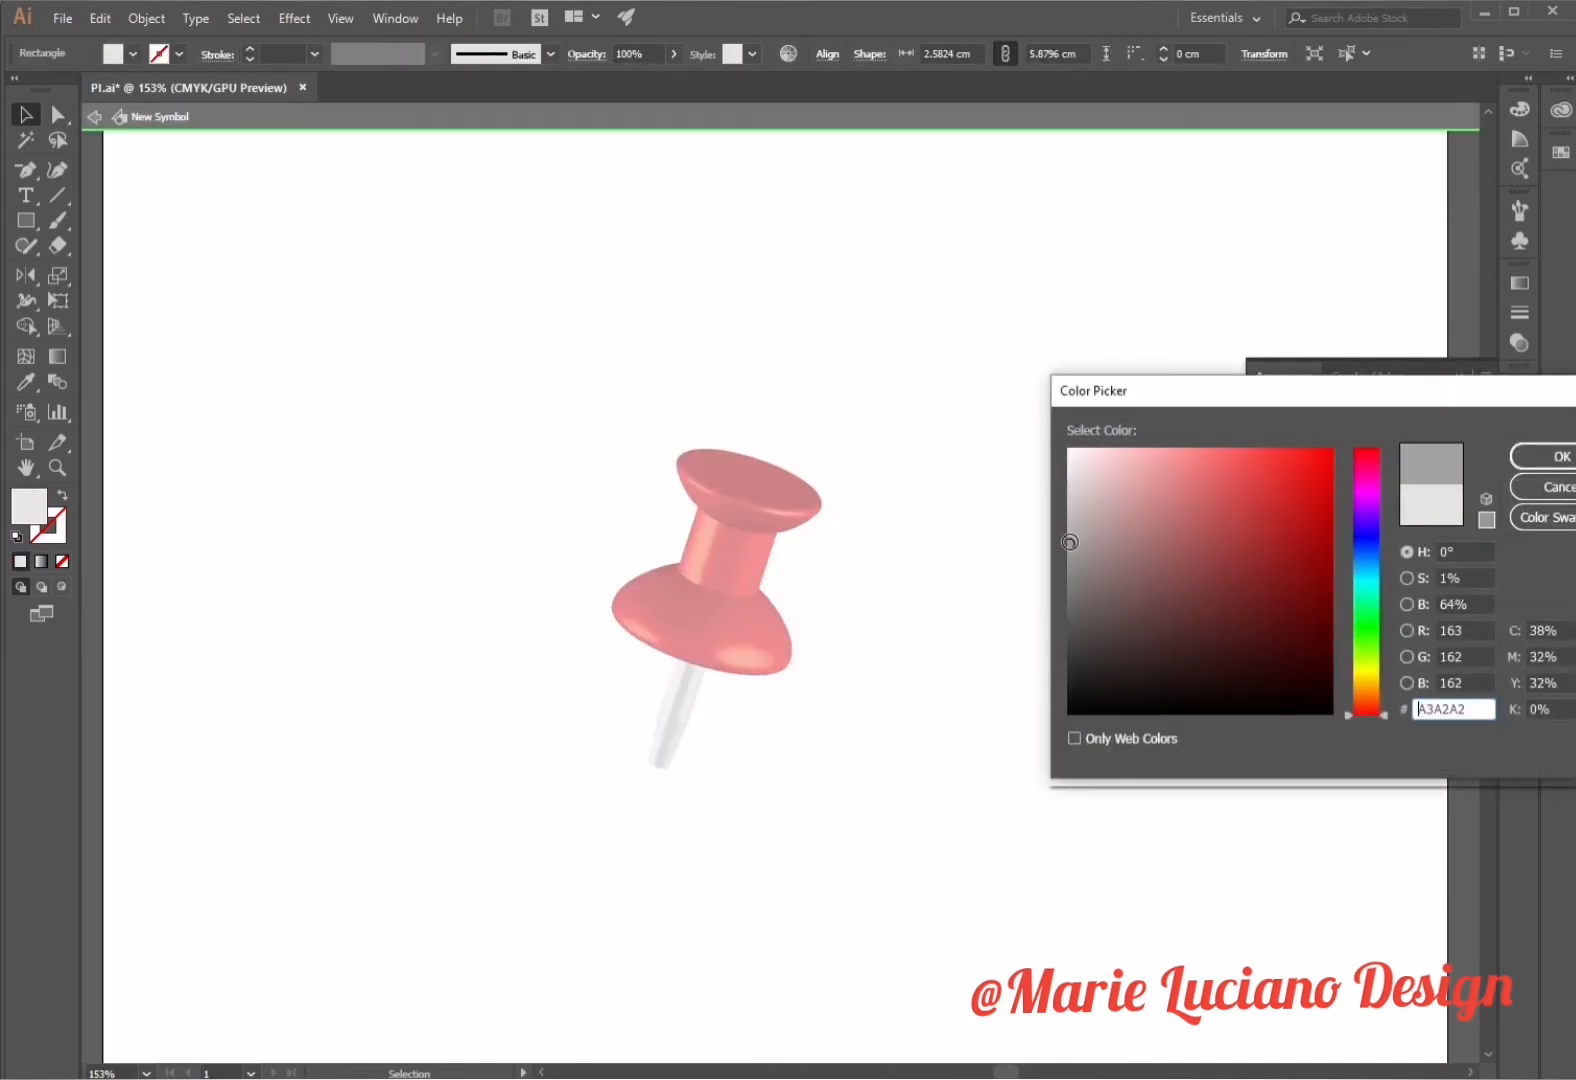
pyautogui.click(1570, 456)
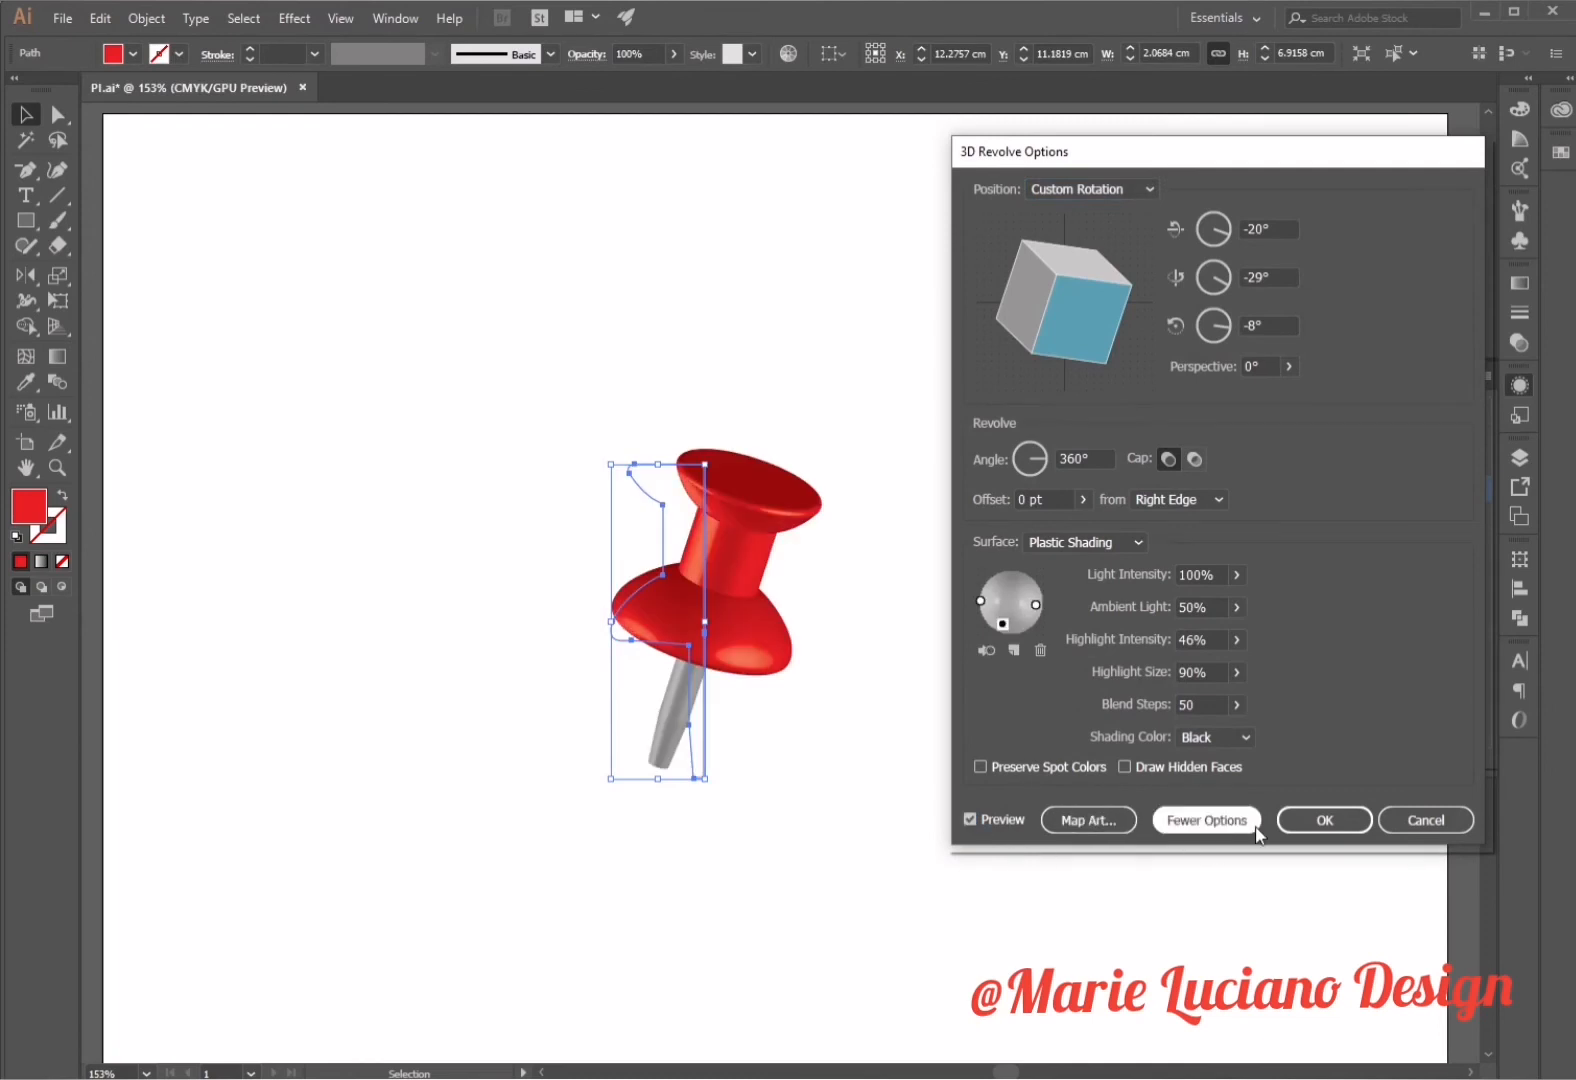
pyautogui.click(1324, 820)
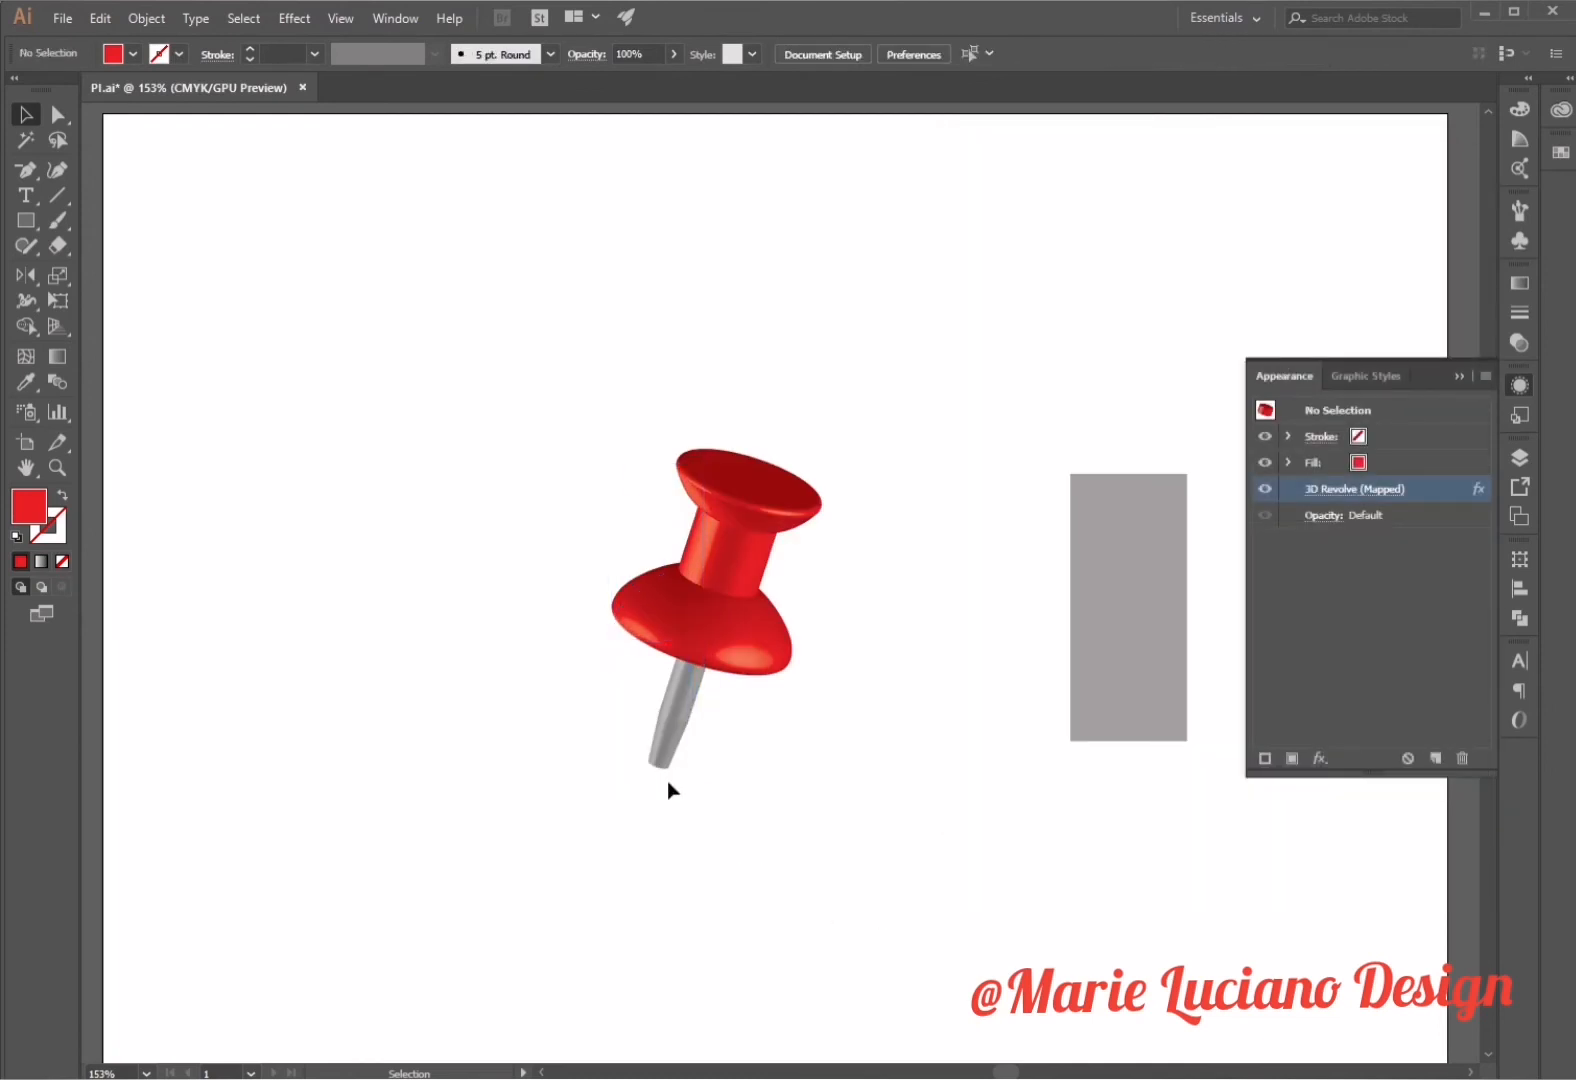
pyautogui.moveTo(419, 562)
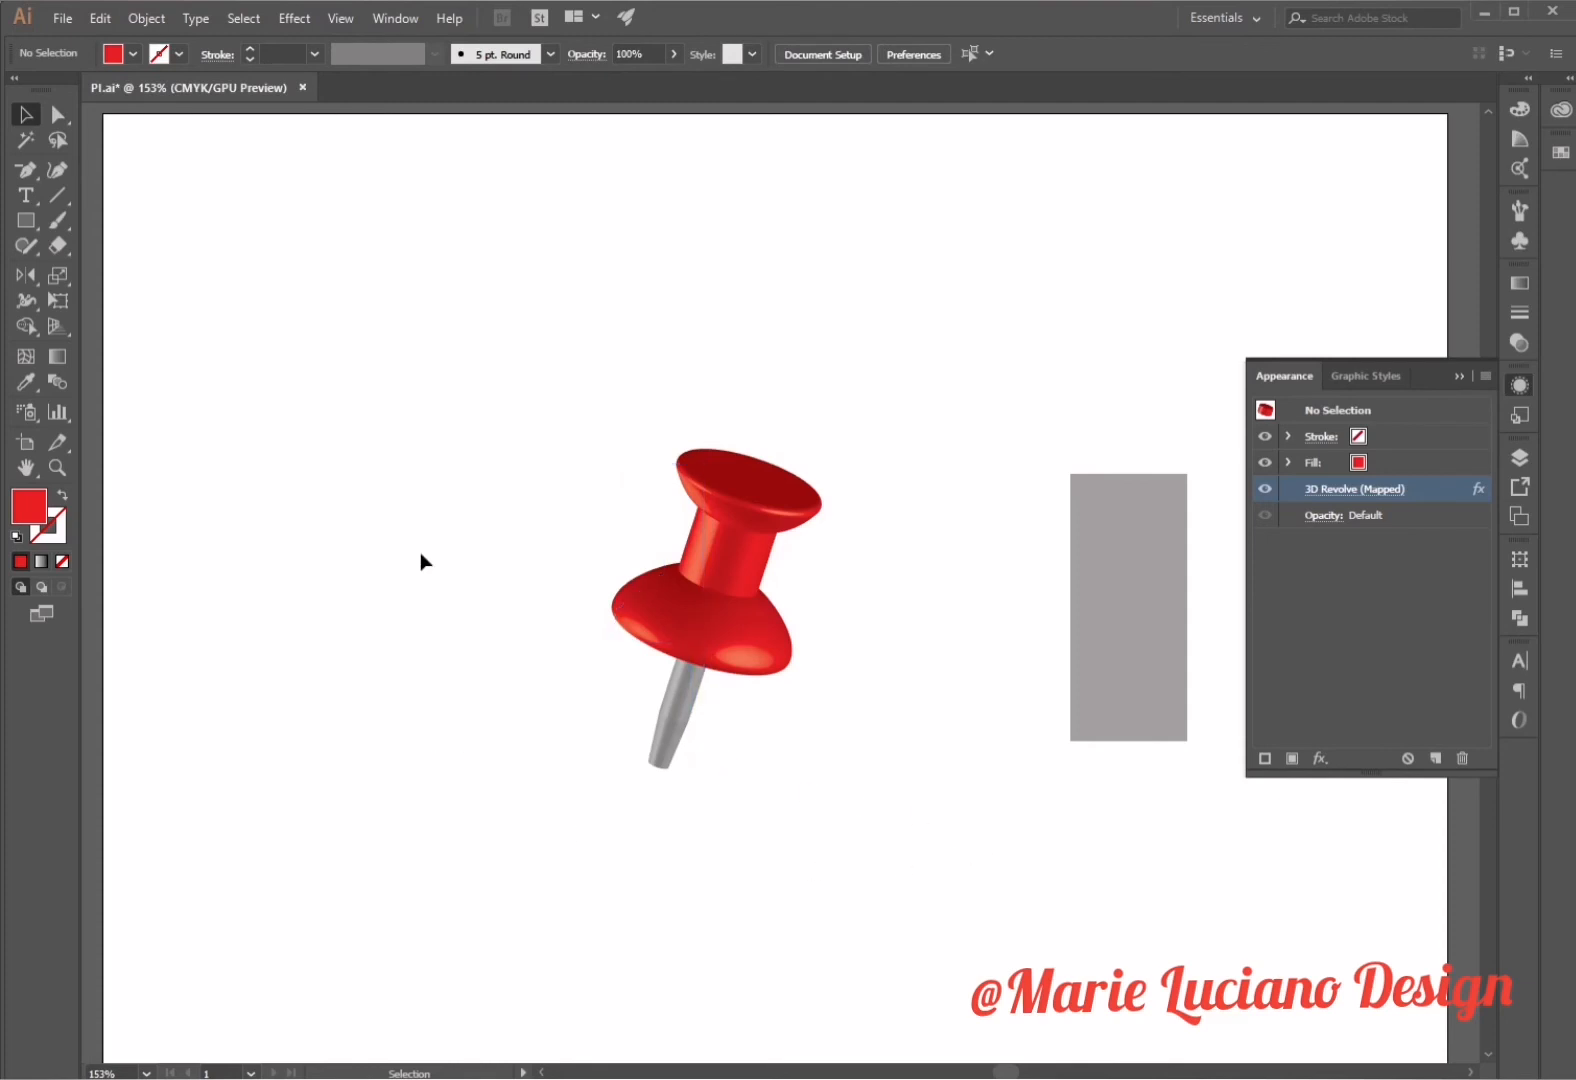
pyautogui.click(1128, 608)
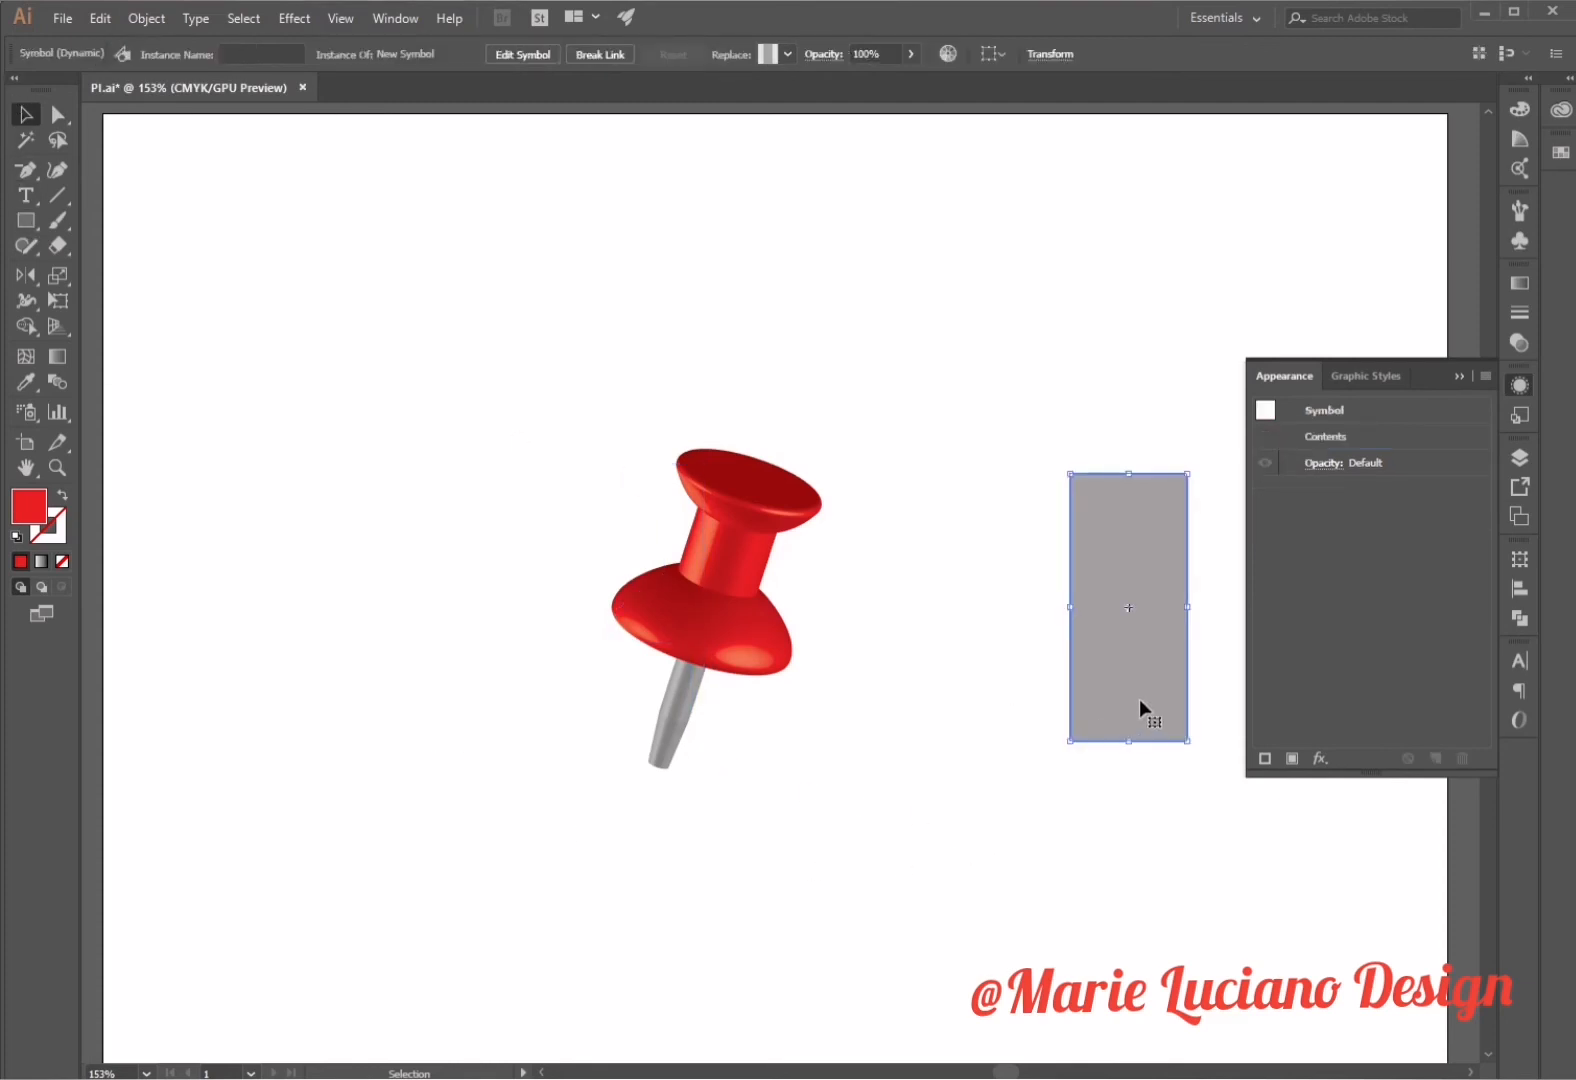
# Delete the gray symbol rectangle and deselect, leaving only the pin on the artboard
pyautogui.click(967, 636)
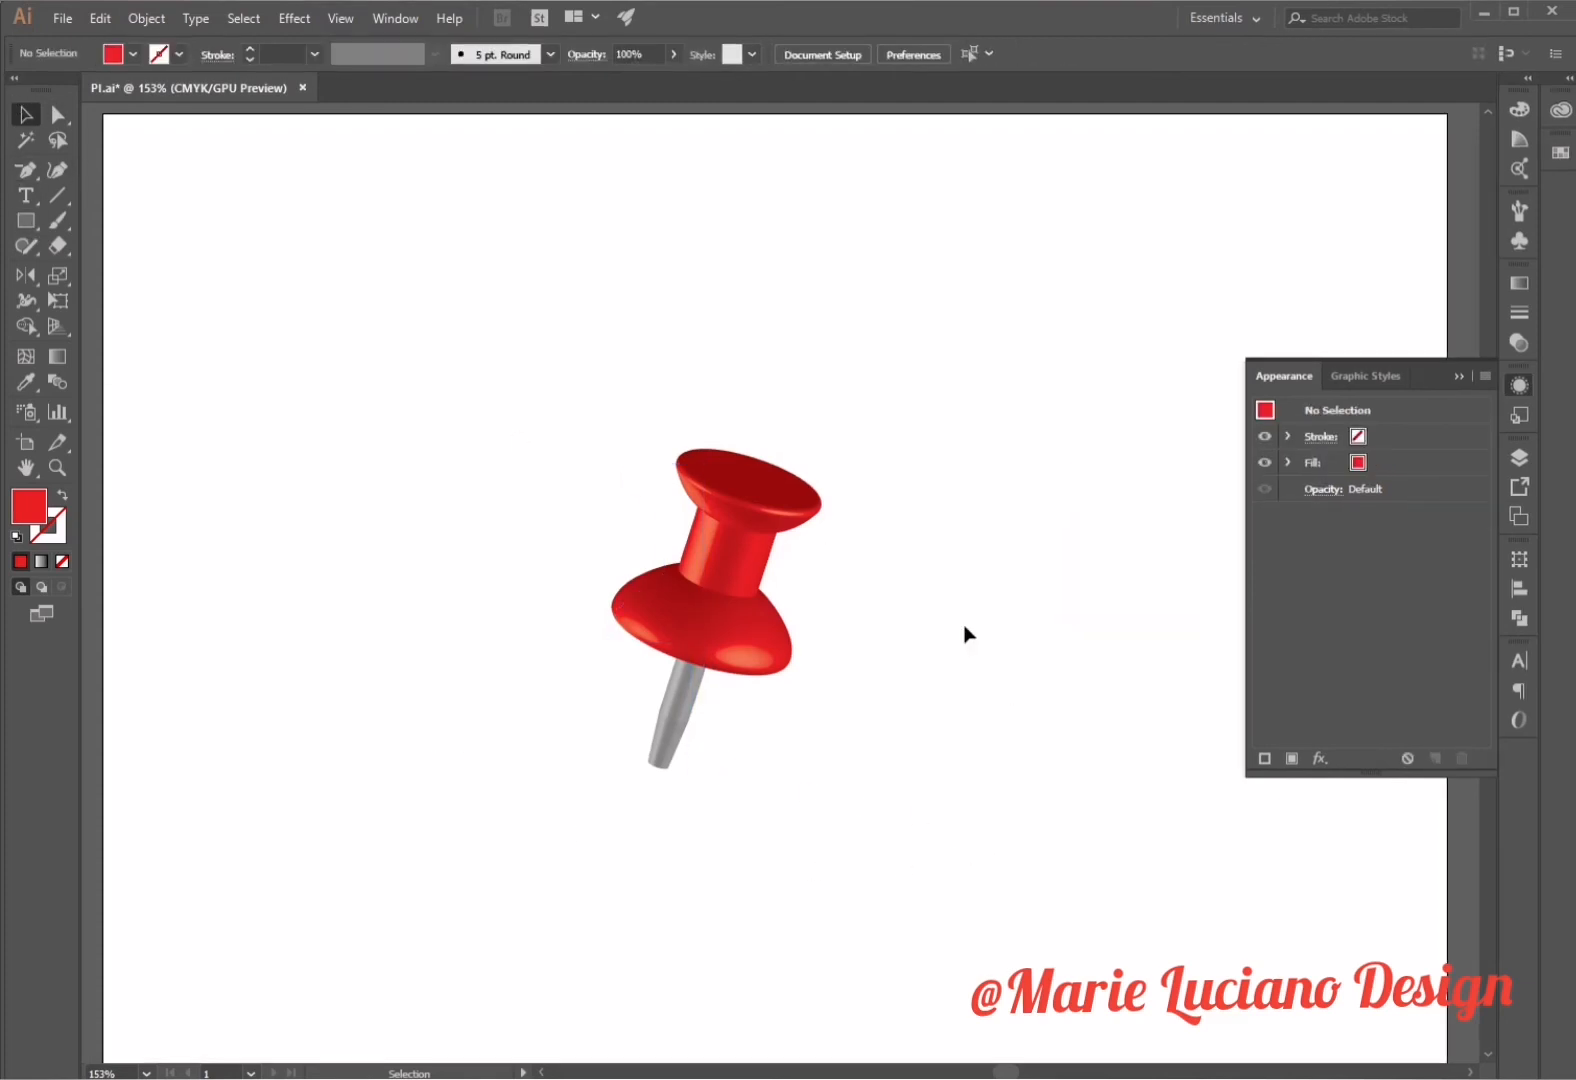
pyautogui.click(24, 221)
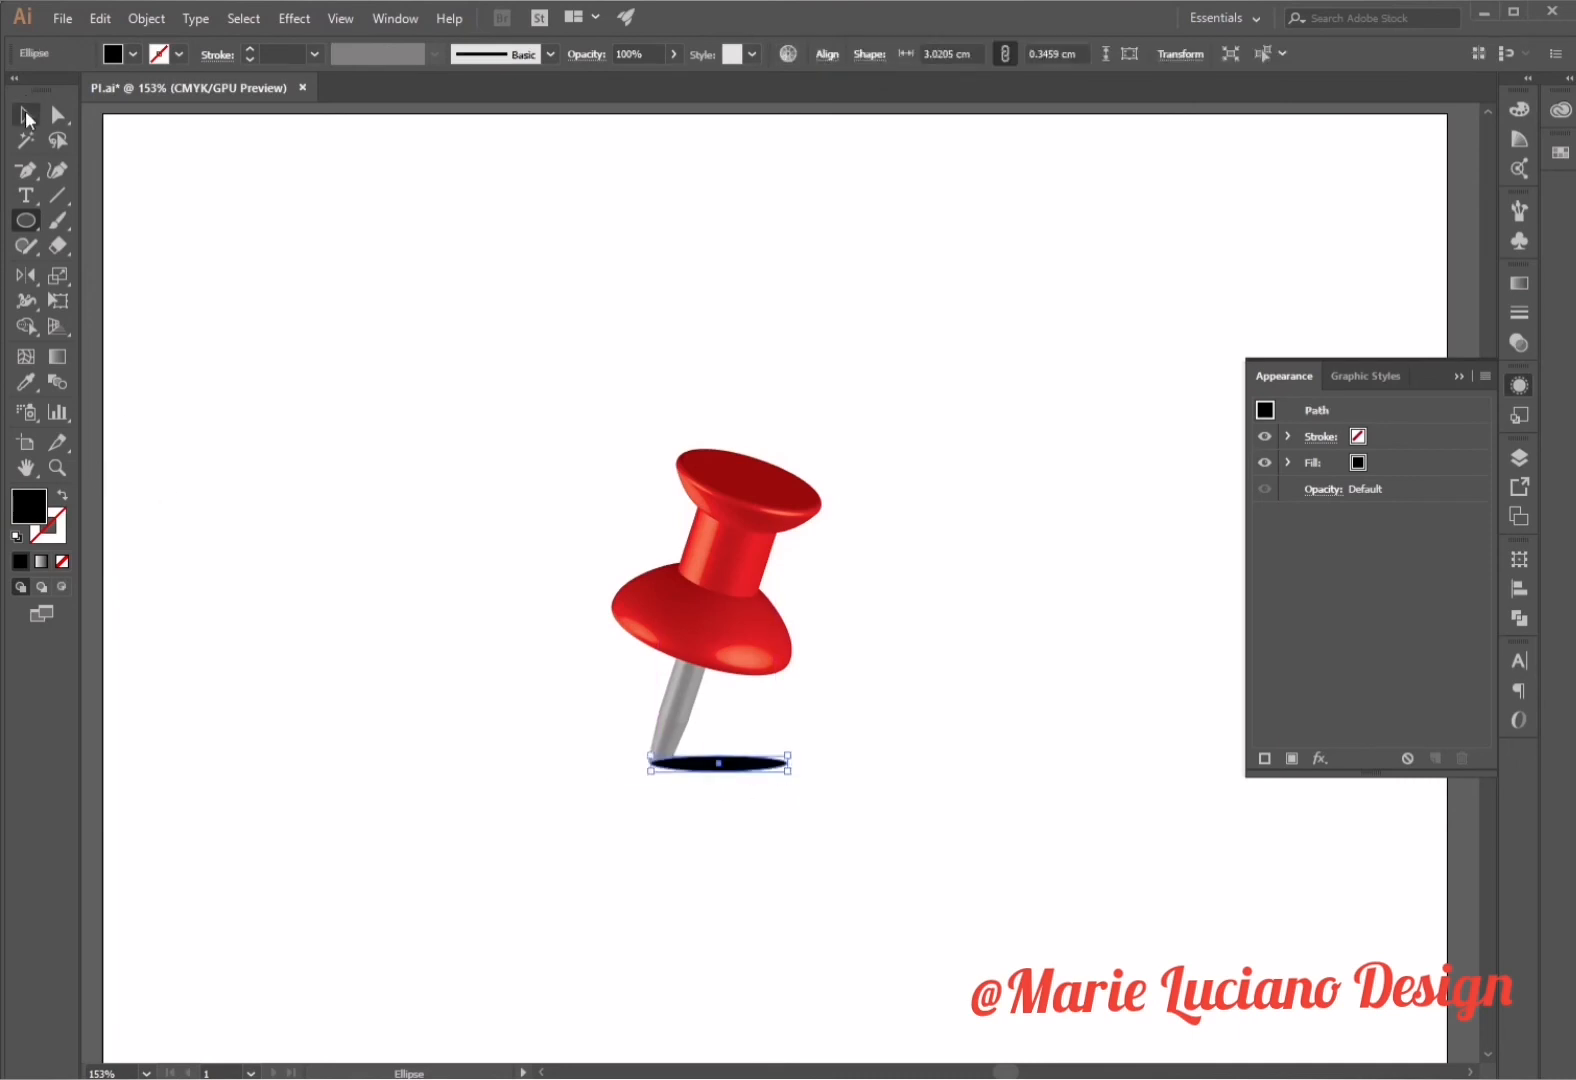
# Send the needle-tip ellipse behind the pin and give it a black-to-white gradient
pyautogui.rightClick(716, 763)
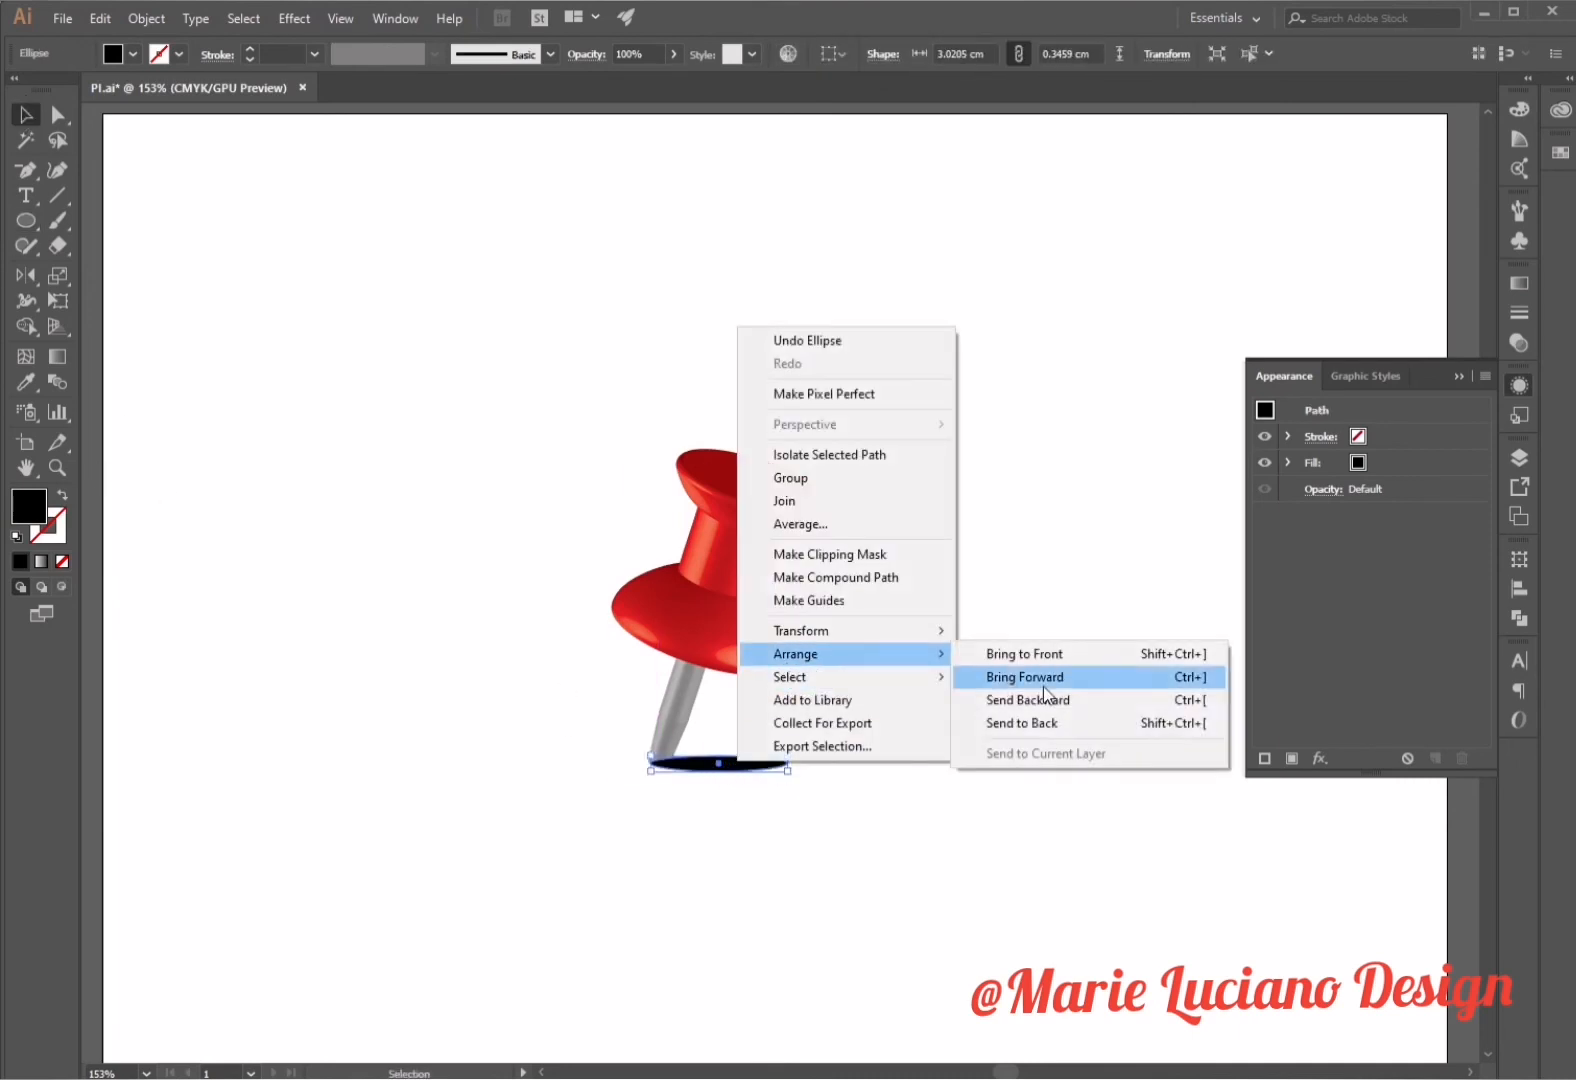
pyautogui.click(293, 18)
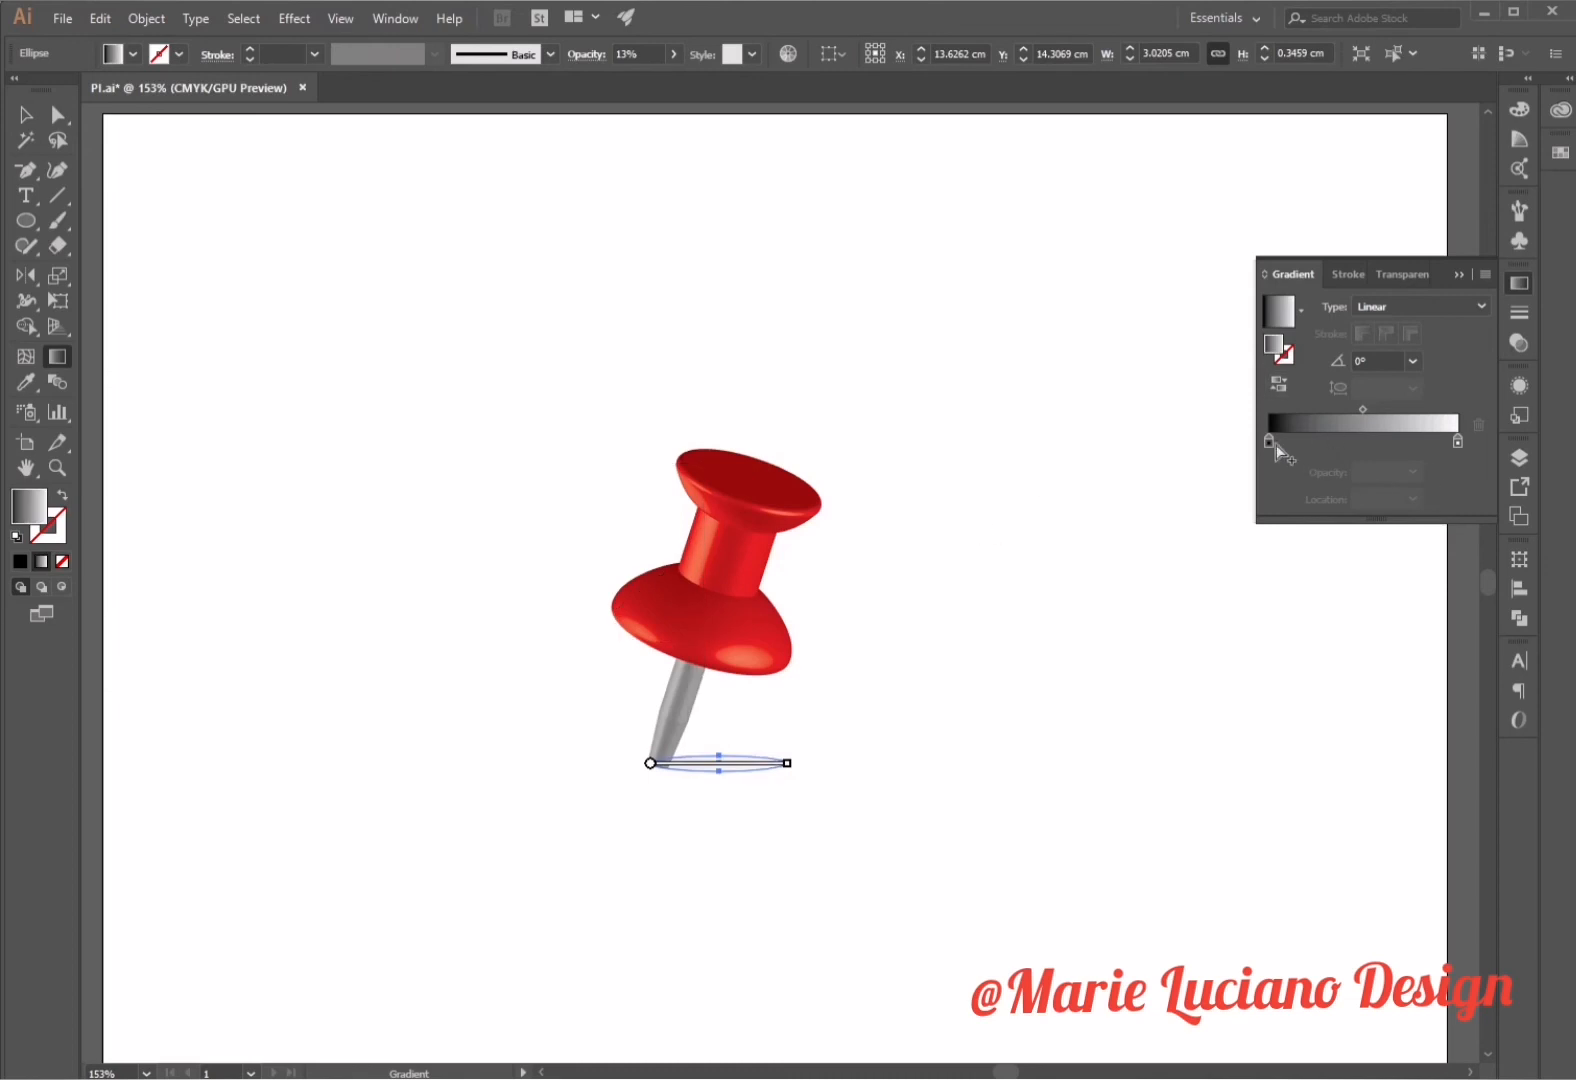
pyautogui.click(1390, 273)
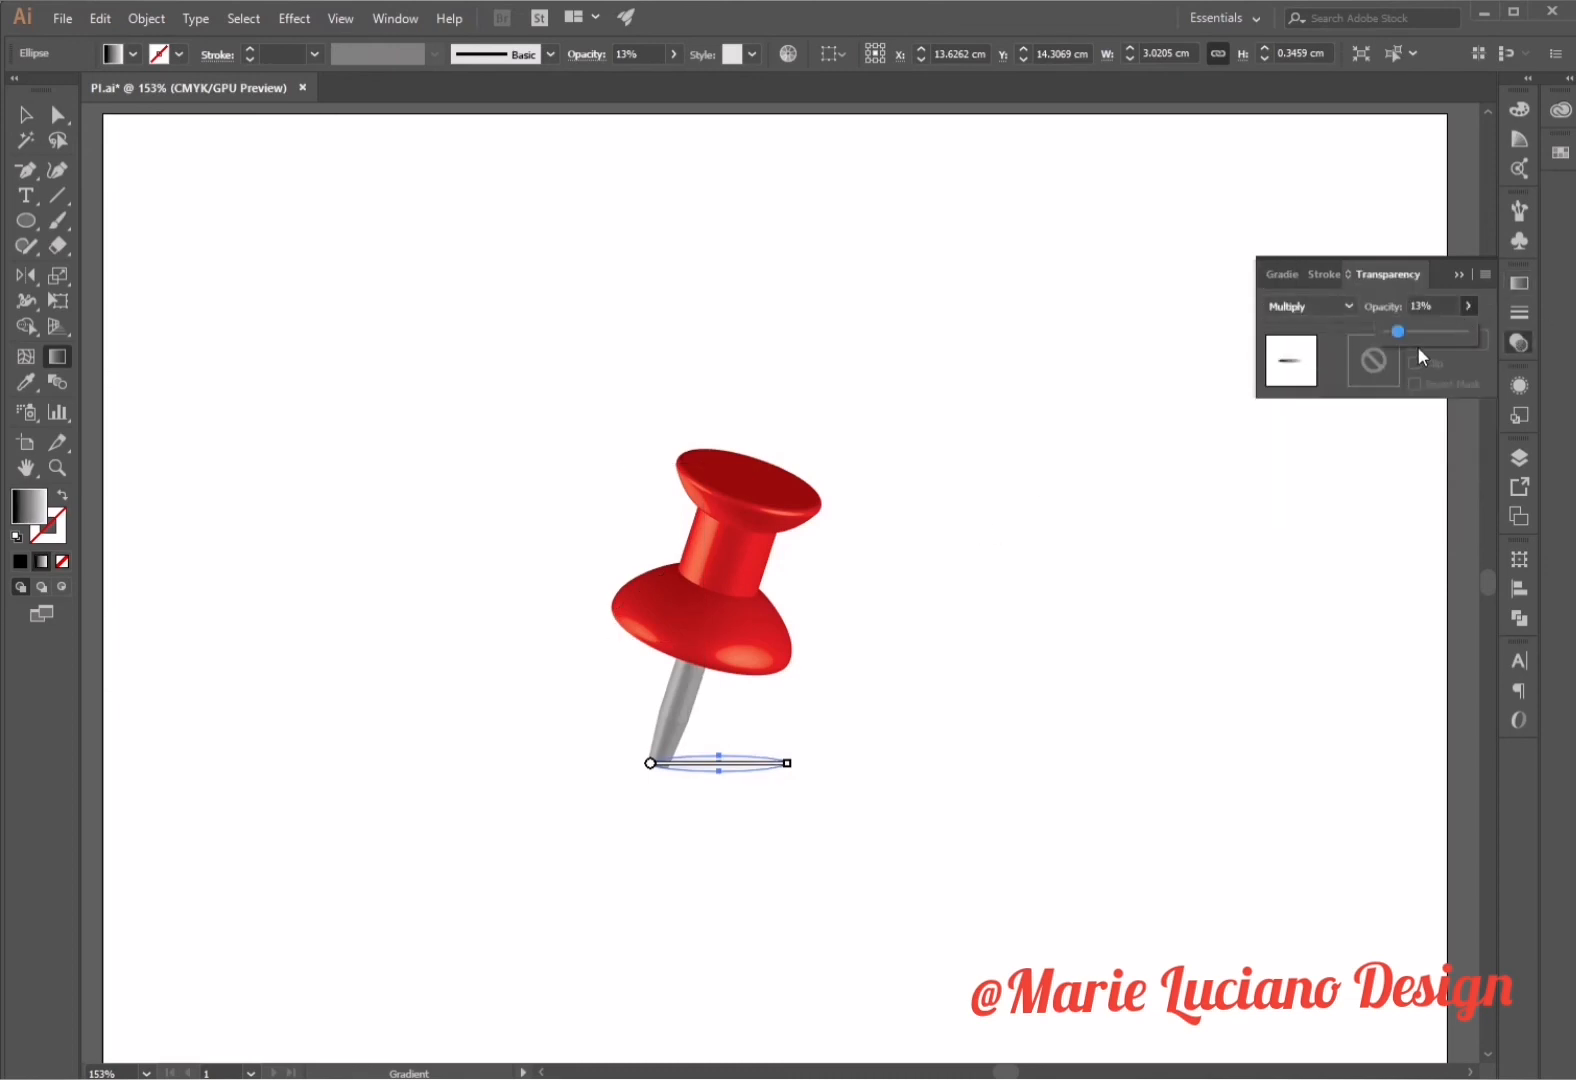
# Lower the shadow's opacity so it reads as a soft translucent shadow under the needle
pyautogui.moveTo(1397, 332); pyautogui.dragTo(1427, 332)
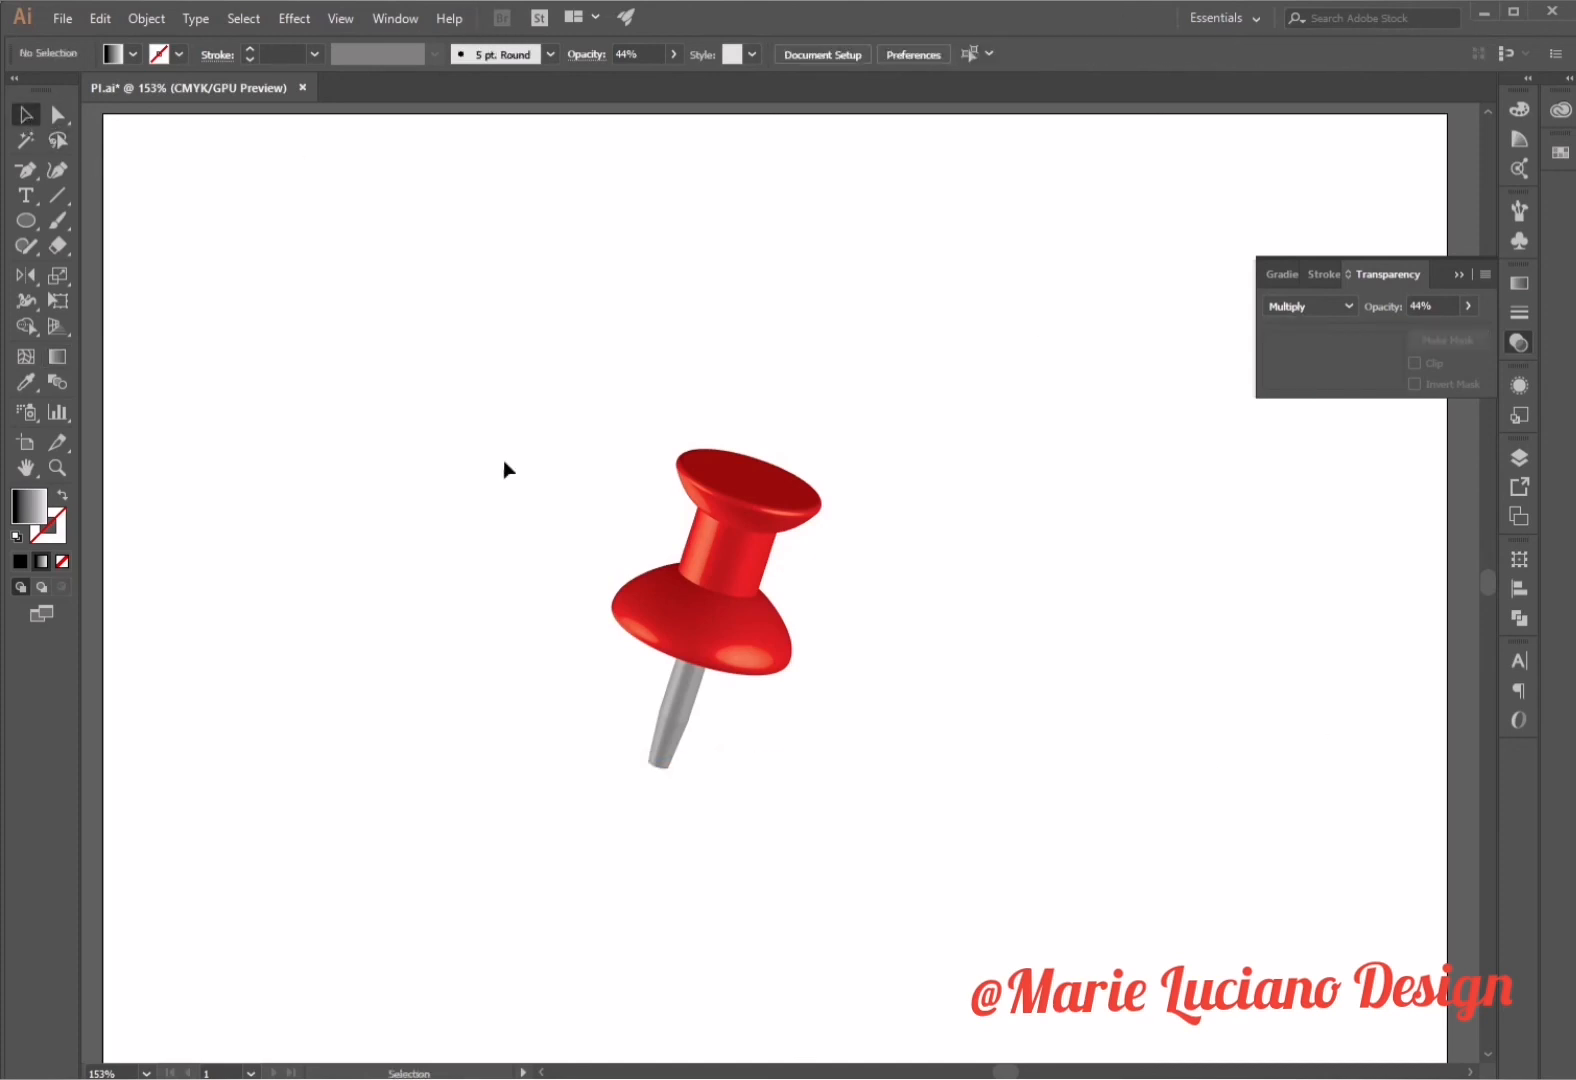
pyautogui.moveTo(651, 753); pyautogui.dragTo(784, 774)
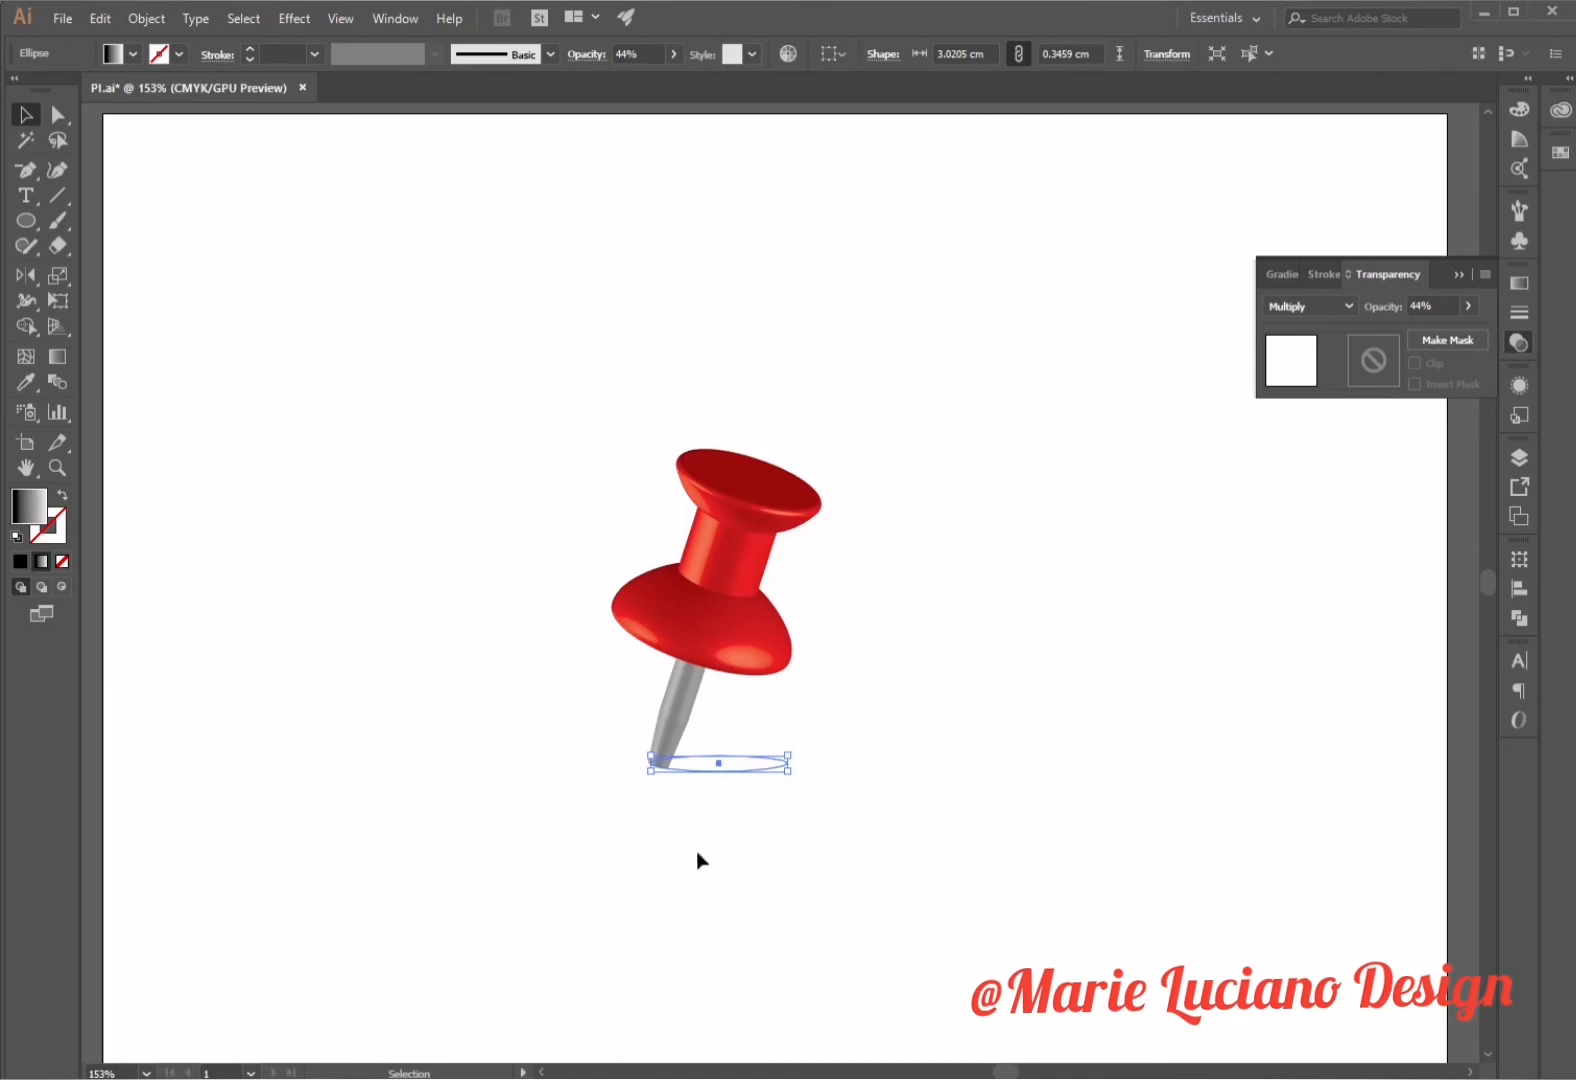
pyautogui.click(811, 861)
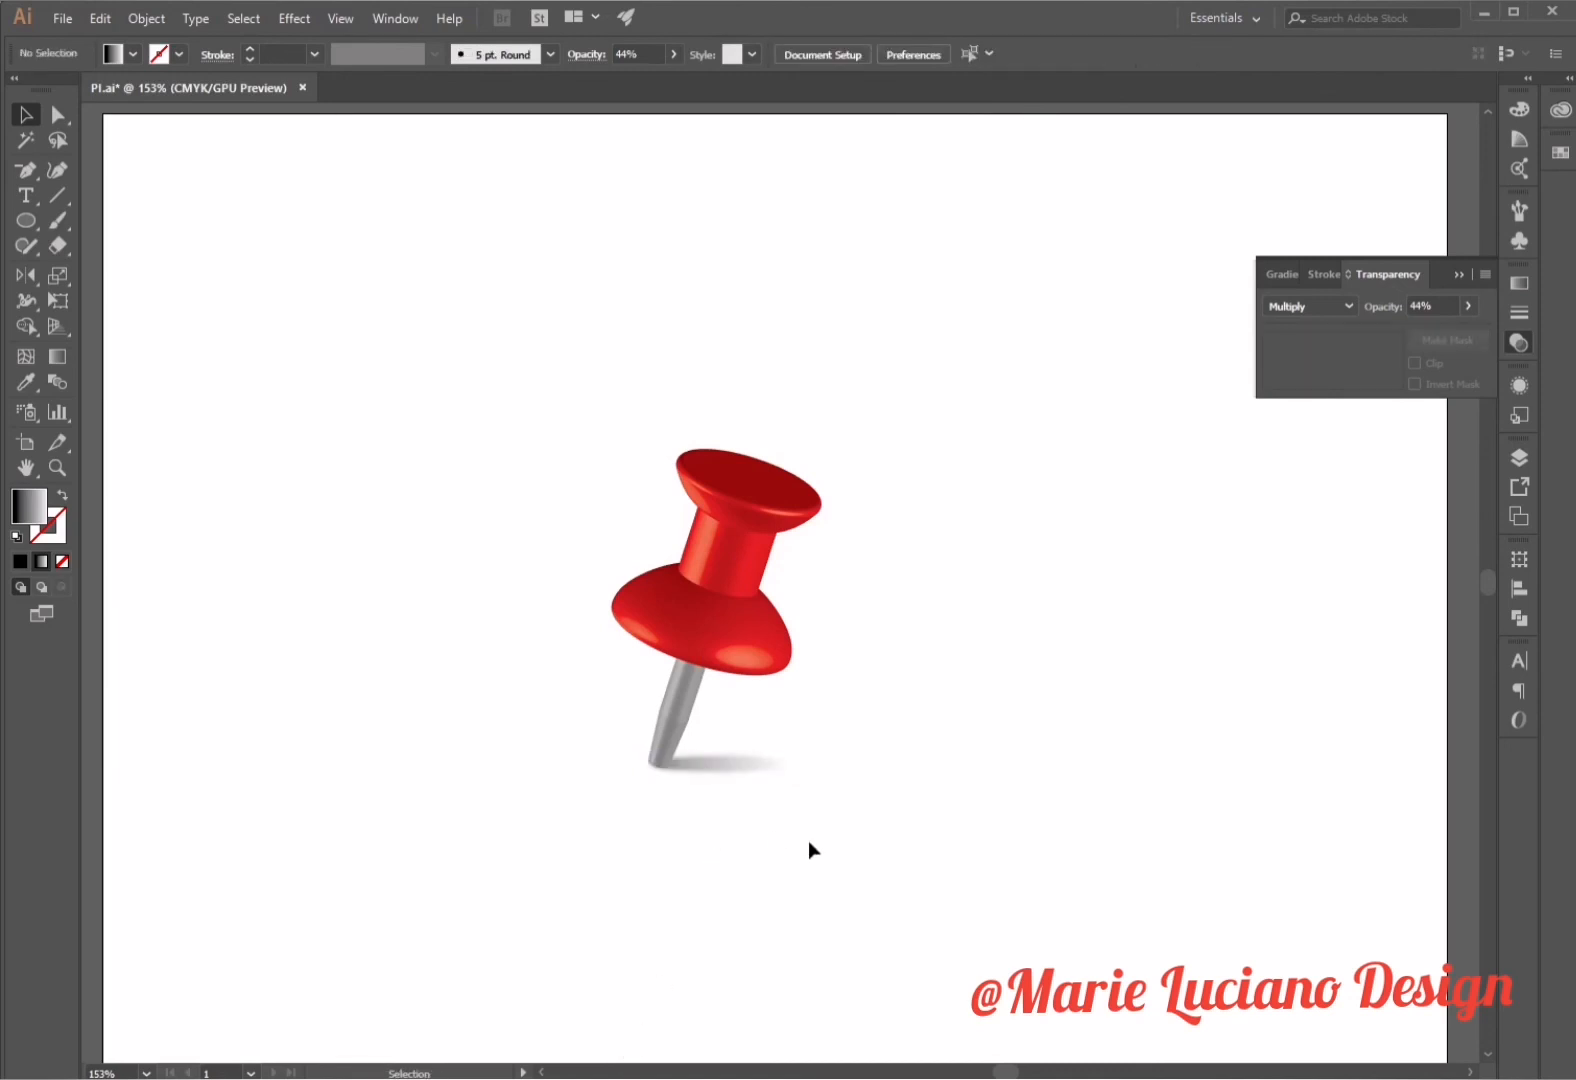